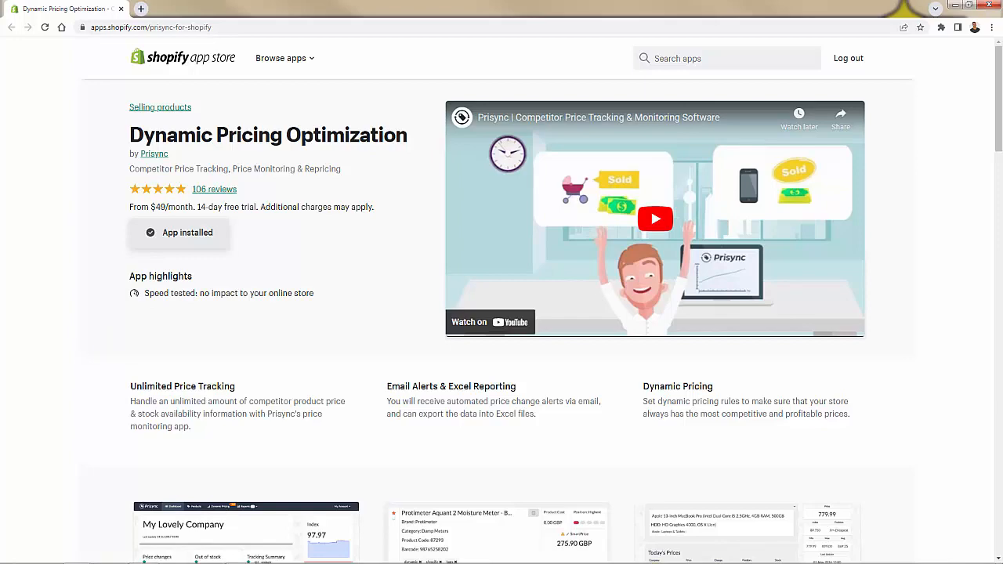
Step: Browse down through the Prisync app's customer reviews
{"action": "left_click", "coordinate": [214, 188]}
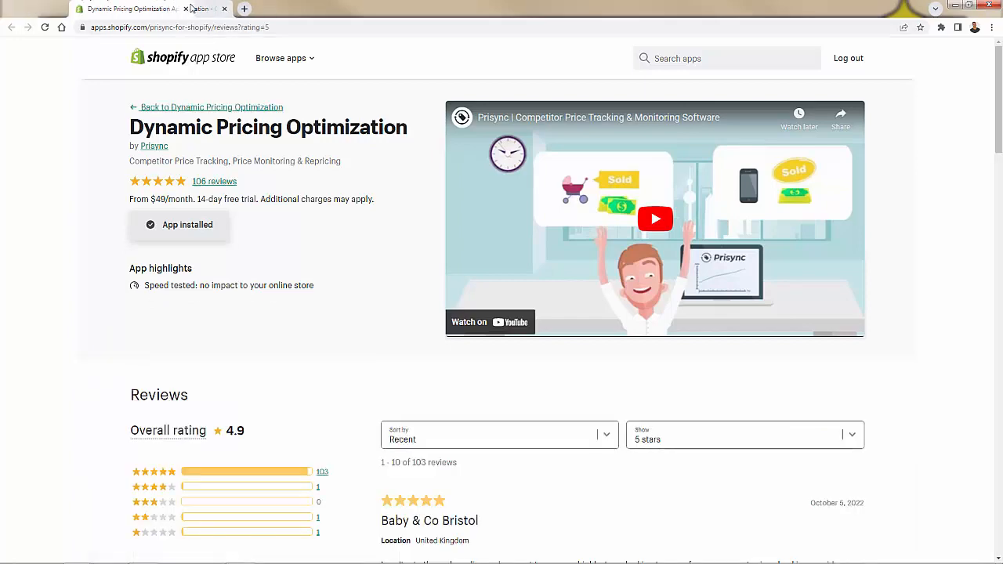
{"action": "scroll", "scroll_direction": "down", "scroll_amount": 3}
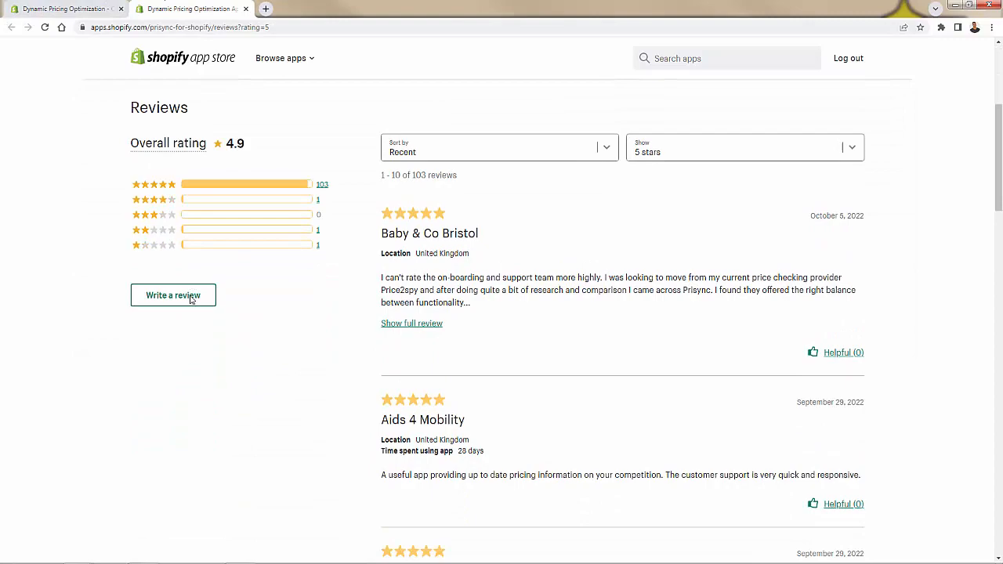
{"action": "scroll", "scroll_direction": "down", "scroll_amount": 3}
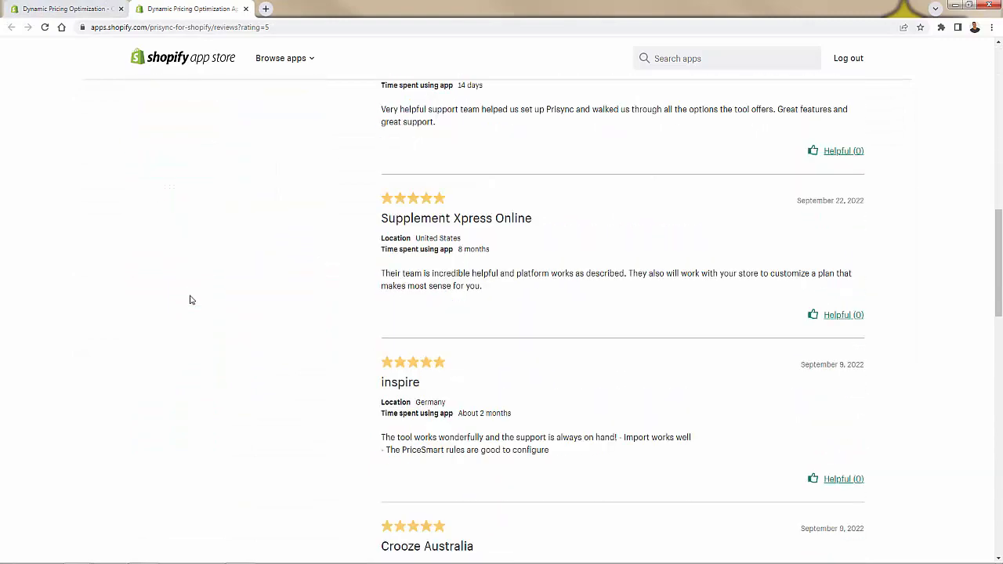
{"action": "scroll", "scroll_direction": "down", "scroll_amount": 3}
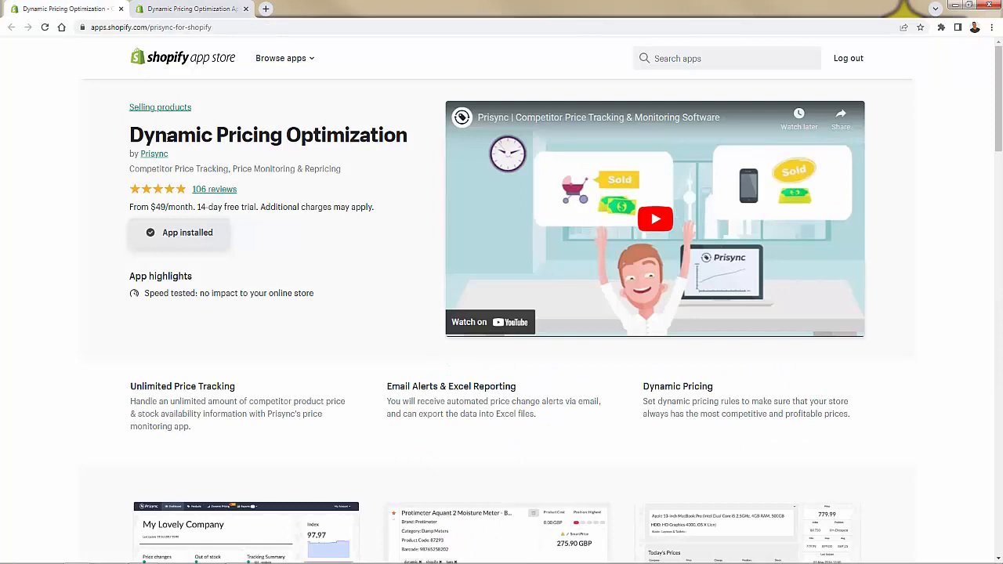
{"action": "mouse_move", "coordinate": [45, 147]}
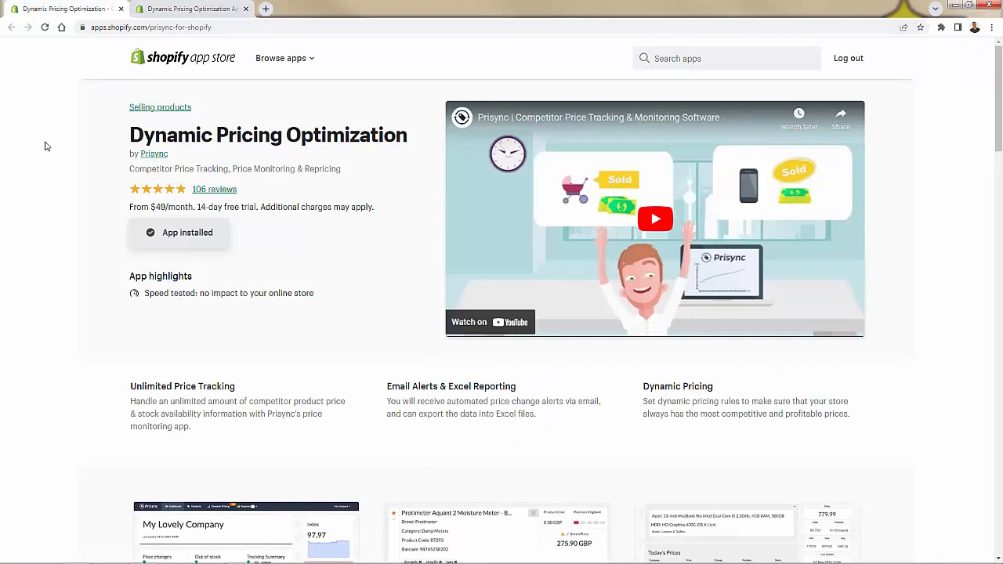
{"action": "mouse_move", "coordinate": [188, 122]}
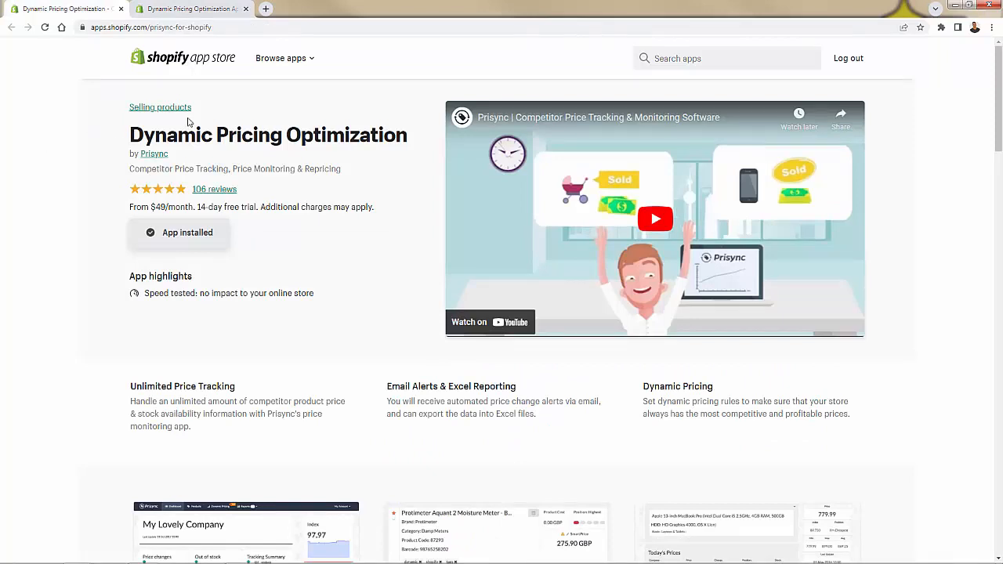
{"action": "scroll", "scroll_direction": "down", "scroll_amount": 3}
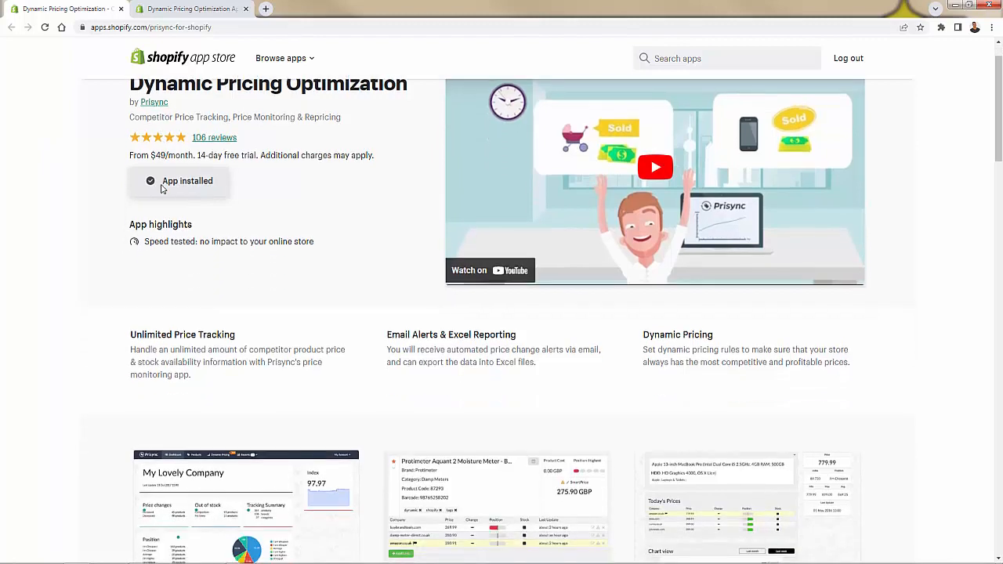
{"action": "scroll", "scroll_direction": "down", "scroll_amount": 3}
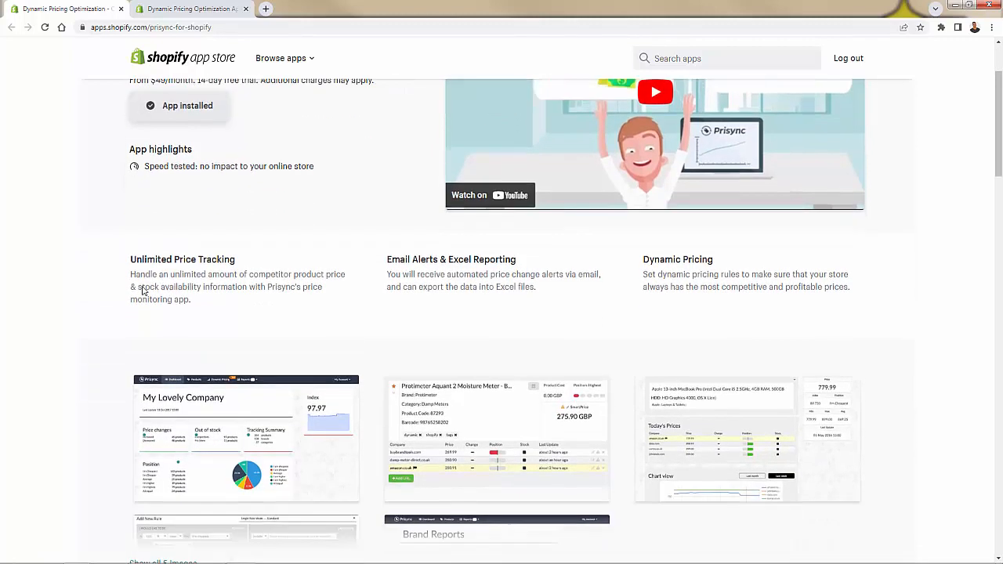
{"action": "scroll", "scroll_direction": "down", "scroll_amount": 3}
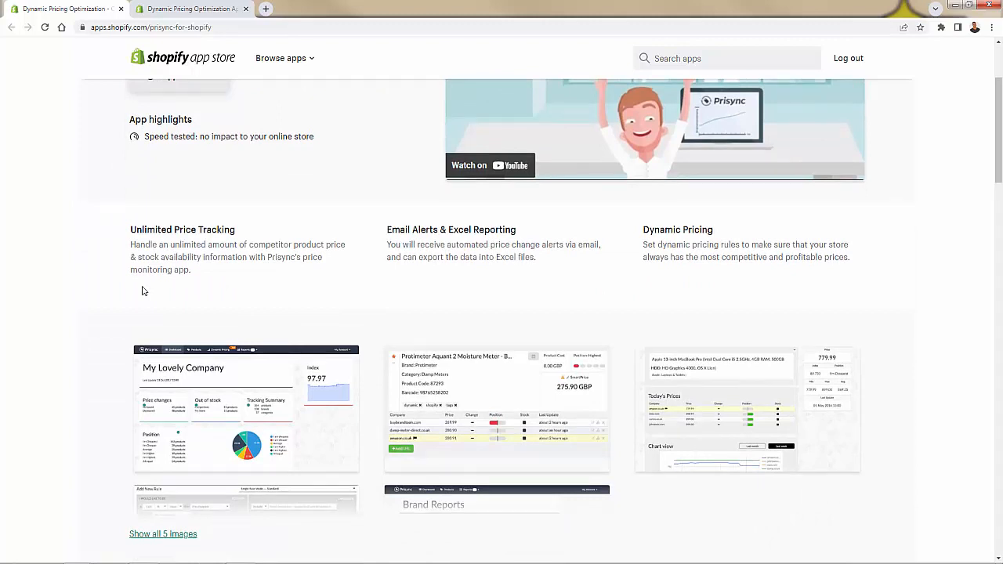
{"action": "mouse_move", "coordinate": [135, 295]}
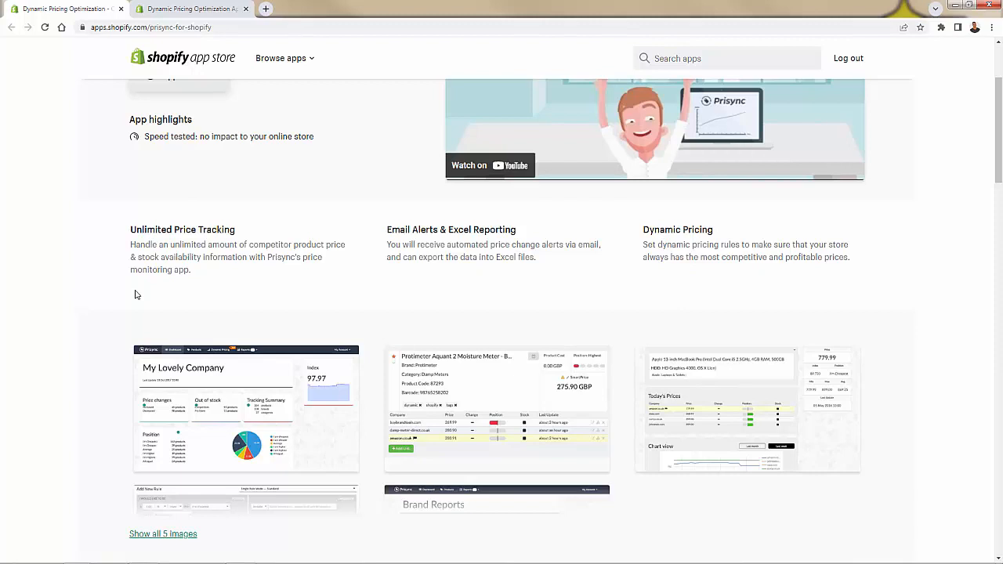
{"action": "mouse_move", "coordinate": [206, 259]}
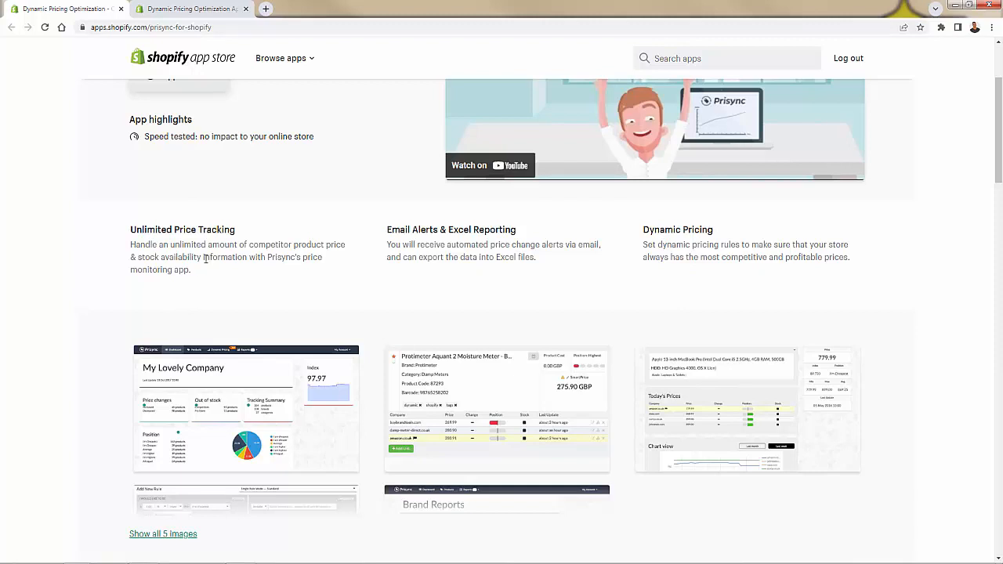
{"action": "mouse_move", "coordinate": [733, 229]}
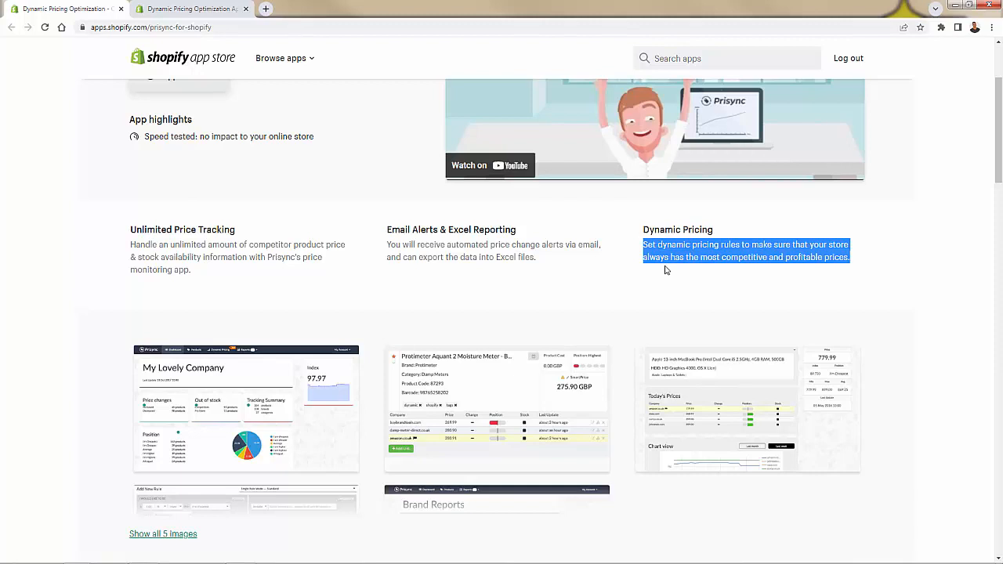
Step: Start importing products from the Shopify account and look down the product list
{"action": "left_click", "coordinate": [666, 269]}
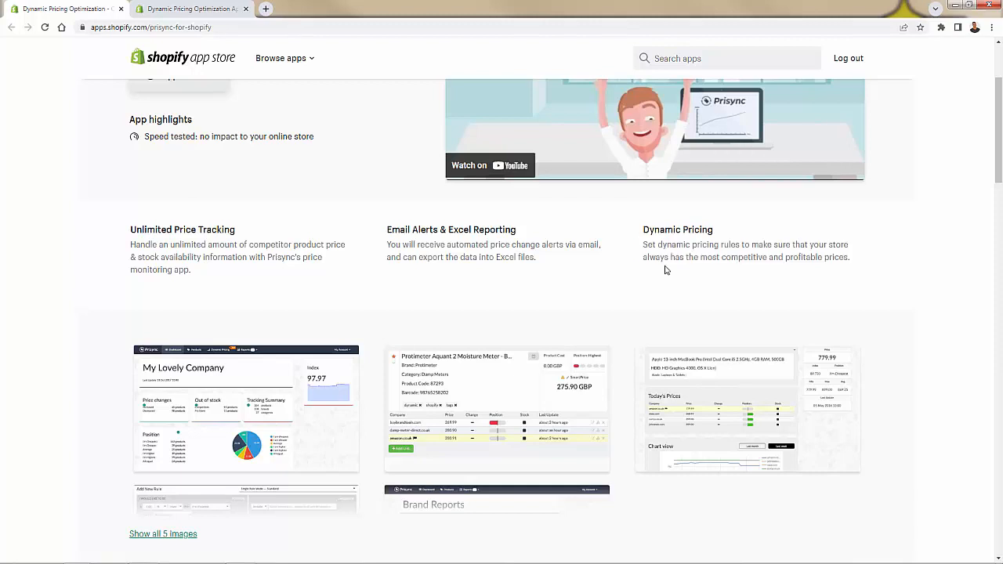
{"action": "mouse_move", "coordinate": [500, 259]}
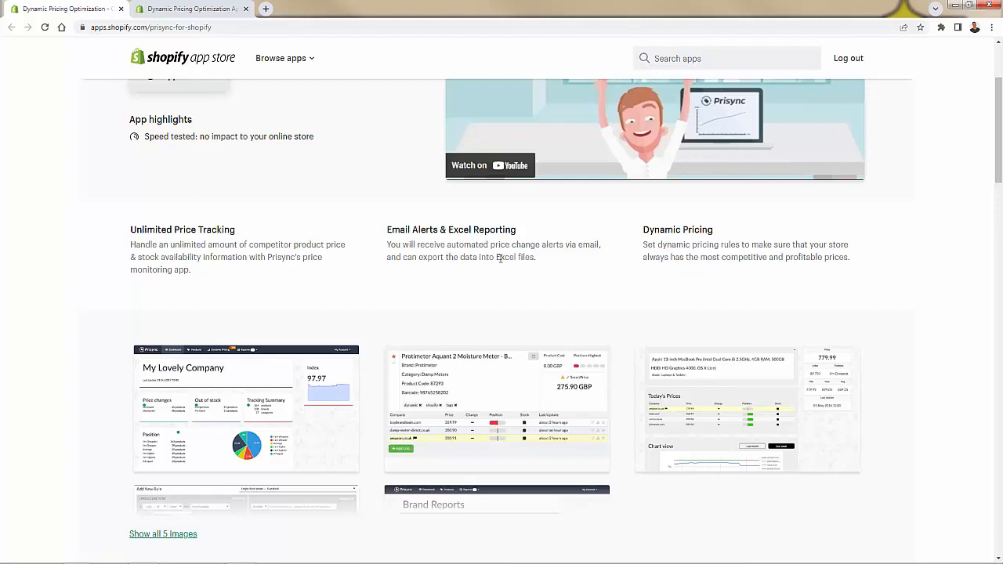
{"action": "scroll", "scroll_direction": "up", "scroll_amount": 3}
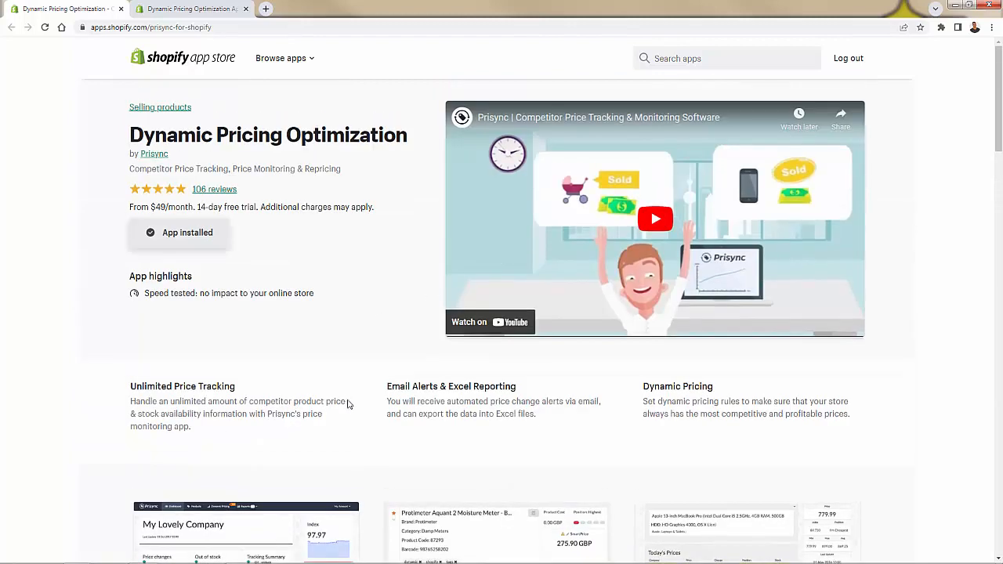
{"action": "mouse_move", "coordinate": [200, 267]}
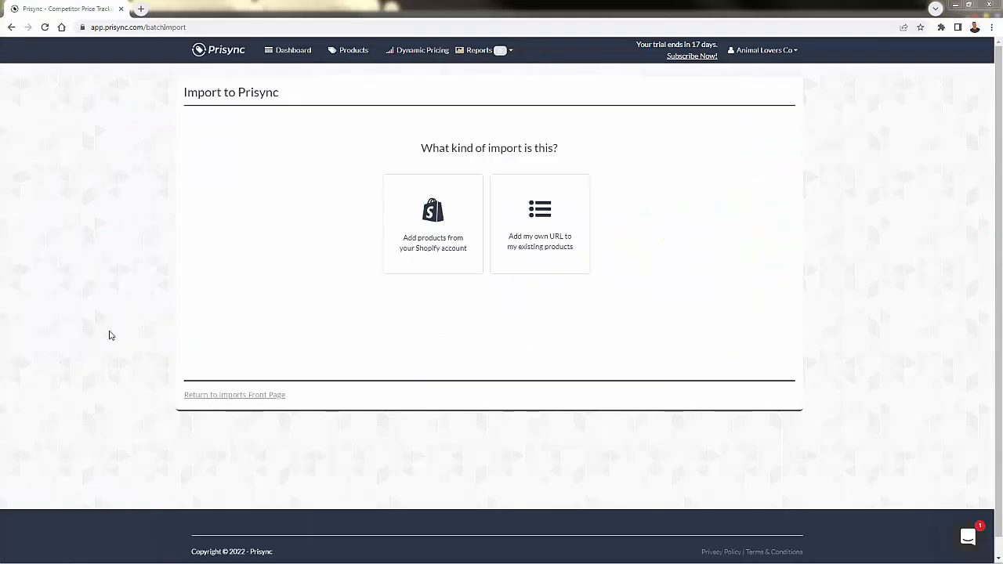
{"action": "mouse_move", "coordinate": [228, 179]}
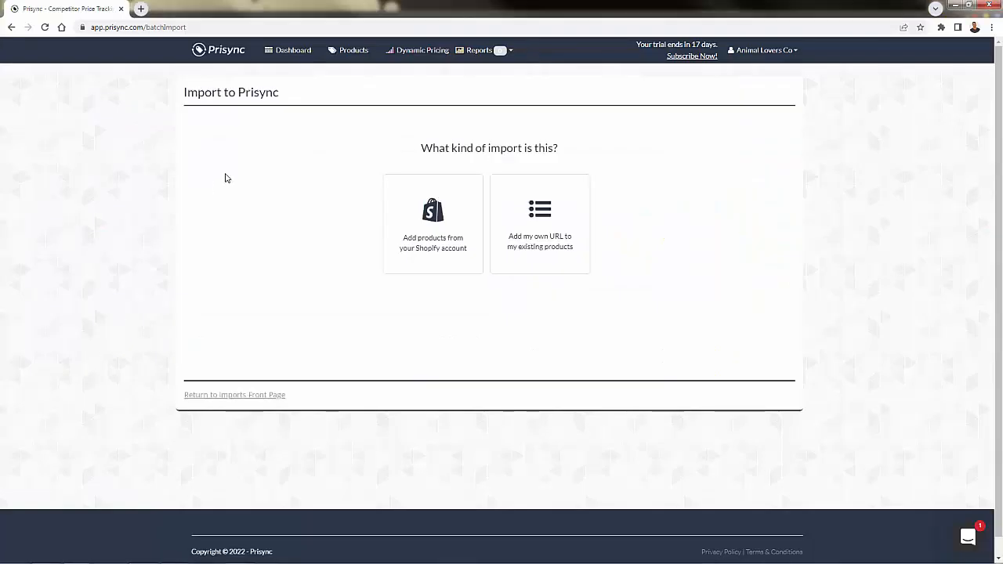
{"action": "mouse_move", "coordinate": [232, 166]}
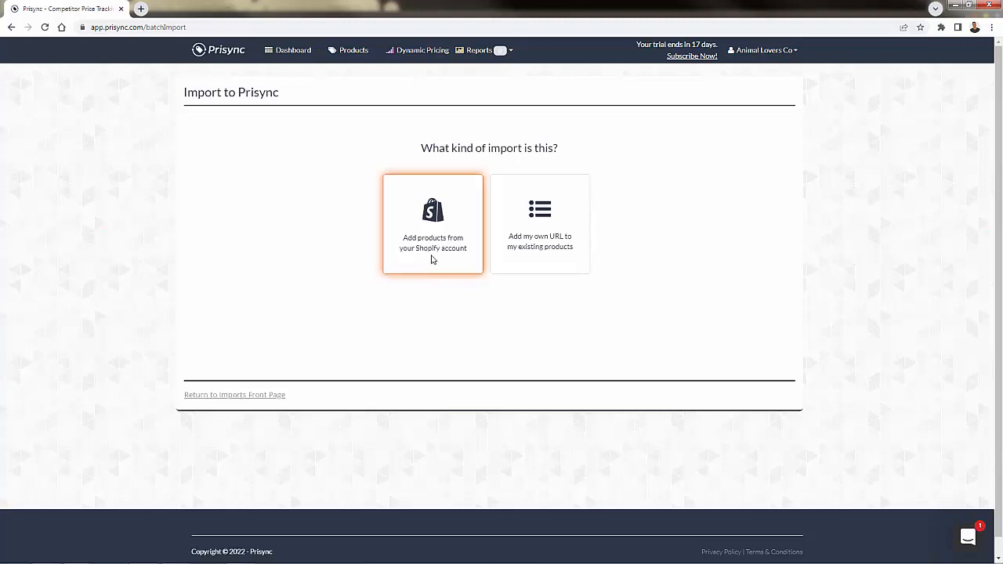
{"action": "left_click", "coordinate": [433, 223]}
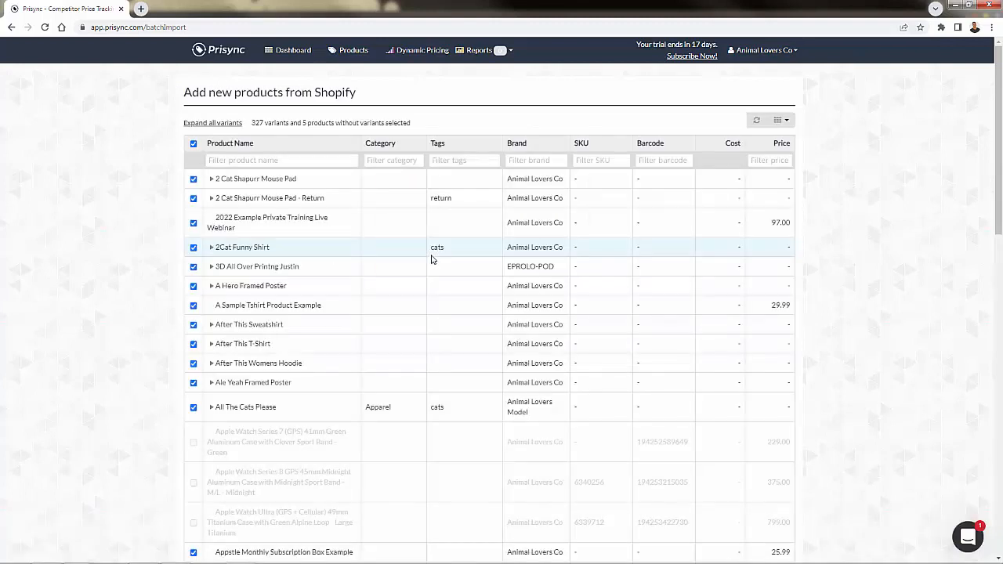
{"action": "scroll", "scroll_direction": "down", "scroll_amount": 3}
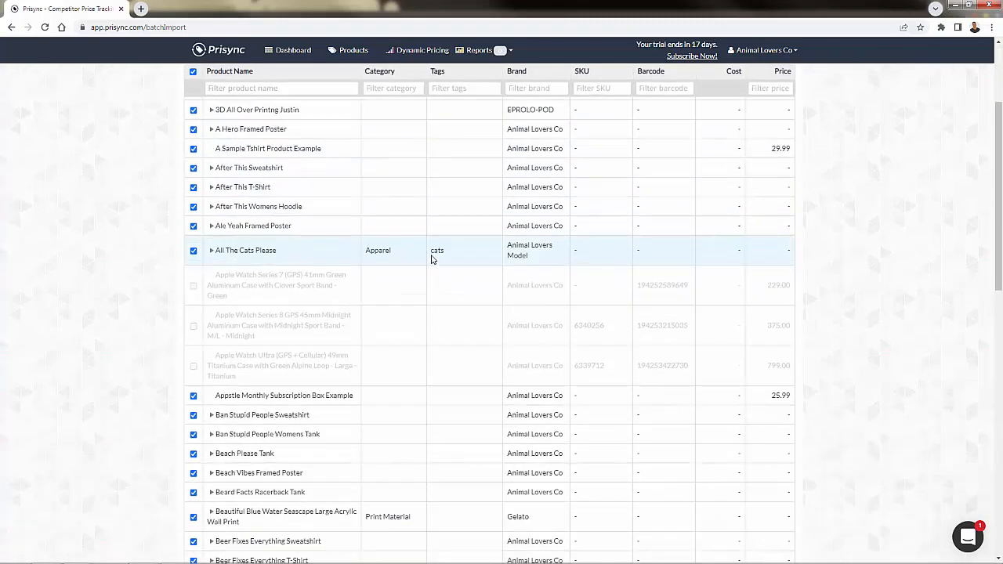
{"action": "scroll", "scroll_direction": "down", "scroll_amount": 3}
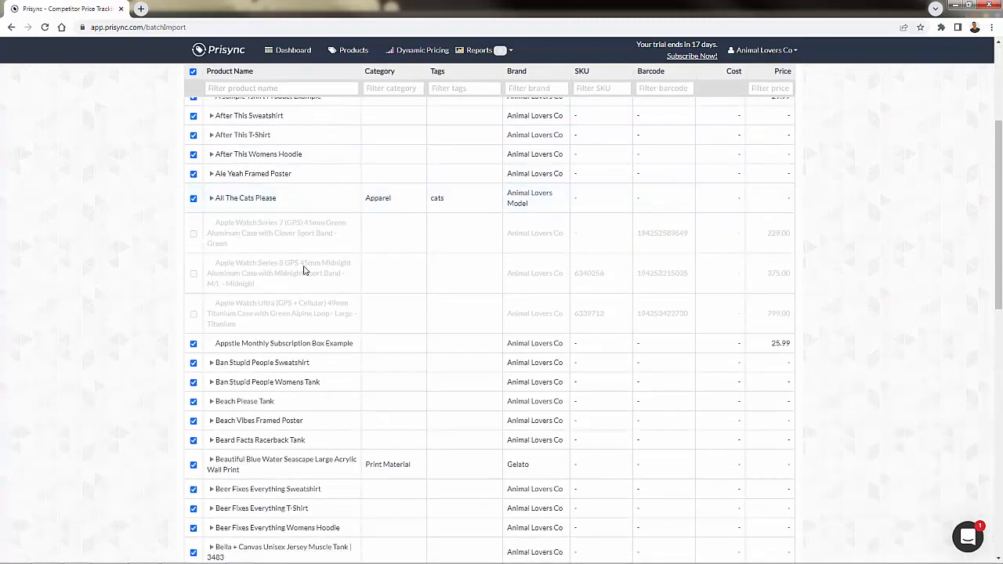
{"action": "scroll", "scroll_direction": "down", "scroll_amount": 3}
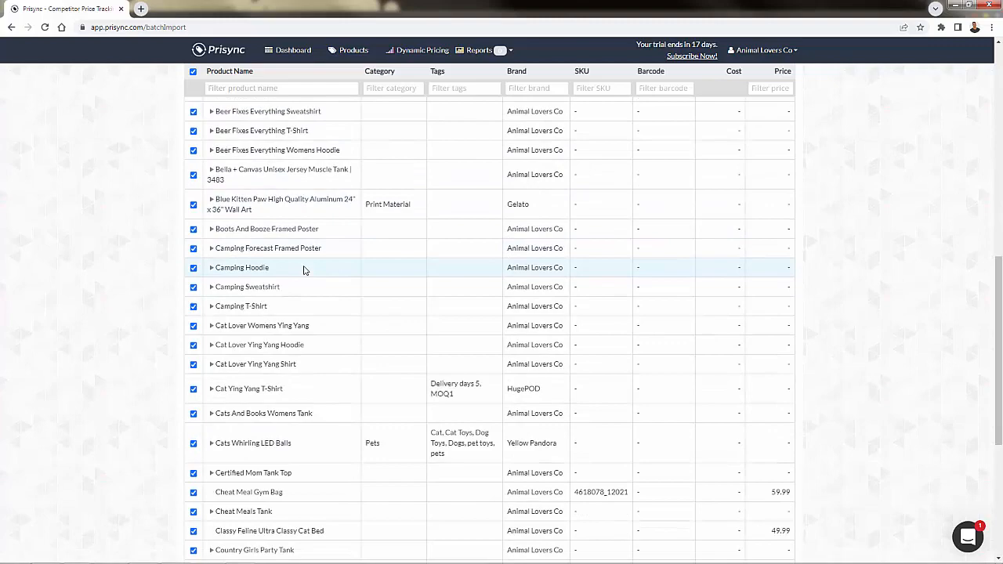
{"action": "scroll", "scroll_direction": "down", "scroll_amount": 3}
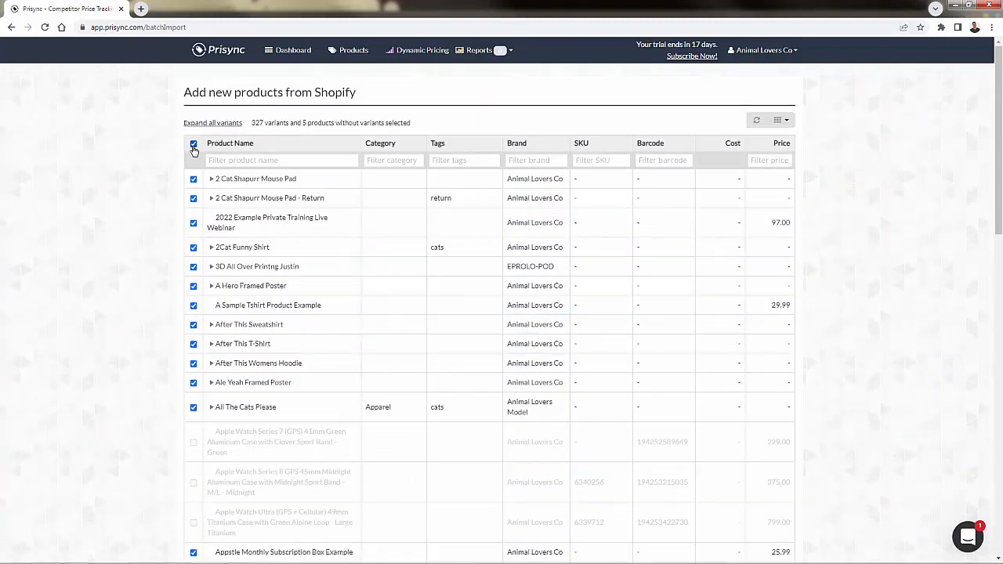
Step: Deselect every product in the Shopify import list, including the remaining ticked rows
{"action": "left_click", "coordinate": [195, 144]}
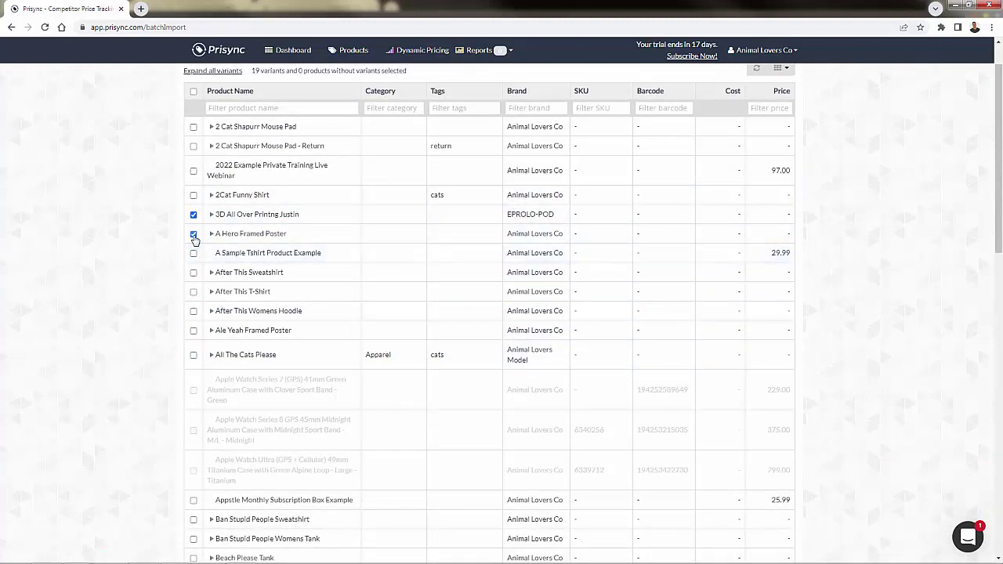
{"action": "left_click", "coordinate": [194, 233]}
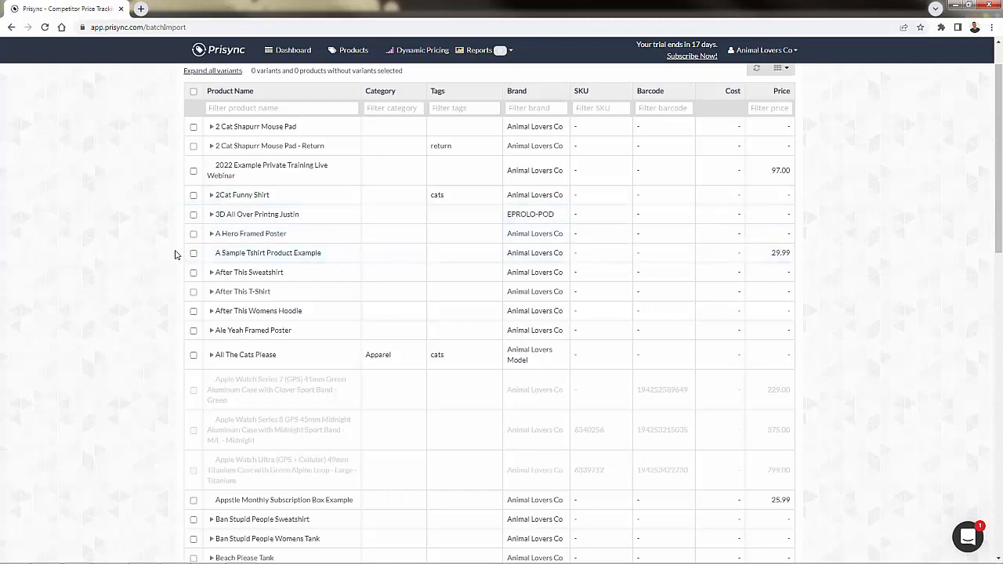
{"action": "scroll", "scroll_direction": "down", "scroll_amount": 3}
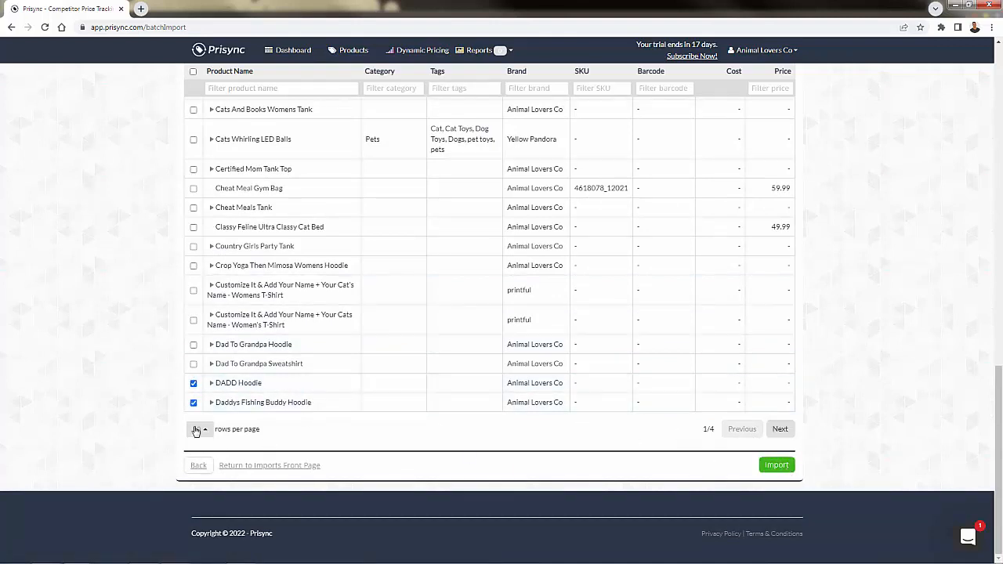
{"action": "left_click", "coordinate": [194, 401]}
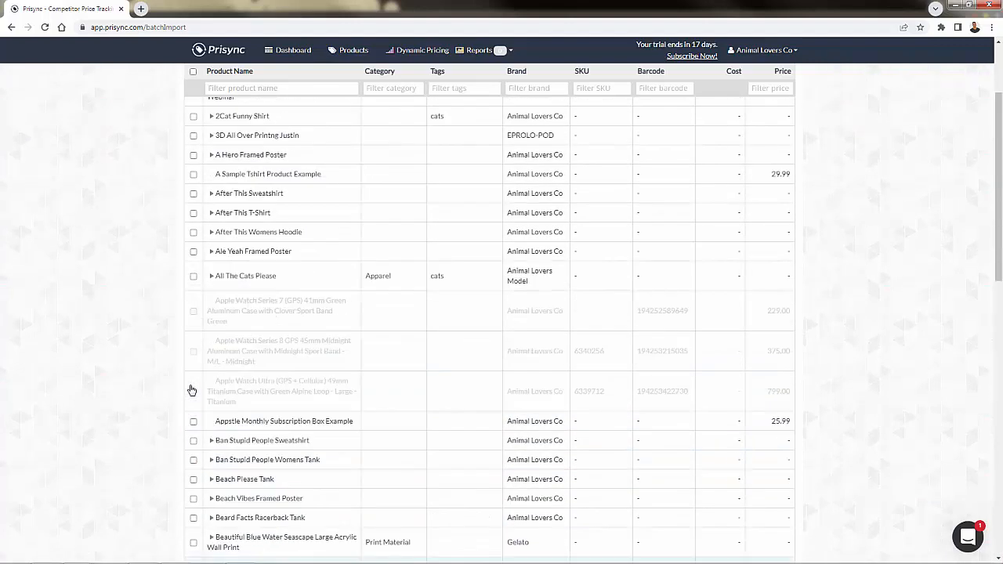
{"action": "left_click", "coordinate": [293, 50]}
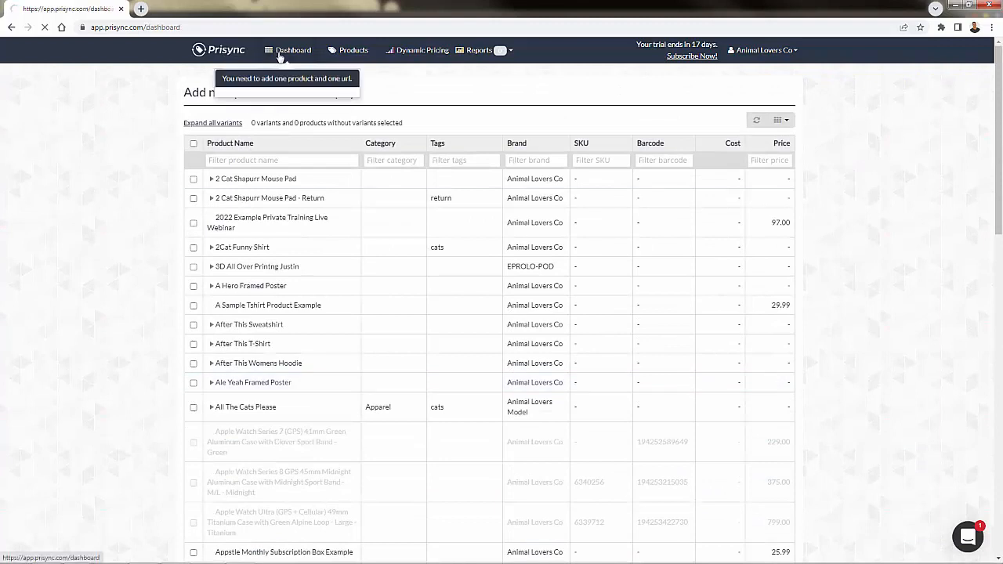
{"action": "left_click", "coordinate": [292, 48]}
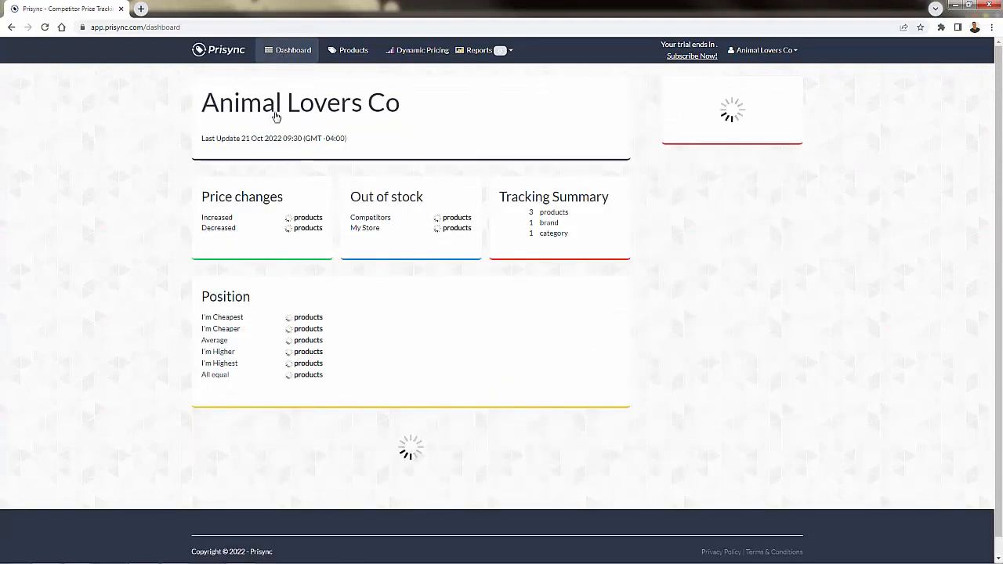
{"action": "mouse_move", "coordinate": [177, 166]}
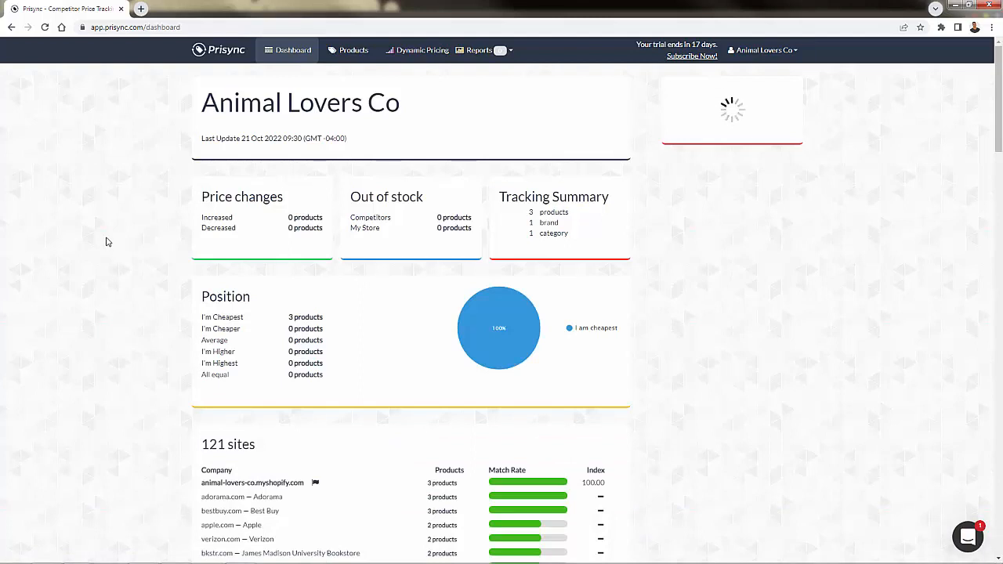
{"action": "mouse_move", "coordinate": [223, 317]}
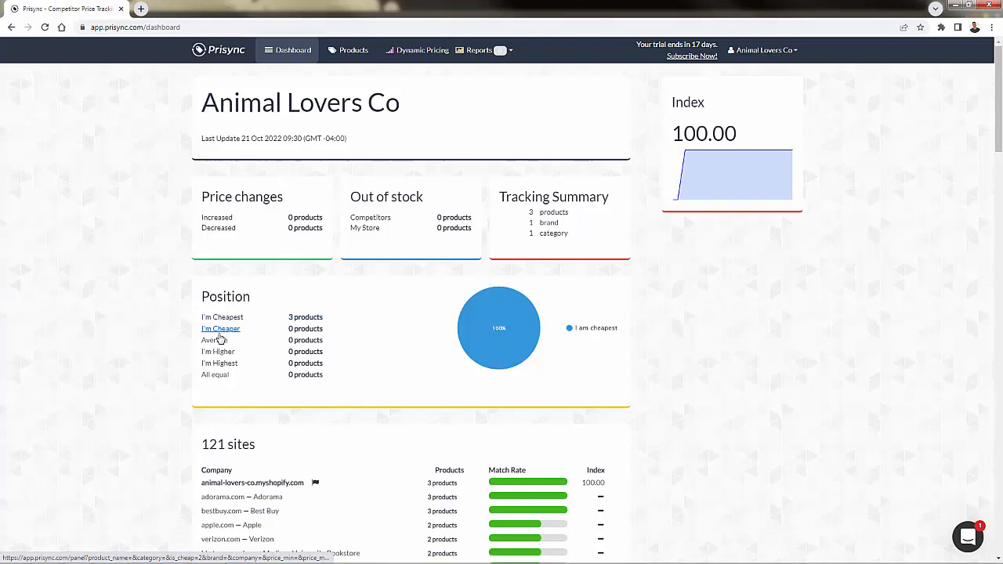
{"action": "mouse_move", "coordinate": [219, 363]}
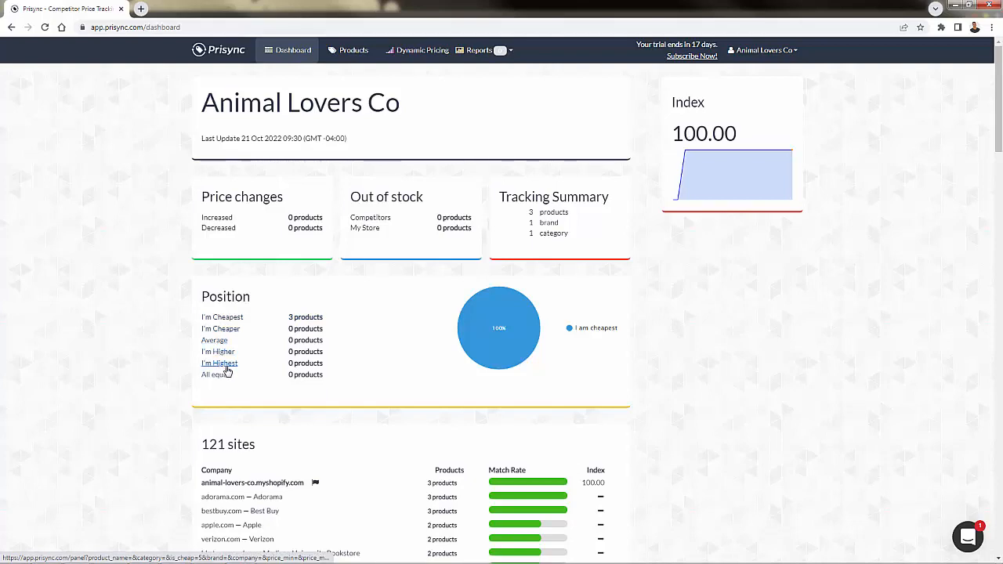
{"action": "scroll", "scroll_direction": "down", "scroll_amount": 3}
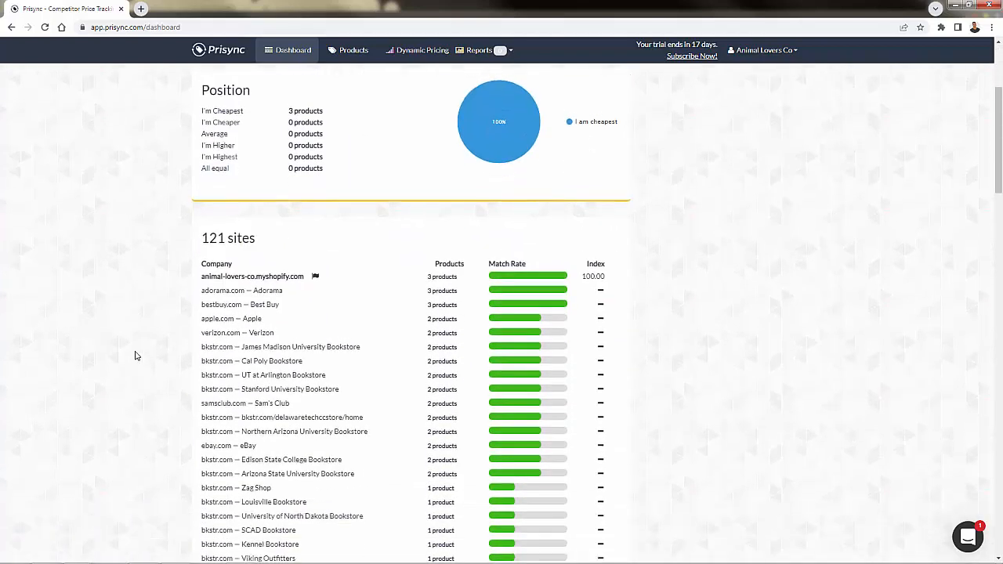
{"action": "scroll", "scroll_direction": "down", "scroll_amount": 3}
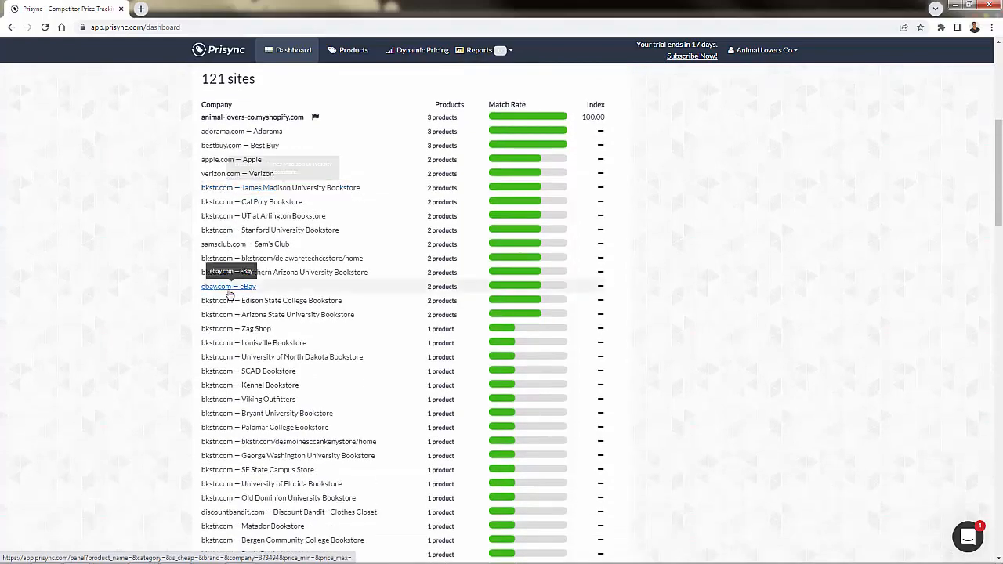
{"action": "scroll", "scroll_direction": "down", "scroll_amount": 3}
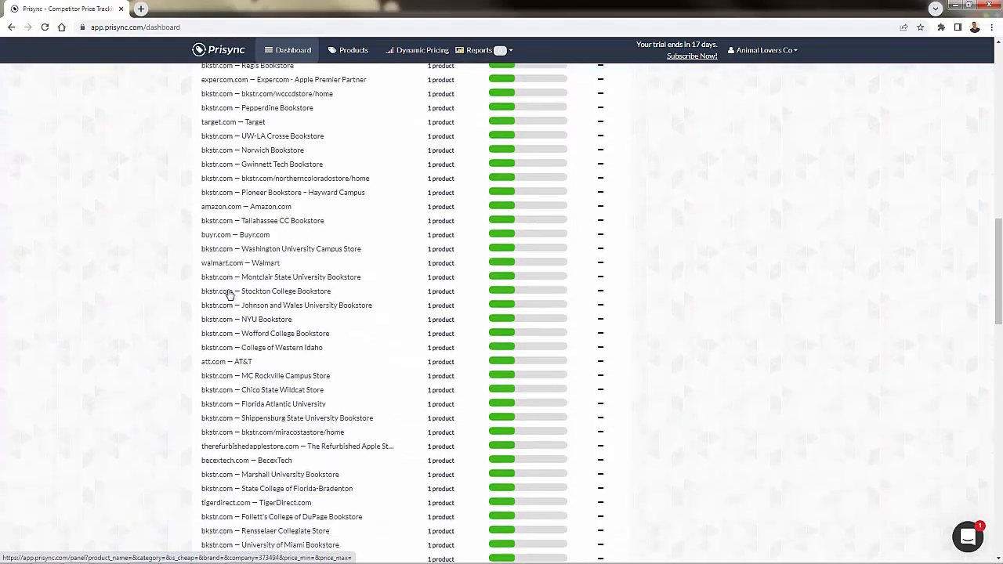
{"action": "scroll", "scroll_direction": "down", "scroll_amount": 3}
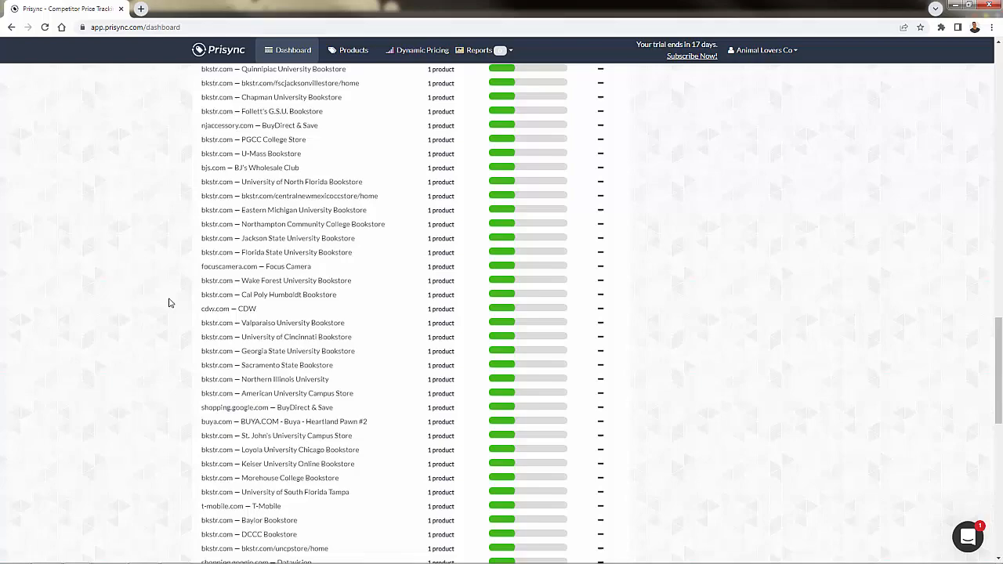
{"action": "scroll", "scroll_direction": "down", "scroll_amount": 3}
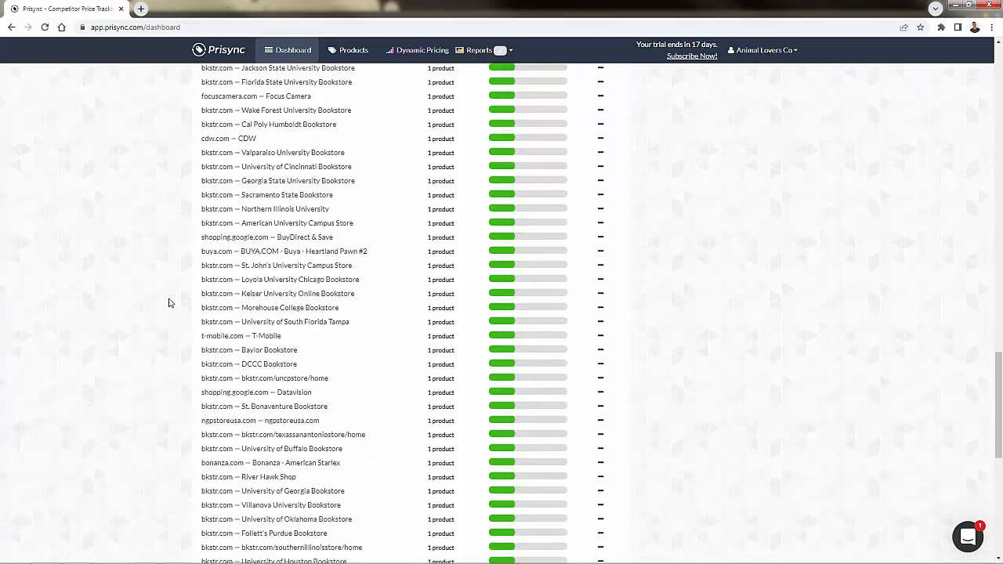
{"action": "scroll", "scroll_direction": "down", "scroll_amount": 3}
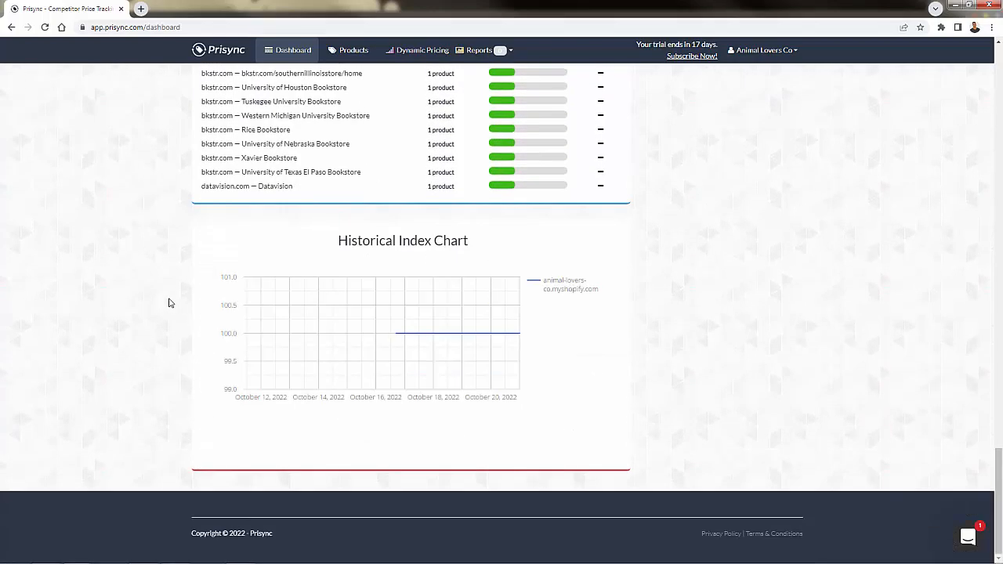
{"action": "scroll", "scroll_direction": "up", "scroll_amount": 3}
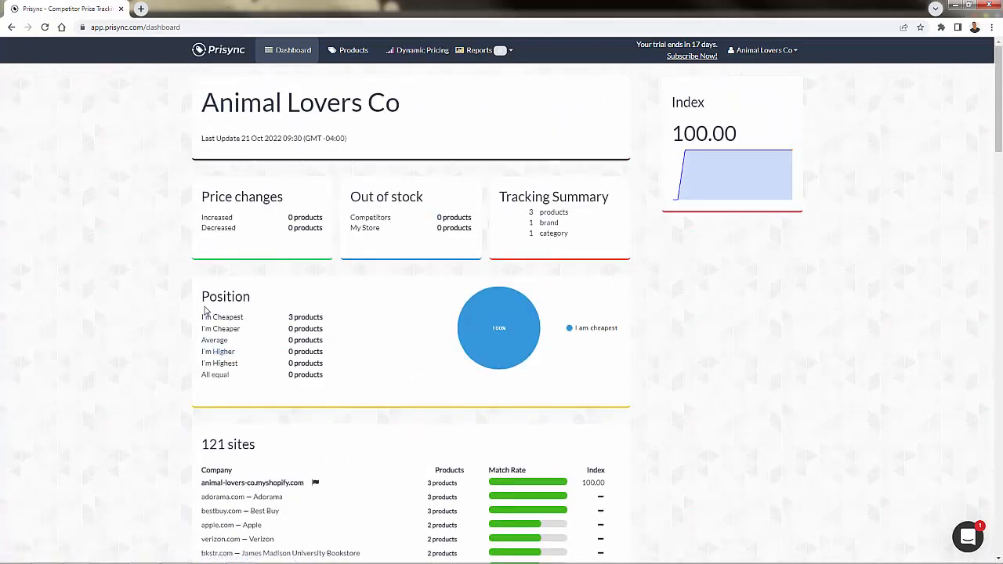
{"action": "mouse_move", "coordinate": [437, 497]}
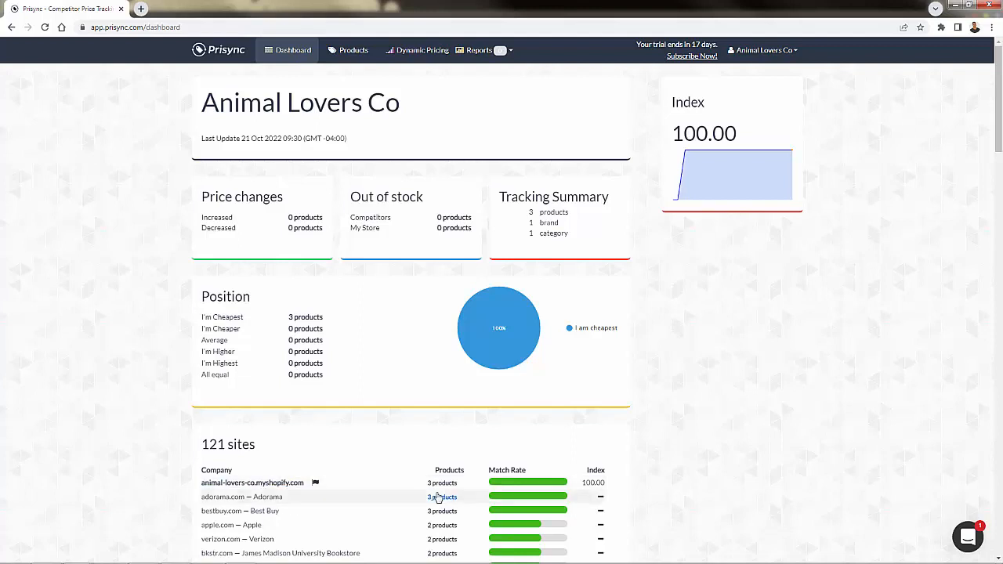
{"action": "mouse_move", "coordinate": [78, 329]}
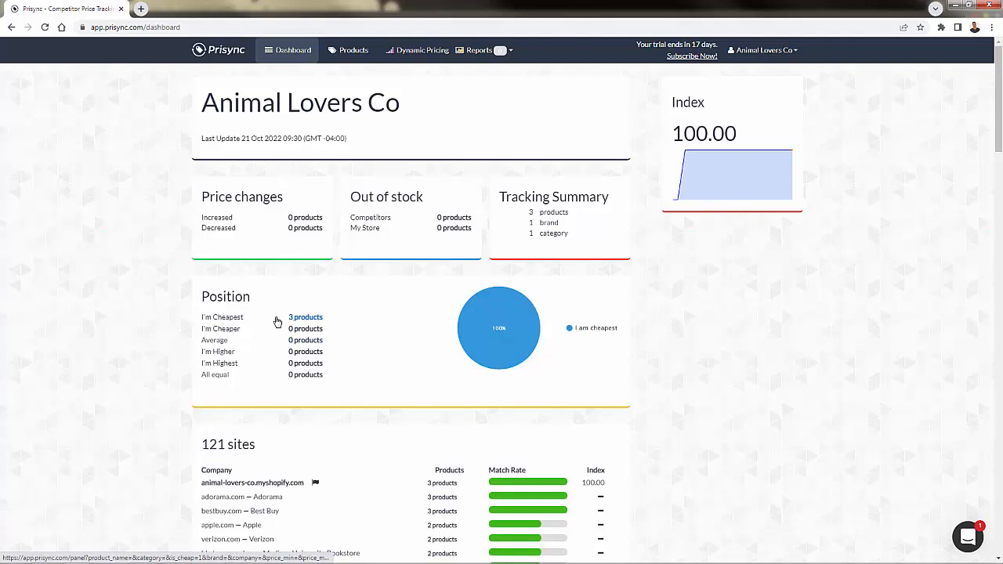
{"action": "left_click", "coordinate": [304, 316]}
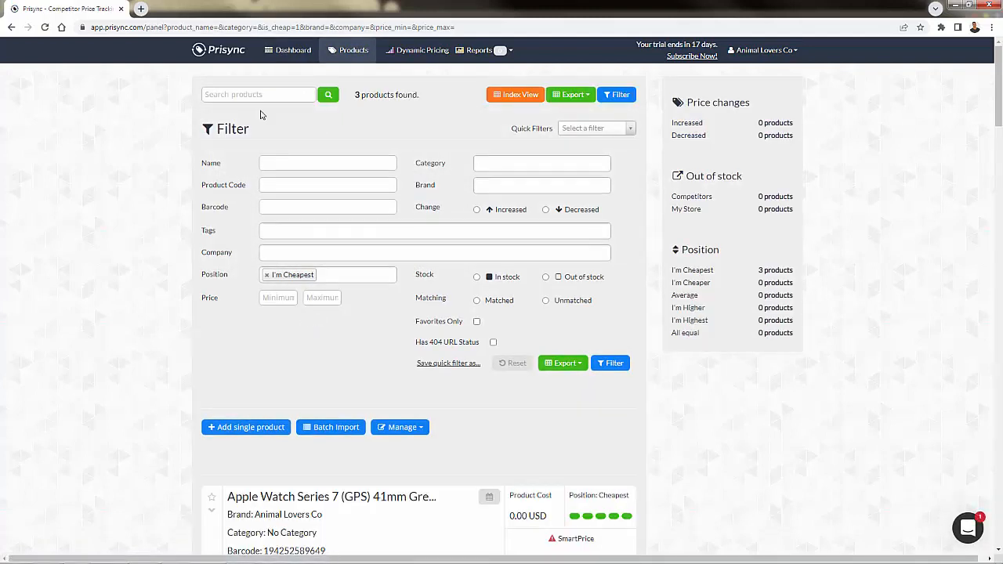
Step: Scroll through the competitor price table for the 3 cheapest-position products
{"action": "scroll", "scroll_direction": "down", "scroll_amount": 3}
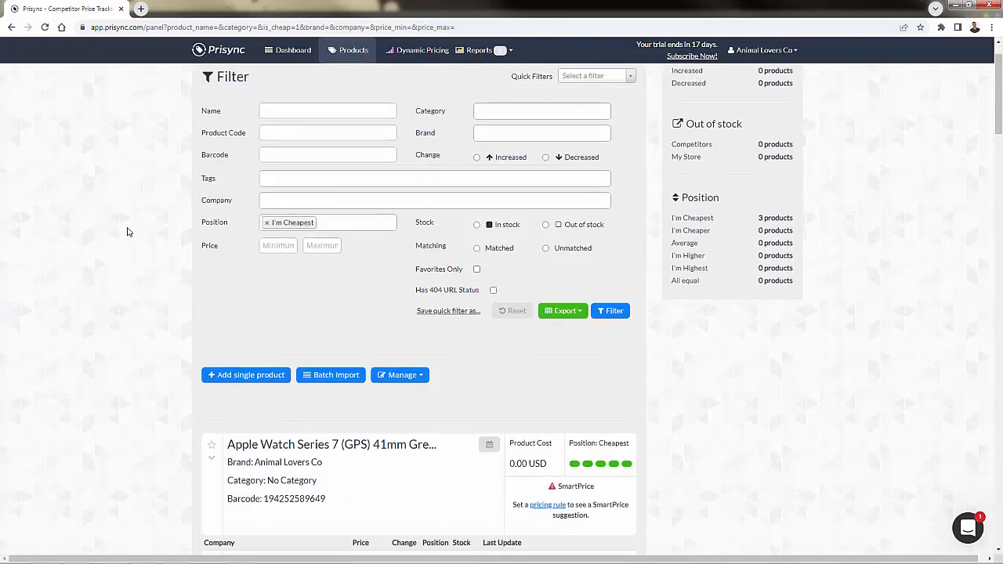
{"action": "scroll", "scroll_direction": "down", "scroll_amount": 3}
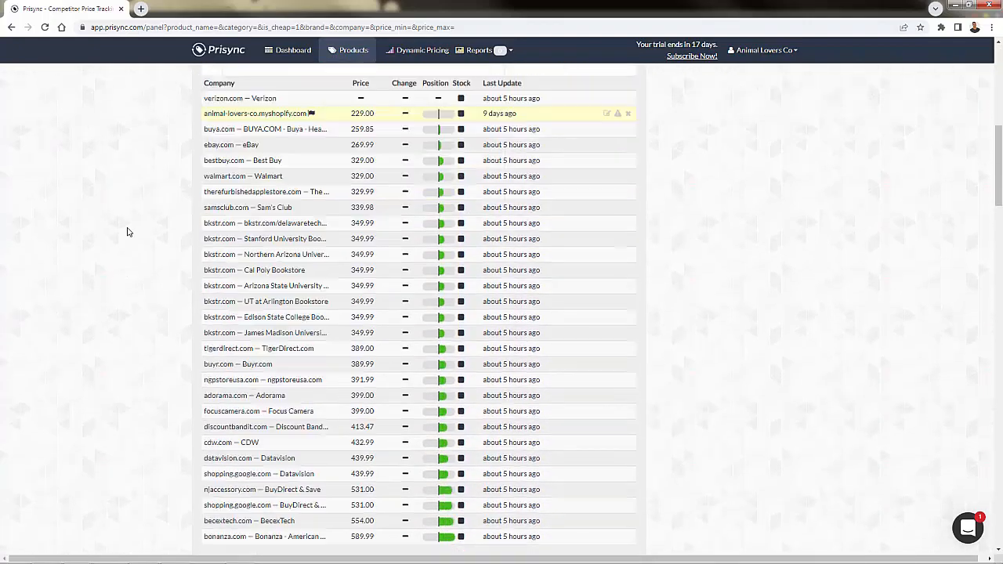
{"action": "scroll", "scroll_direction": "down", "scroll_amount": 3}
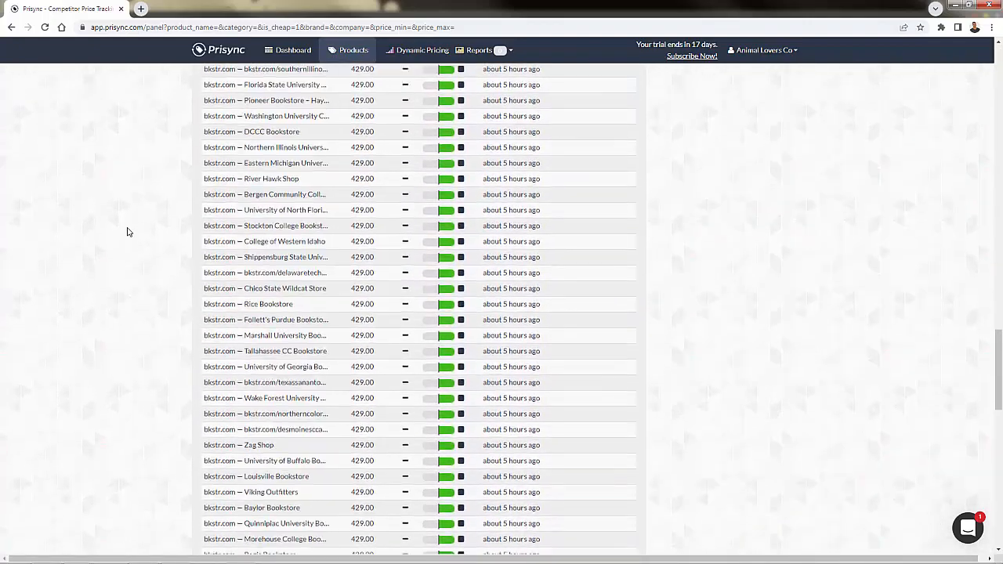
{"action": "scroll", "scroll_direction": "up", "scroll_amount": 3}
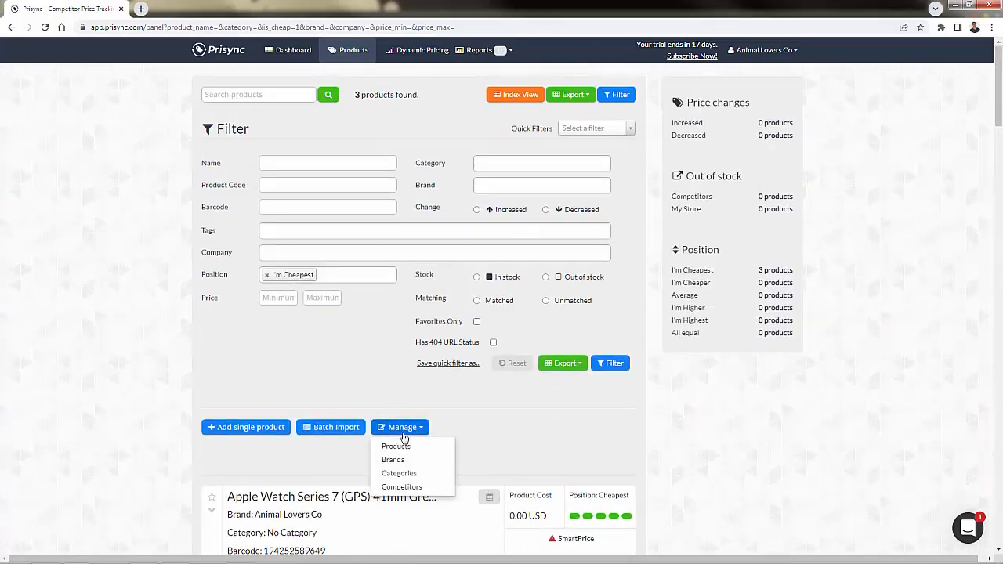
{"action": "left_click", "coordinate": [395, 445]}
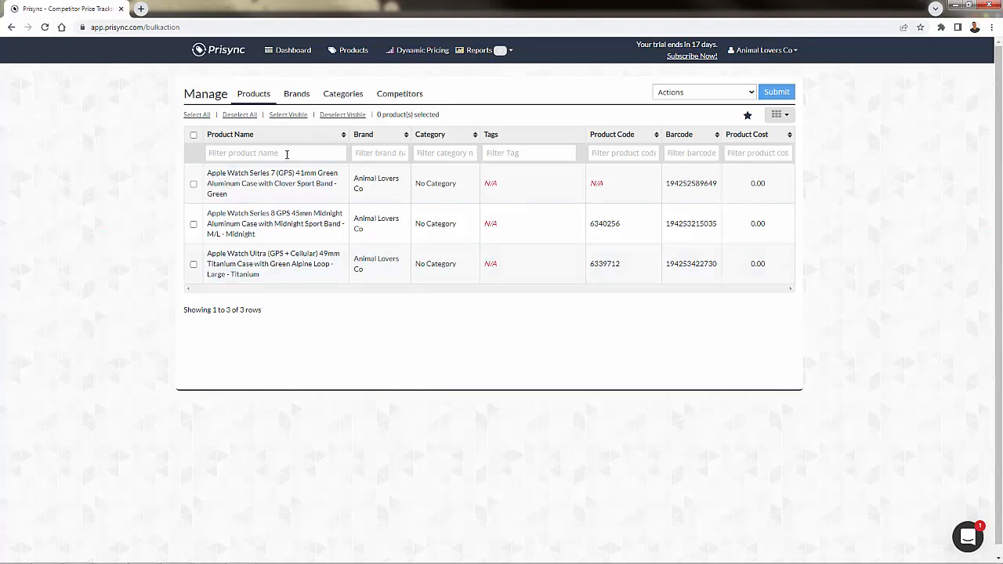
{"action": "left_click", "coordinate": [11, 26]}
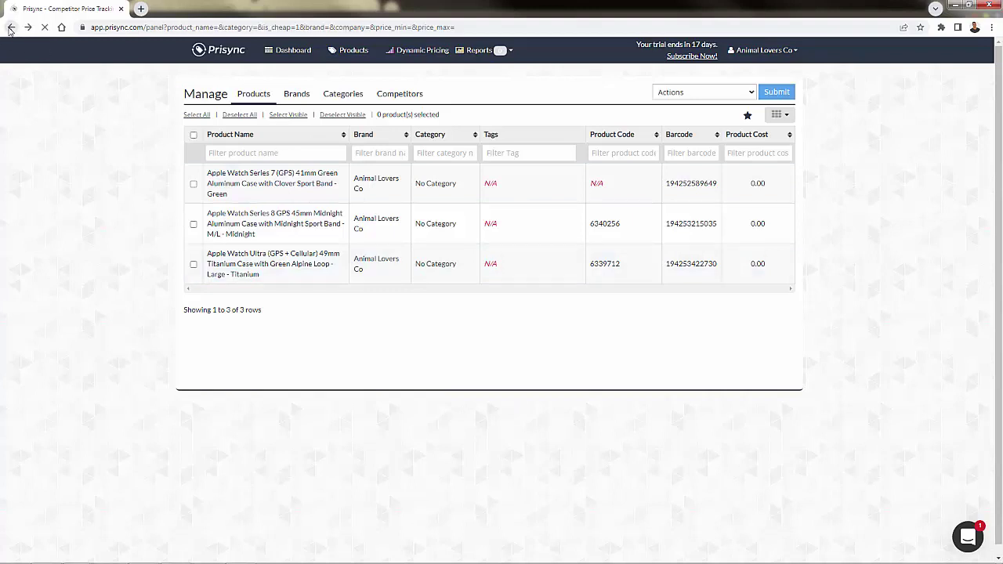
{"action": "left_click", "coordinate": [11, 28]}
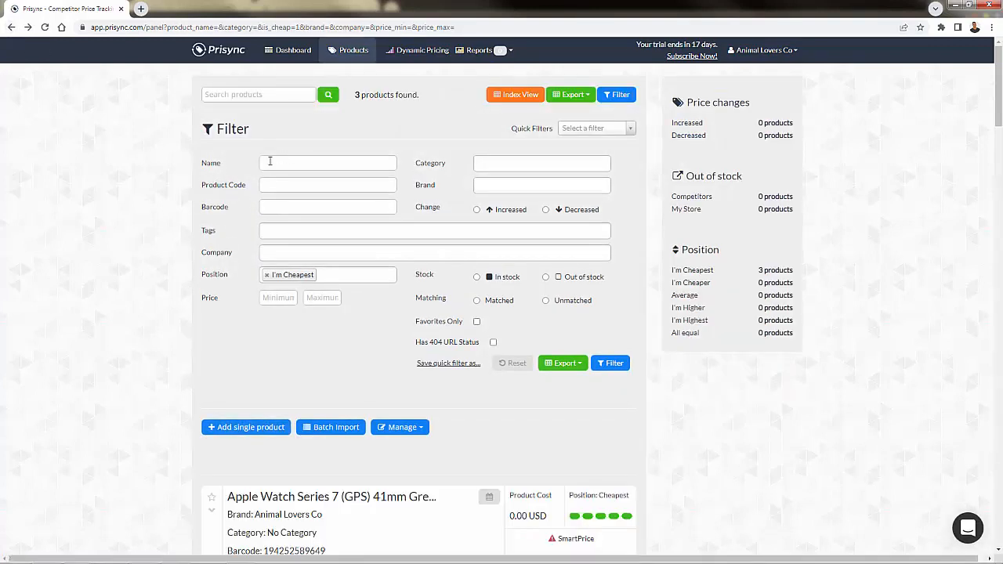
{"action": "scroll", "scroll_direction": "down", "scroll_amount": 3}
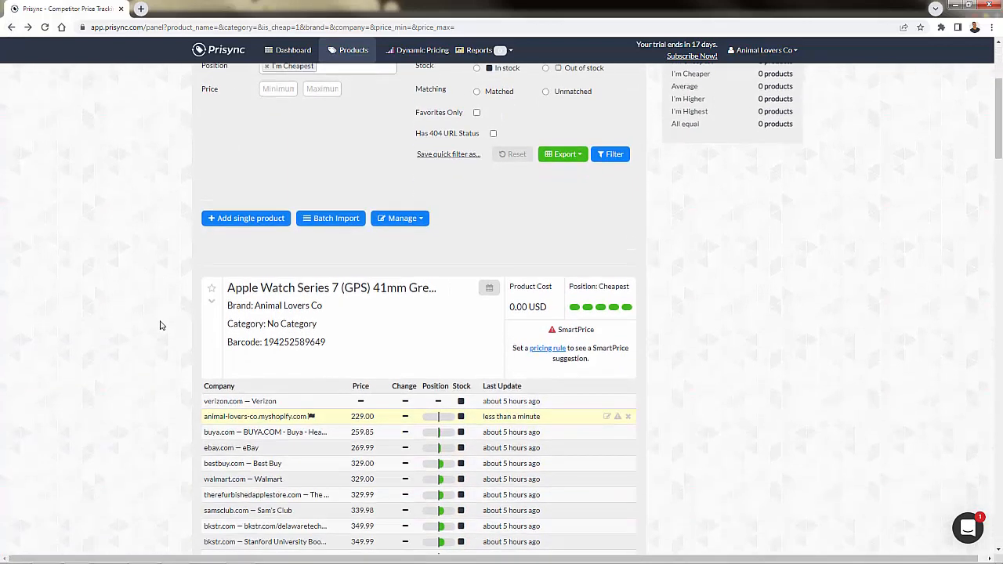
{"action": "scroll", "scroll_direction": "down", "scroll_amount": 3}
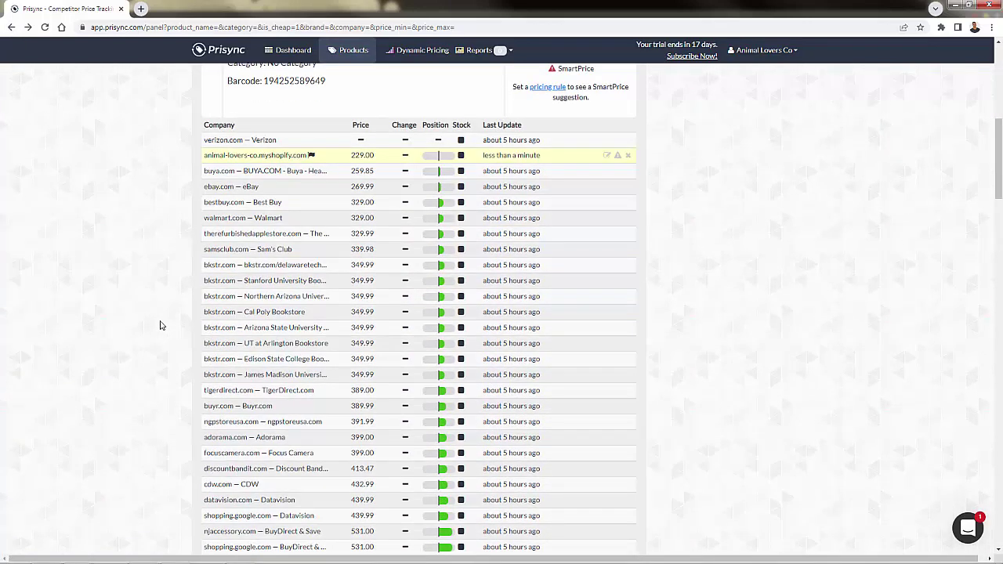
{"action": "mouse_move", "coordinate": [442, 194]}
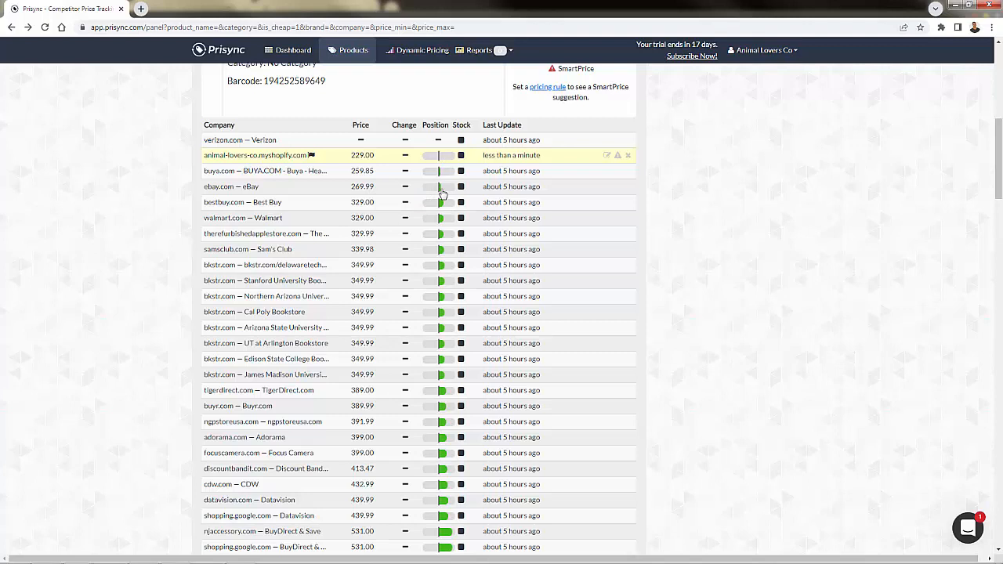
{"action": "mouse_move", "coordinate": [439, 232]}
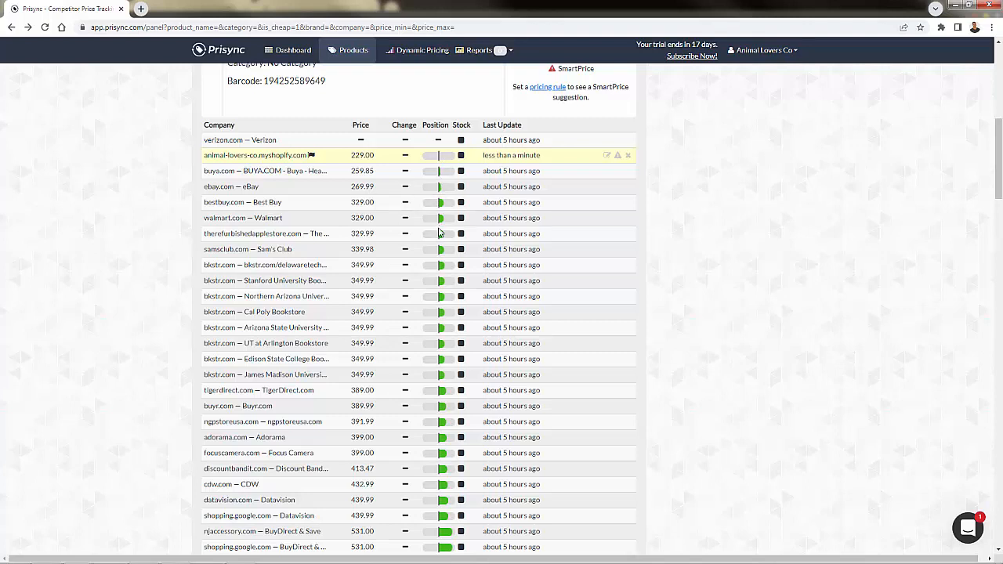
{"action": "mouse_move", "coordinate": [430, 249]}
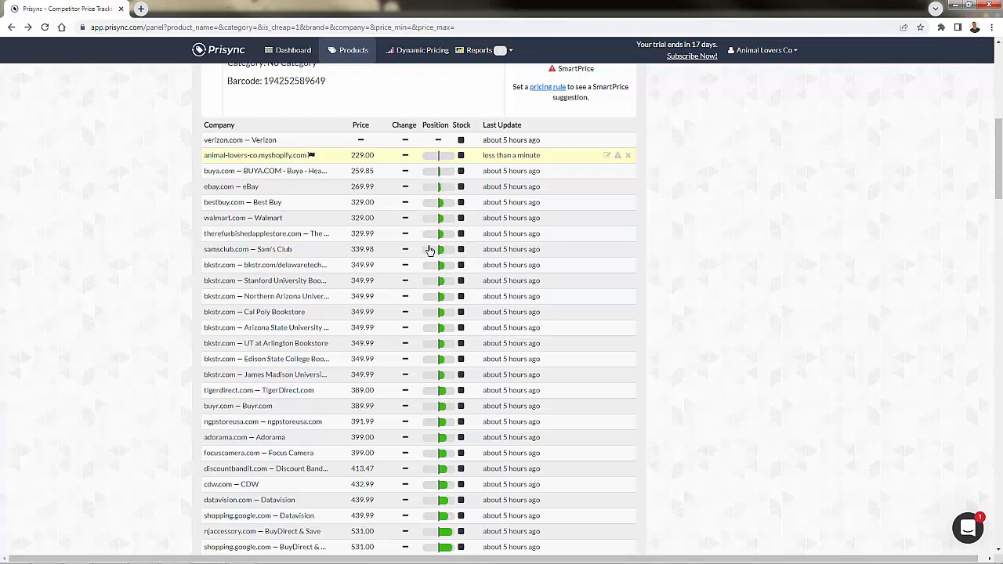
{"action": "mouse_move", "coordinate": [229, 188]}
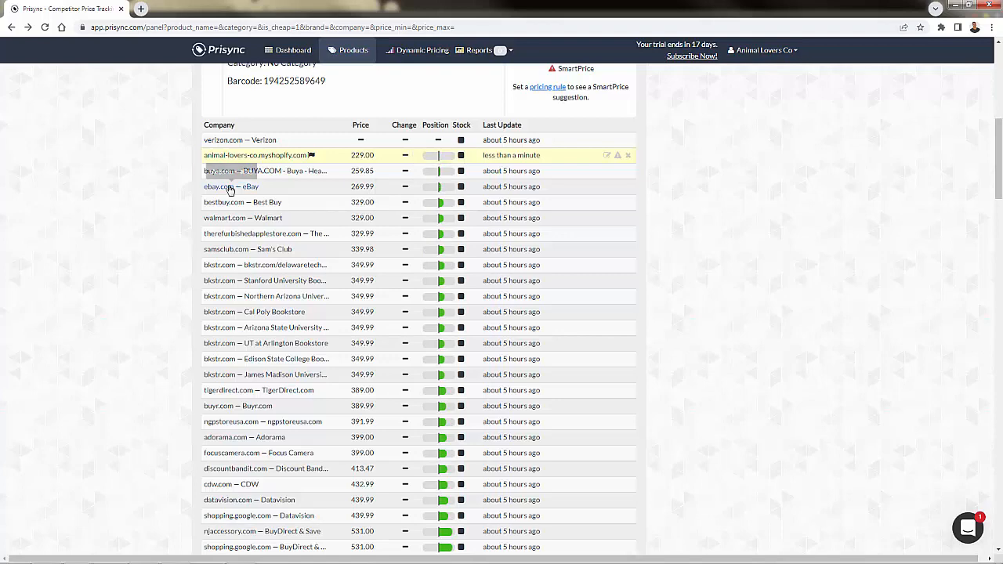
{"action": "scroll", "scroll_direction": "down", "scroll_amount": 3}
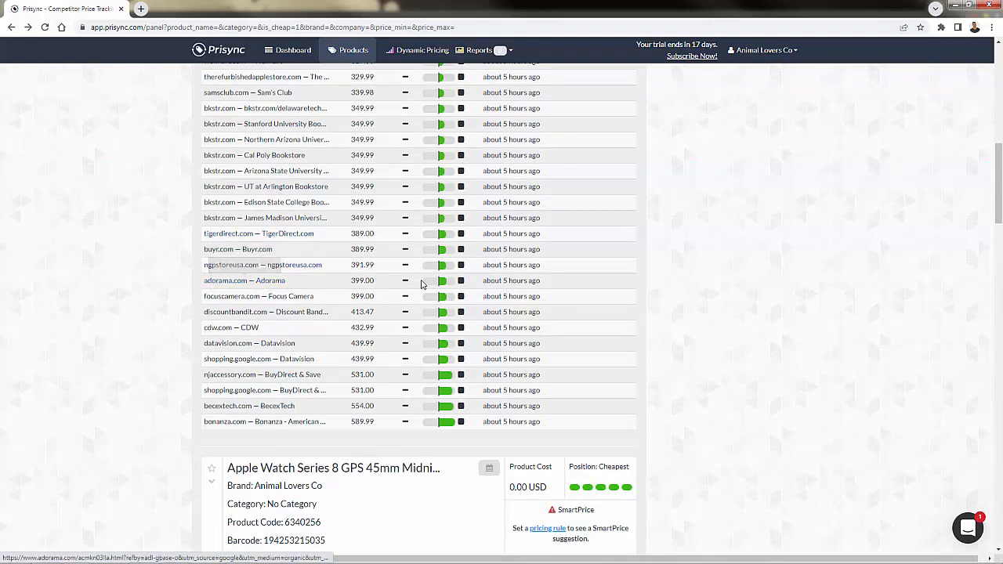
{"action": "mouse_move", "coordinate": [442, 282]}
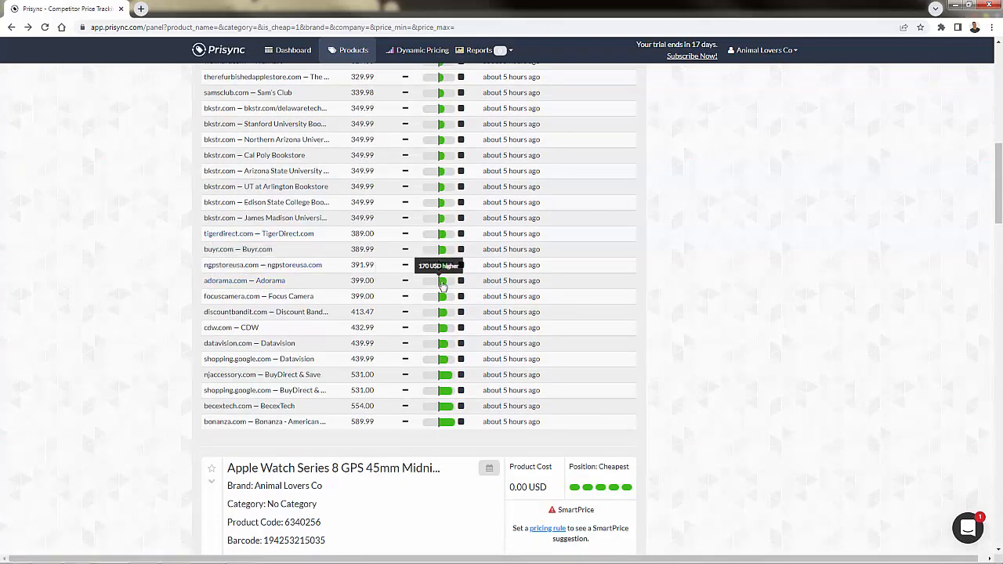
{"action": "scroll", "scroll_direction": "up", "scroll_amount": 3}
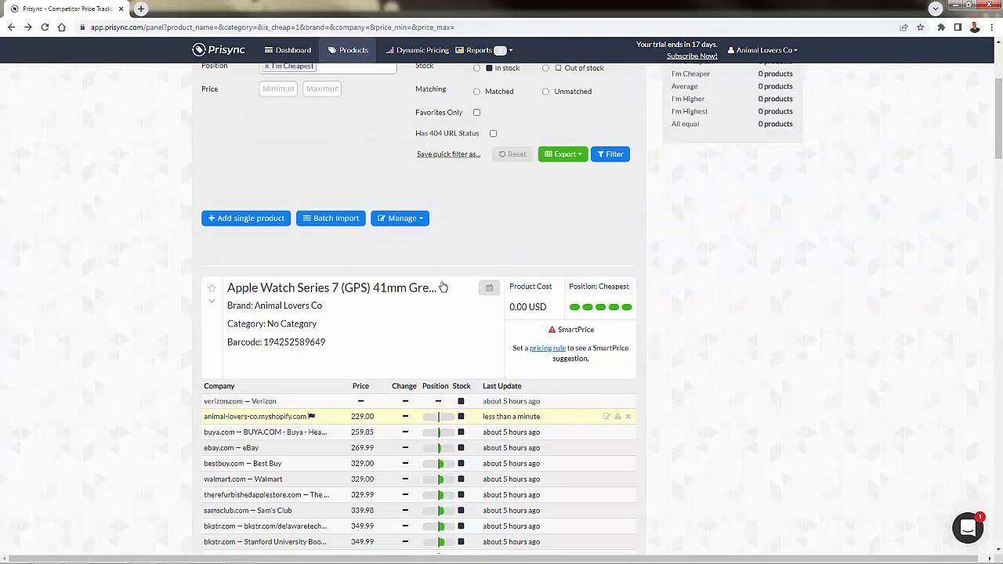
{"action": "scroll", "scroll_direction": "down", "scroll_amount": 3}
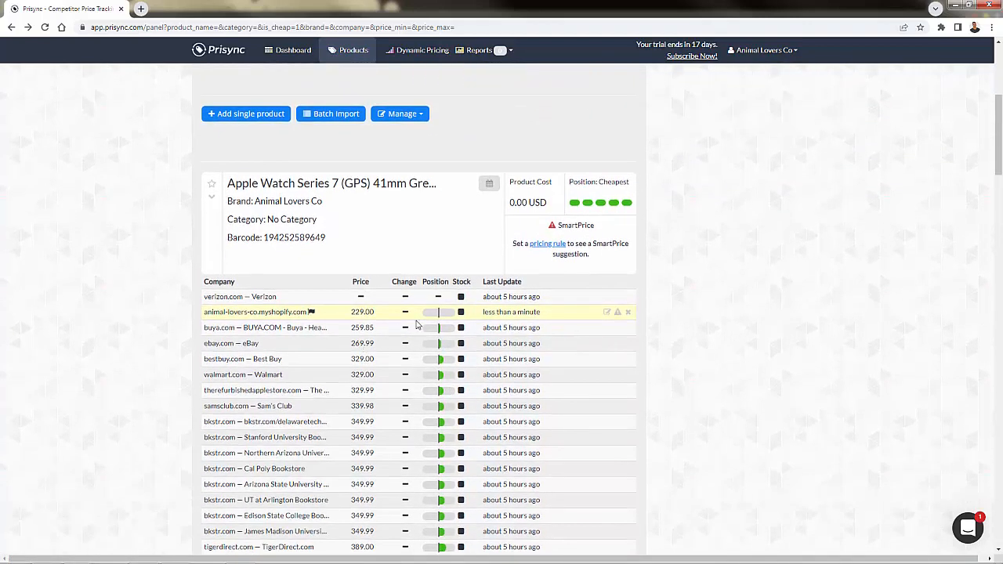
{"action": "mouse_move", "coordinate": [387, 327]}
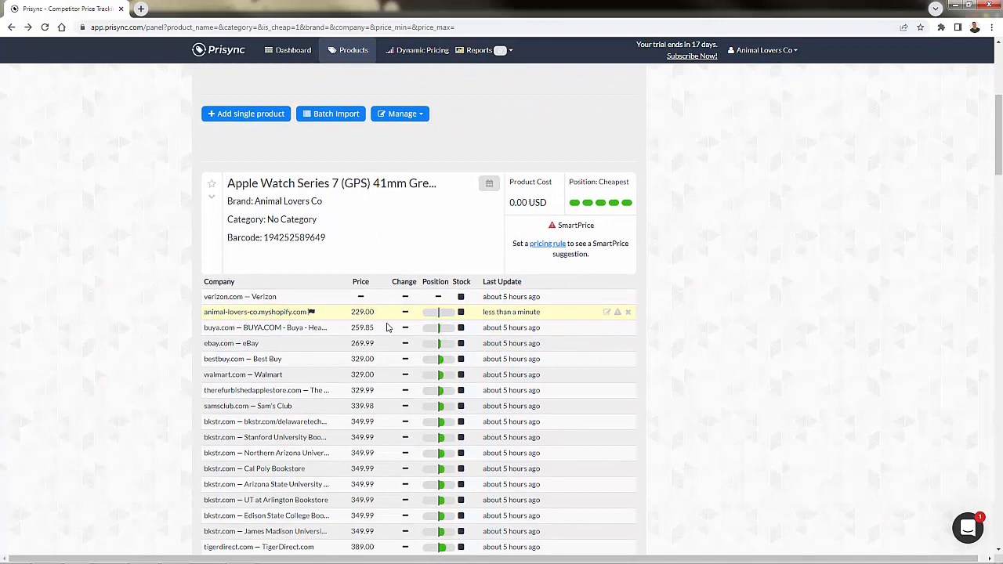
{"action": "mouse_move", "coordinate": [339, 317]}
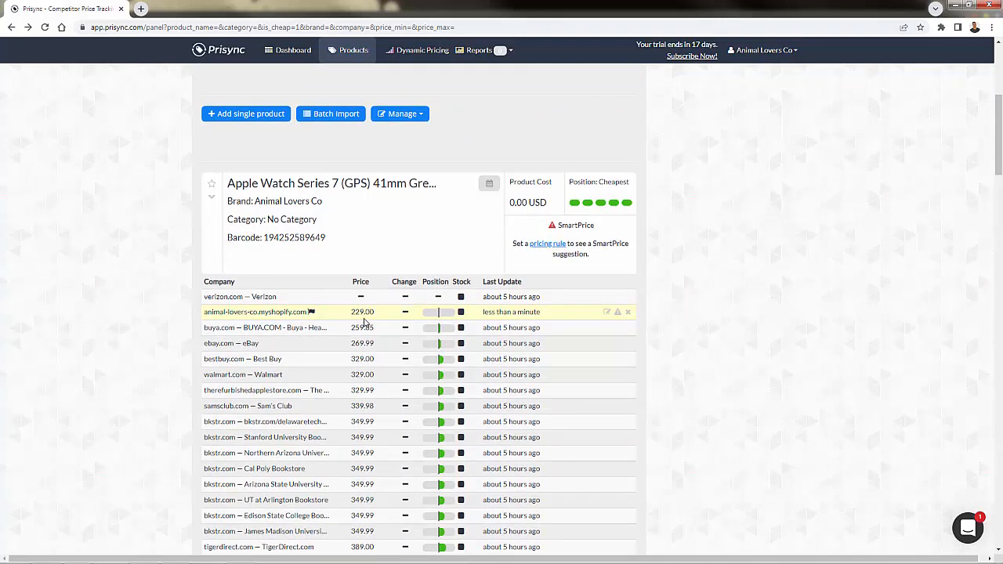
{"action": "mouse_move", "coordinate": [439, 333]}
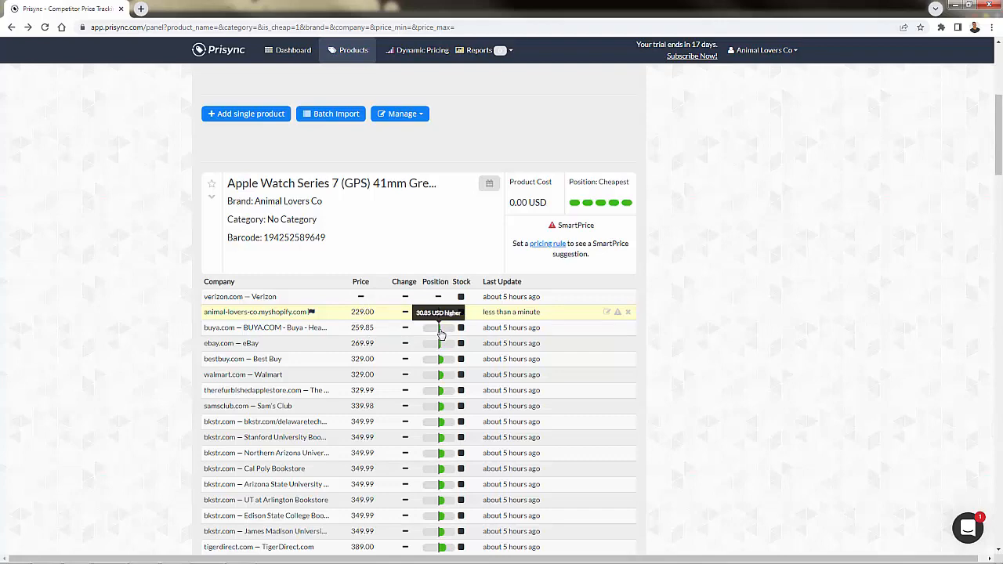
{"action": "scroll", "scroll_direction": "down", "scroll_amount": 3}
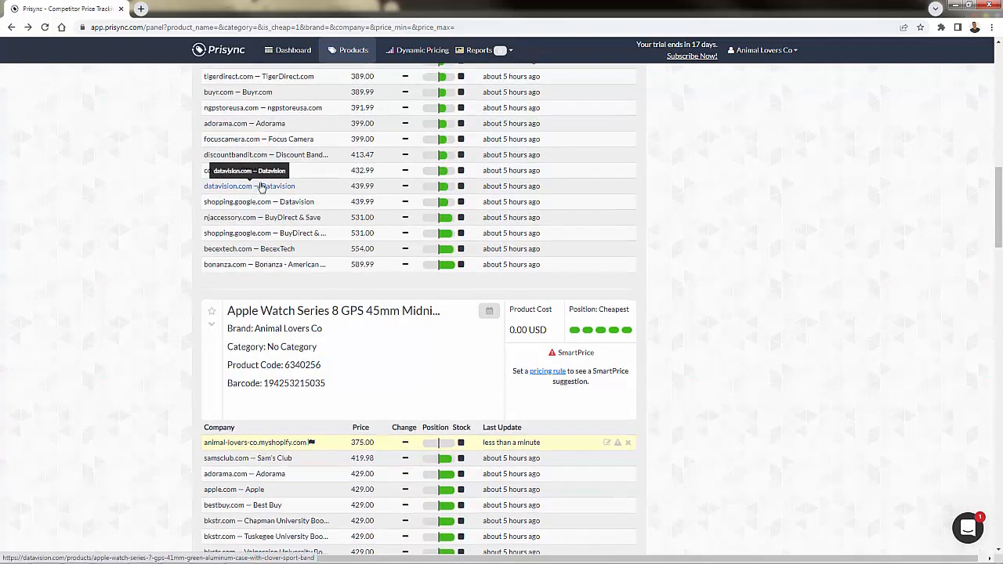
{"action": "scroll", "scroll_direction": "down", "scroll_amount": 3}
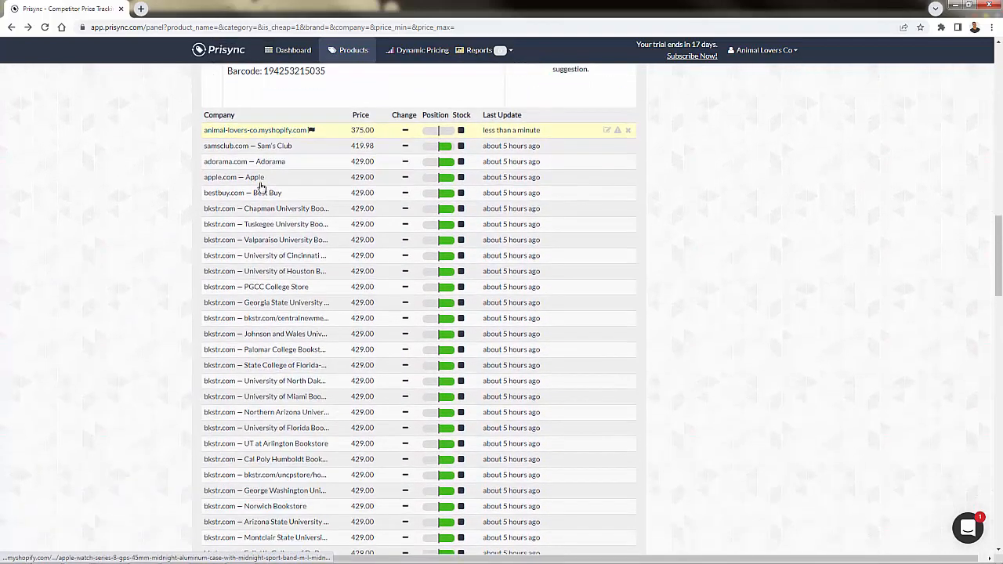
{"action": "mouse_move", "coordinate": [448, 146]}
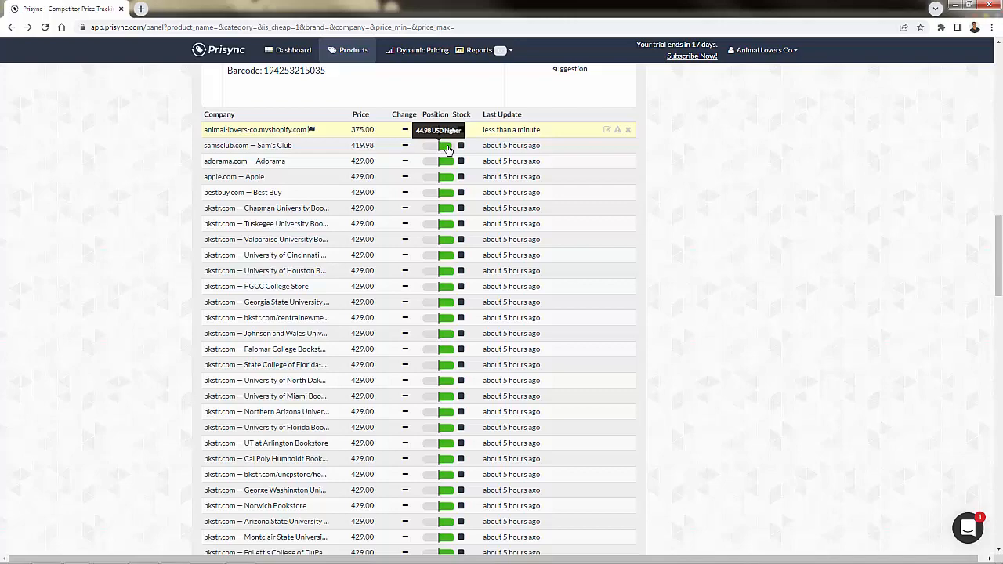
{"action": "scroll", "scroll_direction": "down", "scroll_amount": 3}
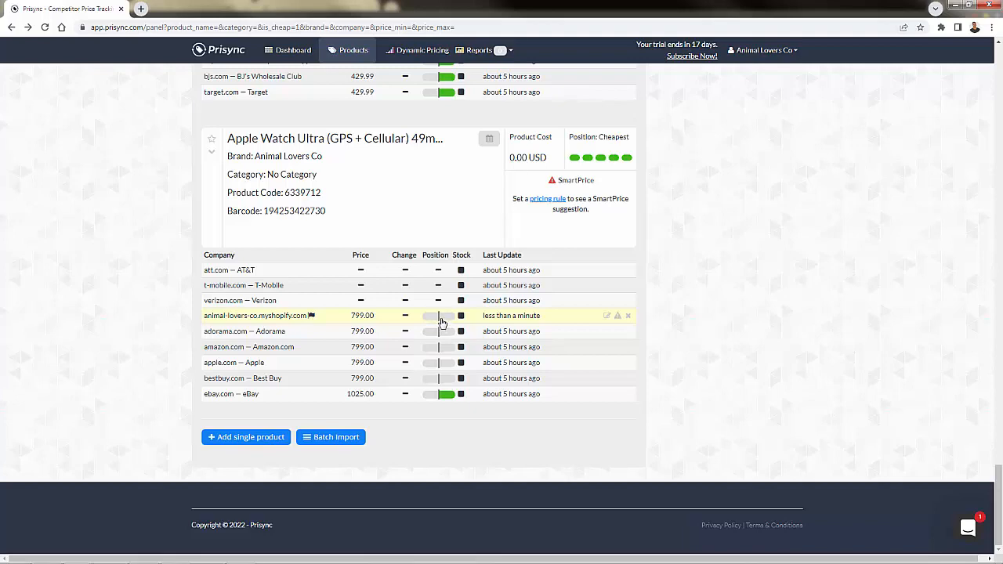
{"action": "mouse_move", "coordinate": [436, 320]}
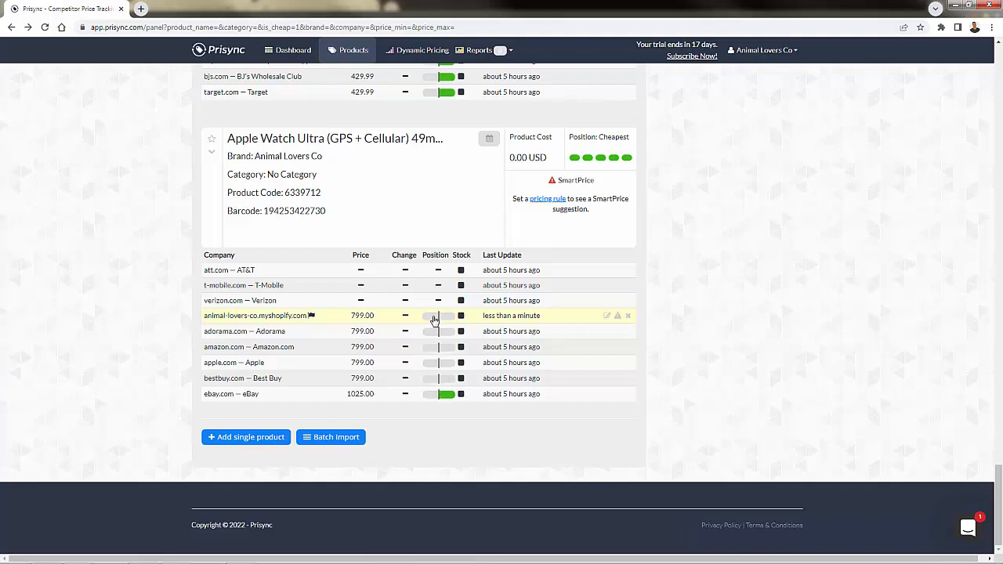
{"action": "mouse_move", "coordinate": [442, 375]}
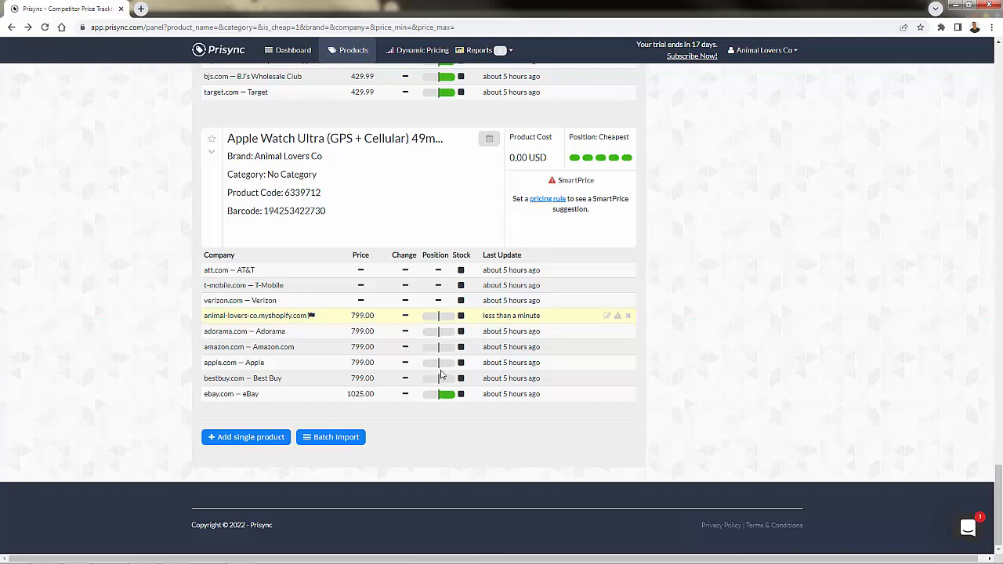
{"action": "scroll", "scroll_direction": "up", "scroll_amount": 3}
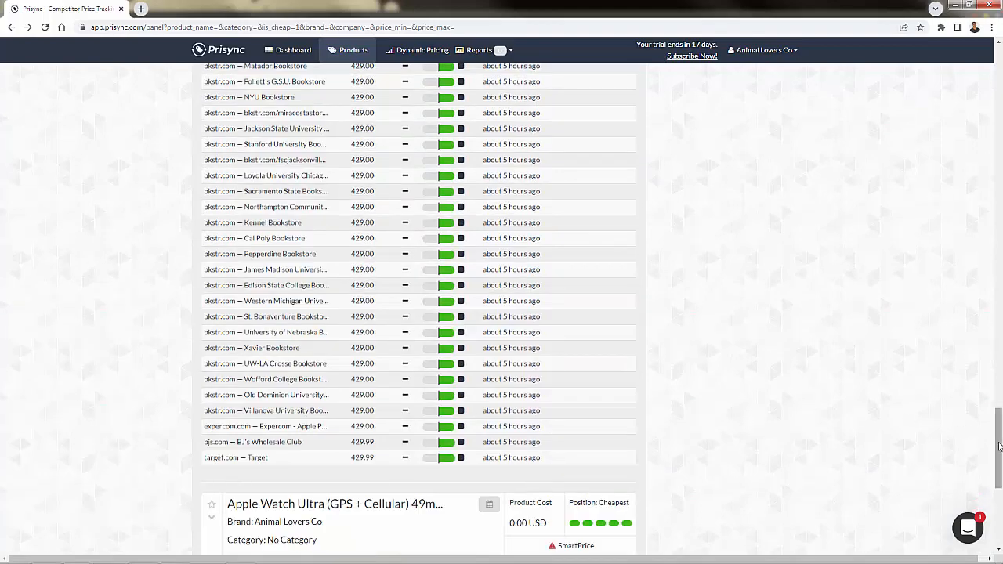
{"action": "scroll", "scroll_direction": "up", "scroll_amount": 3}
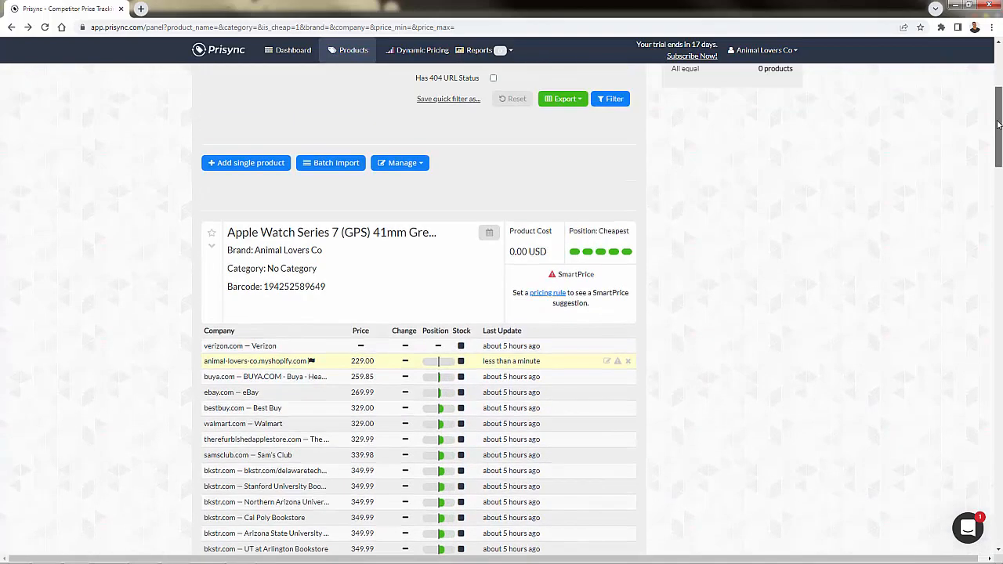
{"action": "scroll", "scroll_direction": "down", "scroll_amount": 3}
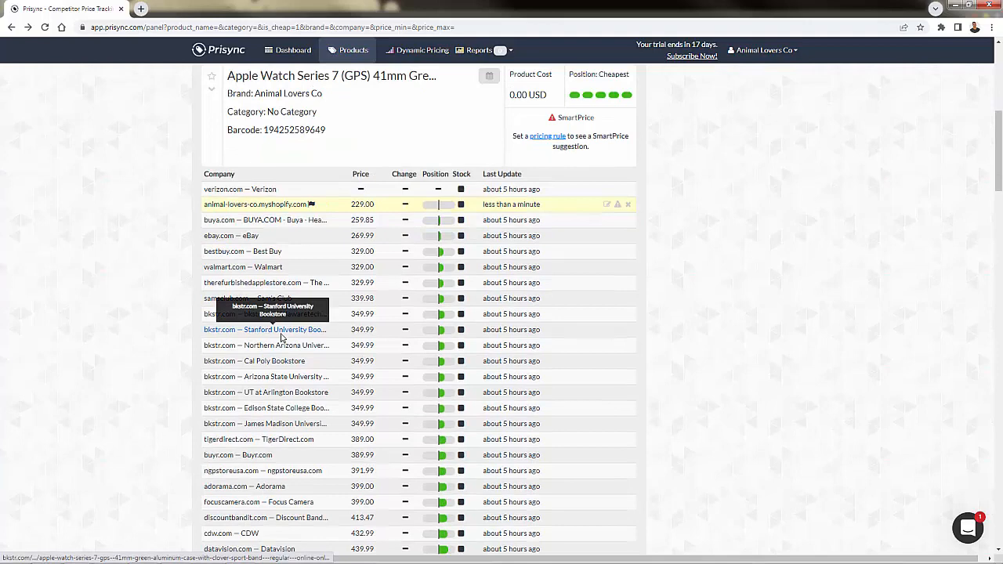
{"action": "mouse_move", "coordinate": [320, 268]}
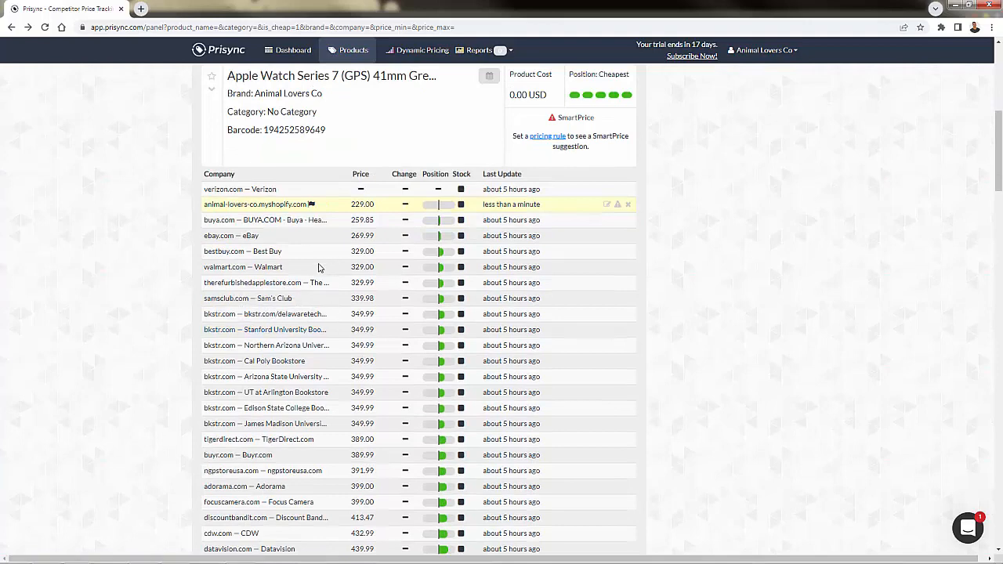
{"action": "scroll", "scroll_direction": "up", "scroll_amount": 3}
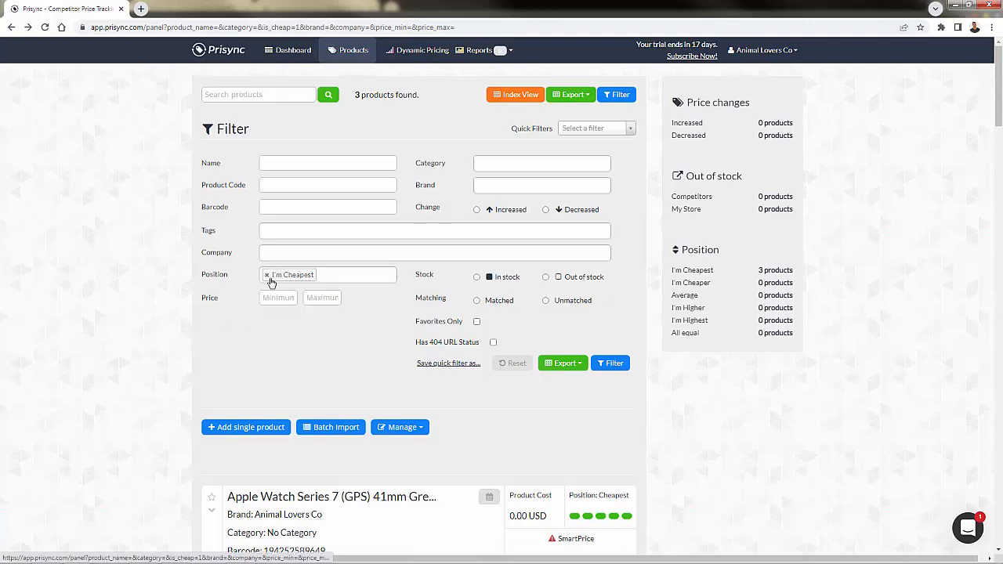
Step: Filter by 'I'm Highest' position (no results), then rerun the filter with no position
{"action": "left_click", "coordinate": [266, 274]}
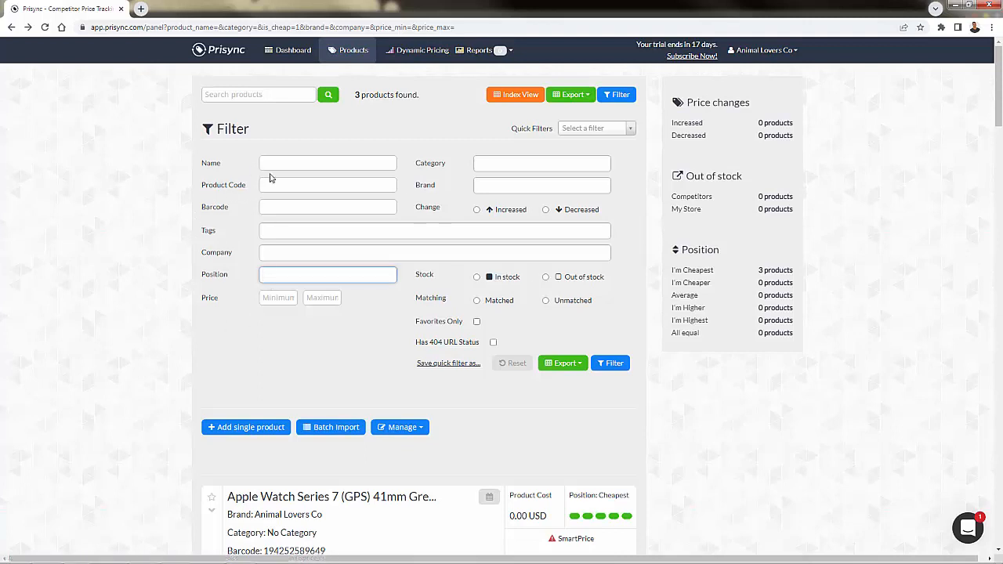
{"action": "mouse_move", "coordinate": [290, 179]}
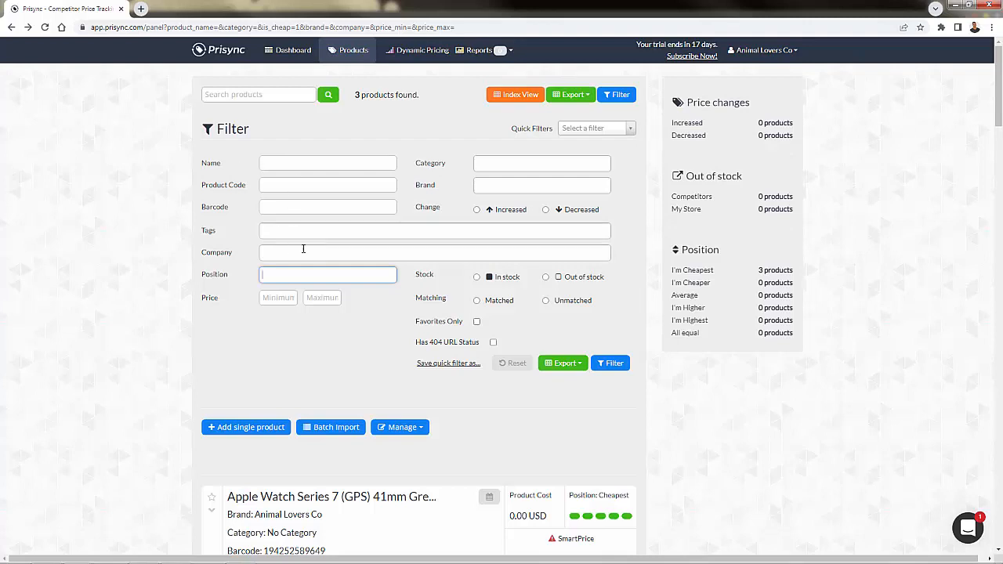
{"action": "left_click", "coordinate": [326, 274]}
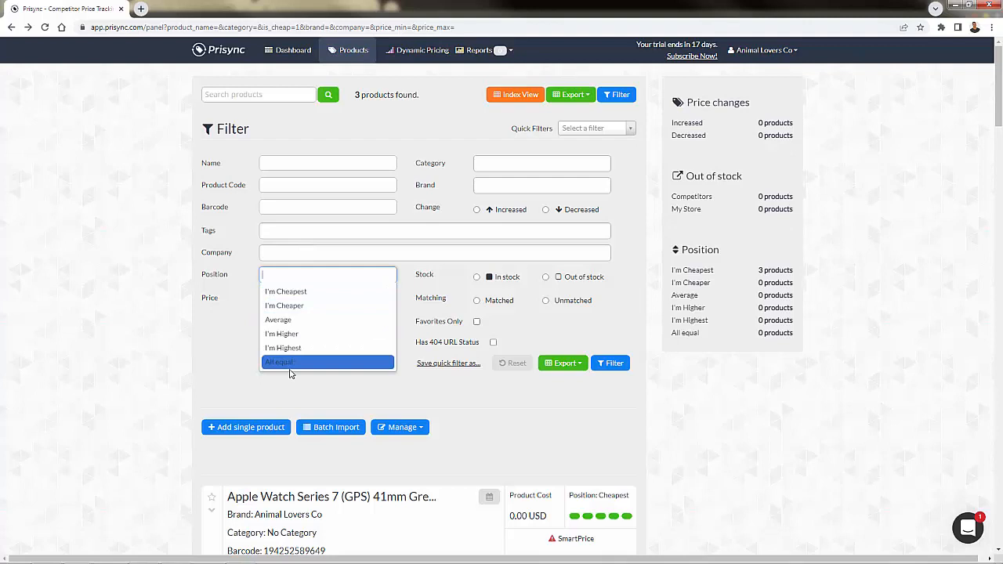
{"action": "mouse_move", "coordinate": [295, 320]}
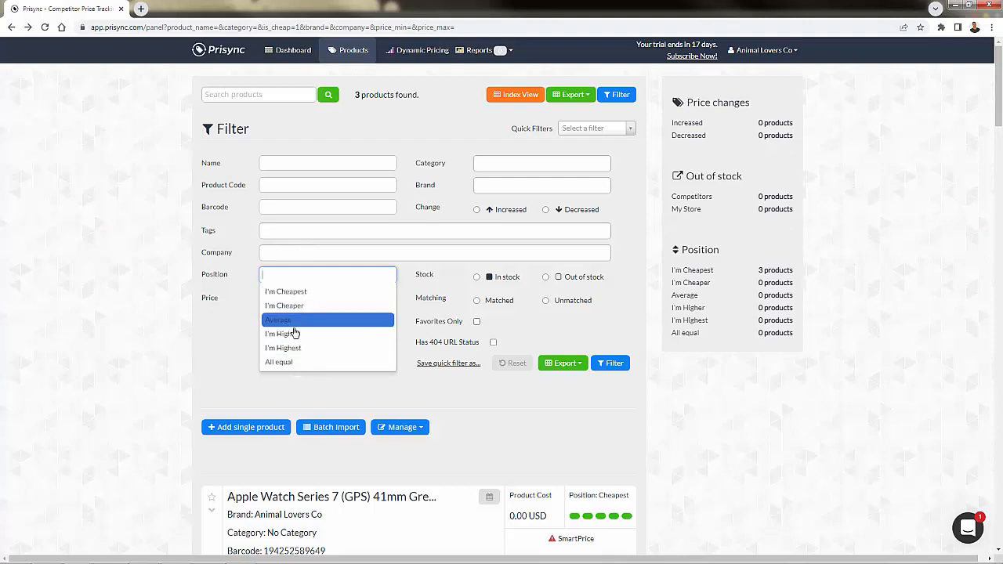
{"action": "mouse_move", "coordinate": [312, 348]}
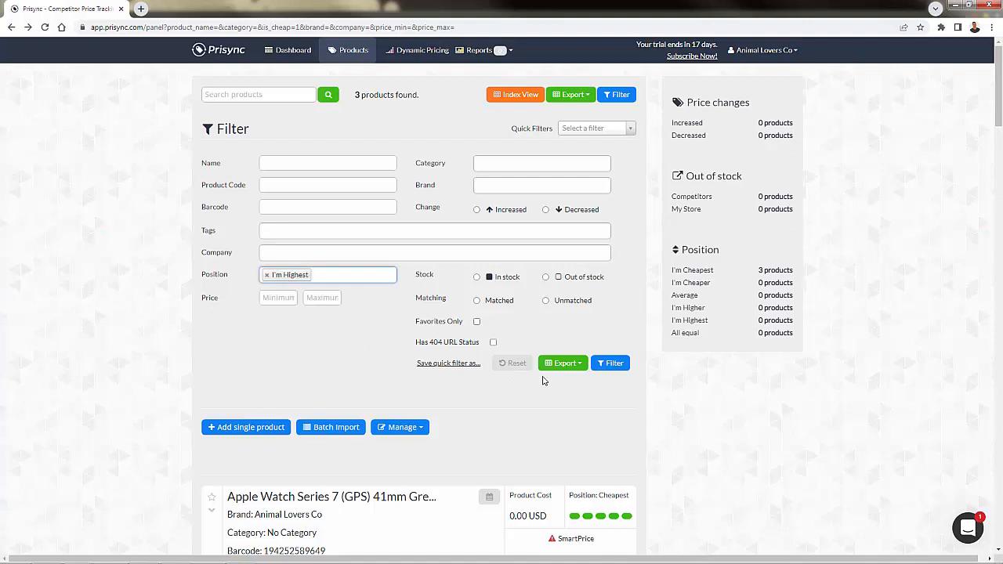
{"action": "left_click", "coordinate": [328, 274]}
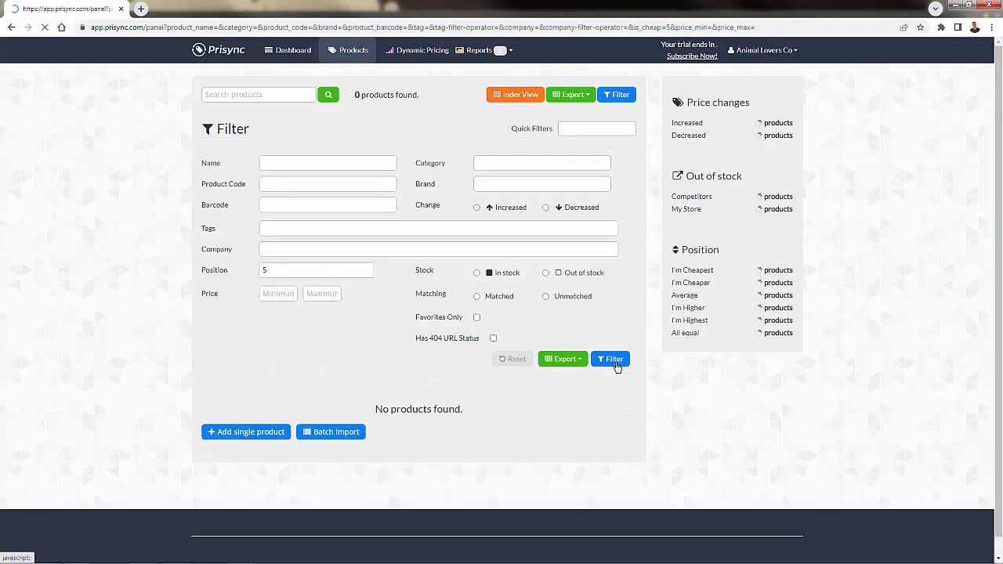
{"action": "left_click", "coordinate": [611, 358]}
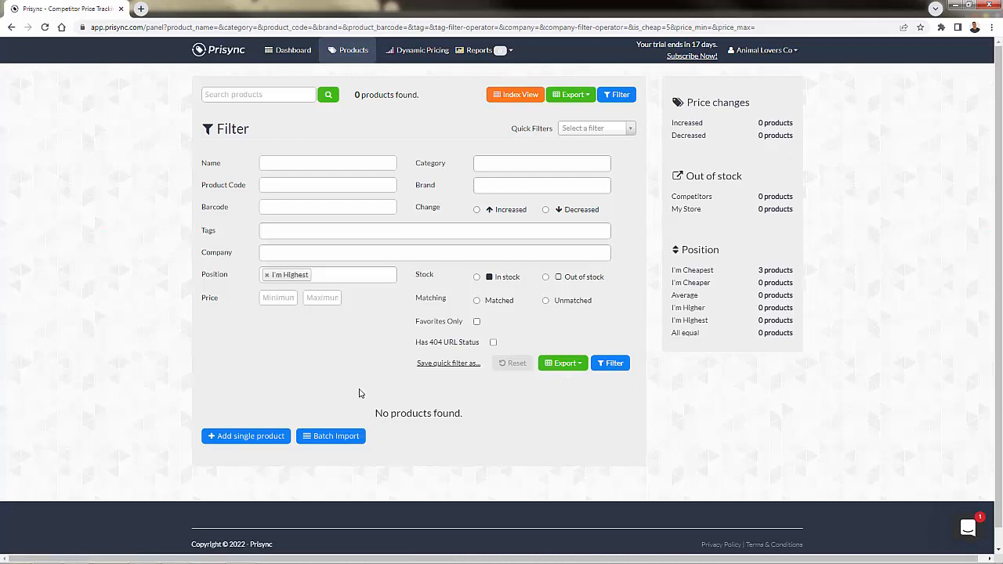
{"action": "mouse_move", "coordinate": [266, 282]}
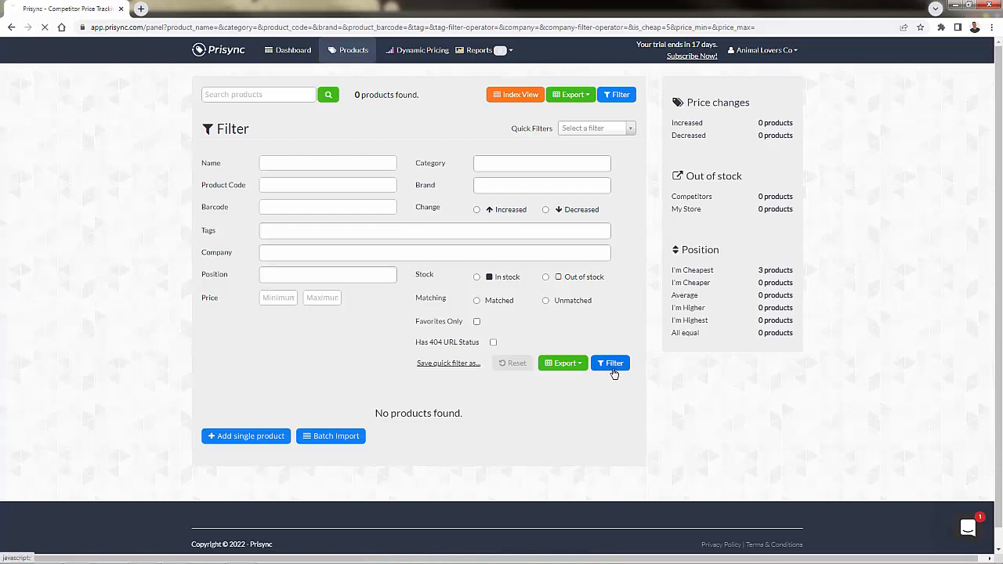
{"action": "left_click", "coordinate": [611, 363]}
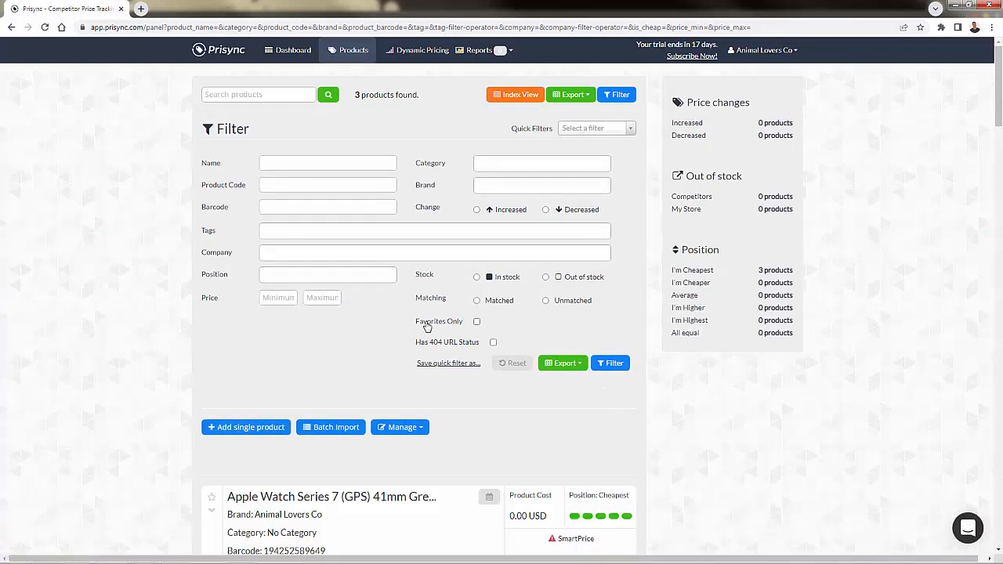
{"action": "scroll", "scroll_direction": "down", "scroll_amount": 3}
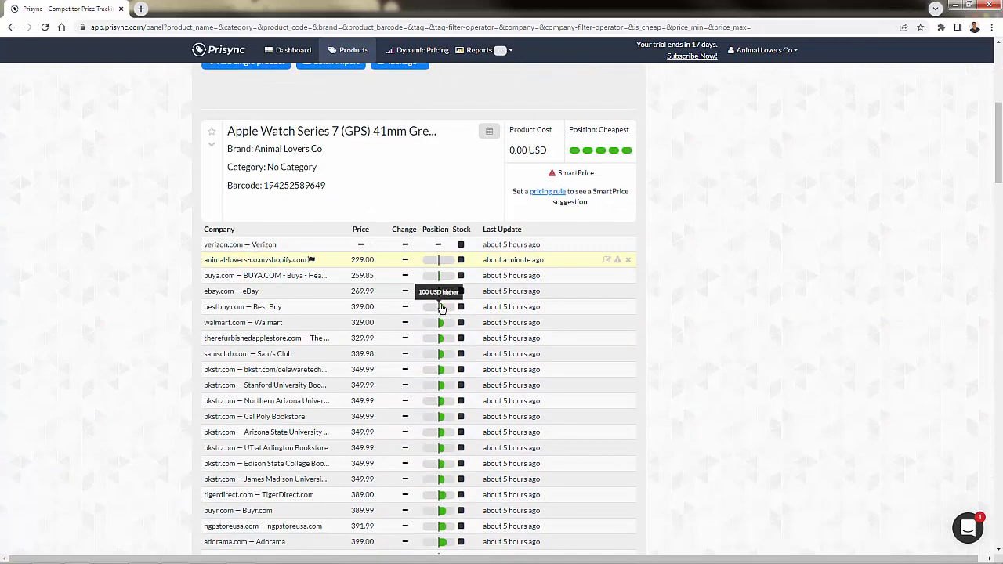
{"action": "scroll", "scroll_direction": "down", "scroll_amount": 3}
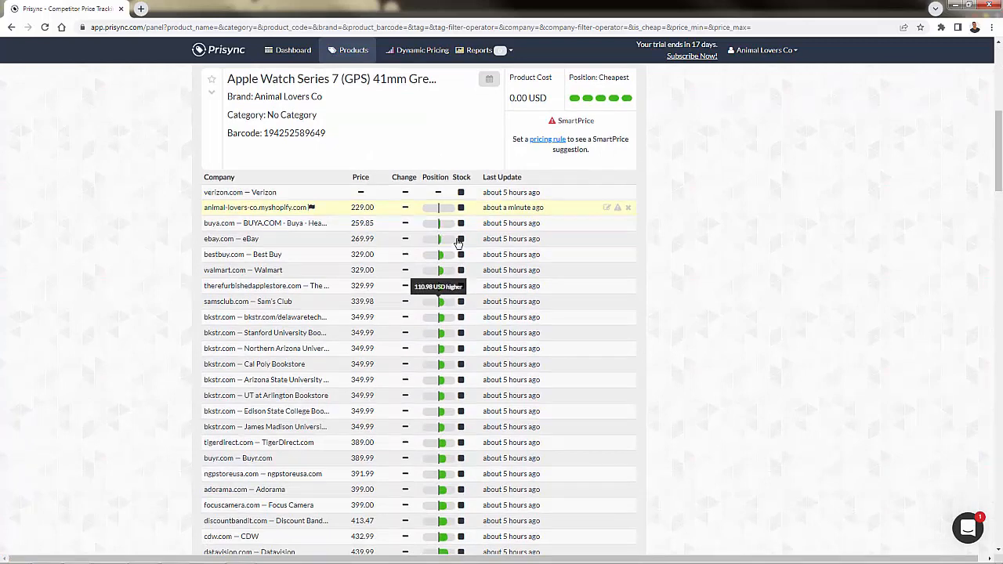
{"action": "mouse_move", "coordinate": [401, 242]}
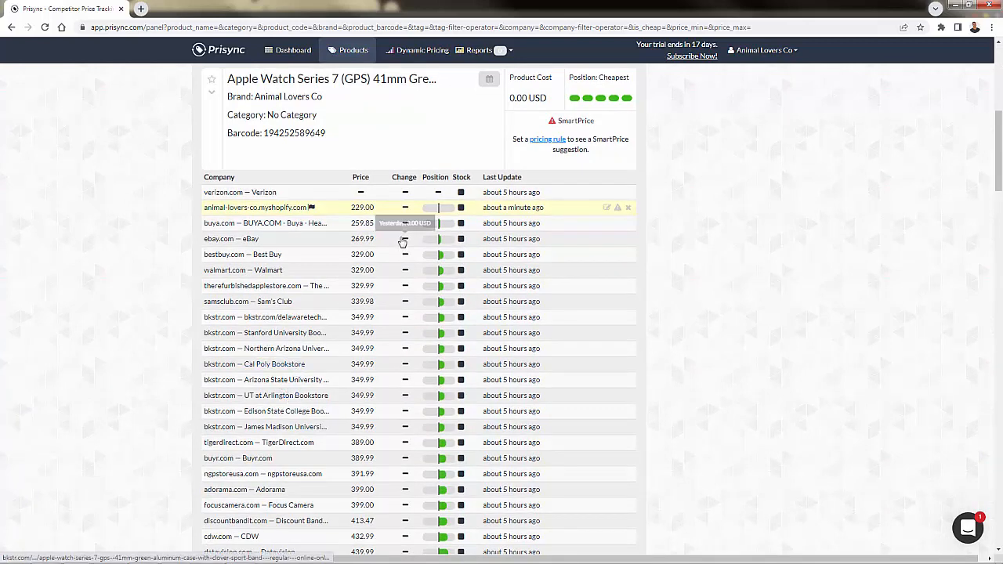
{"action": "mouse_move", "coordinate": [421, 263]}
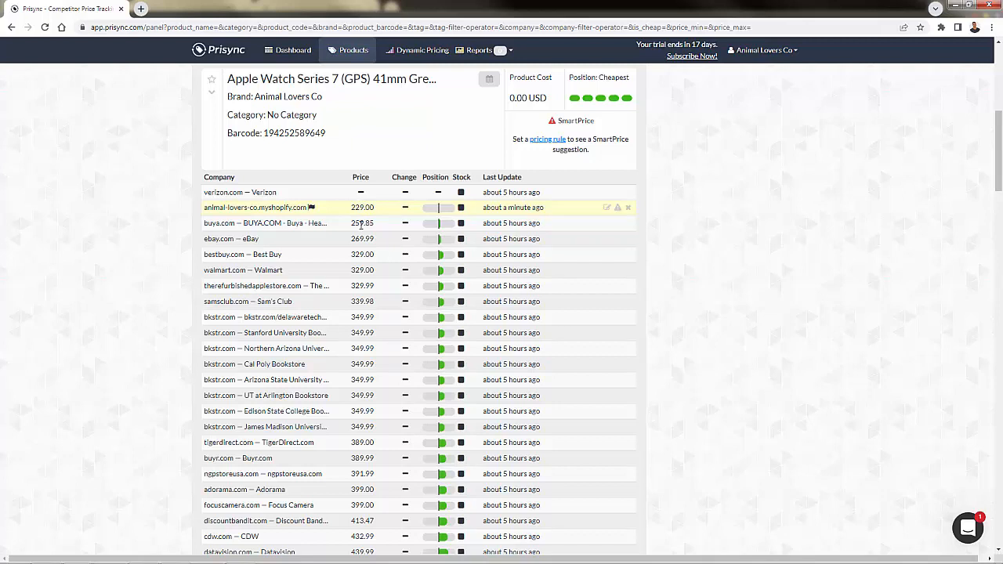
{"action": "mouse_move", "coordinate": [438, 229]}
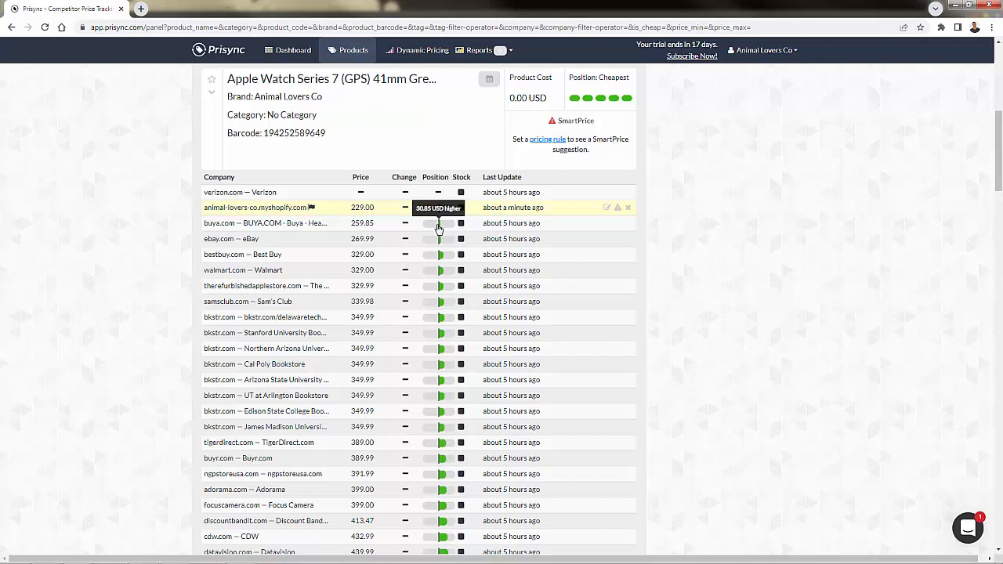
{"action": "mouse_move", "coordinate": [210, 207]}
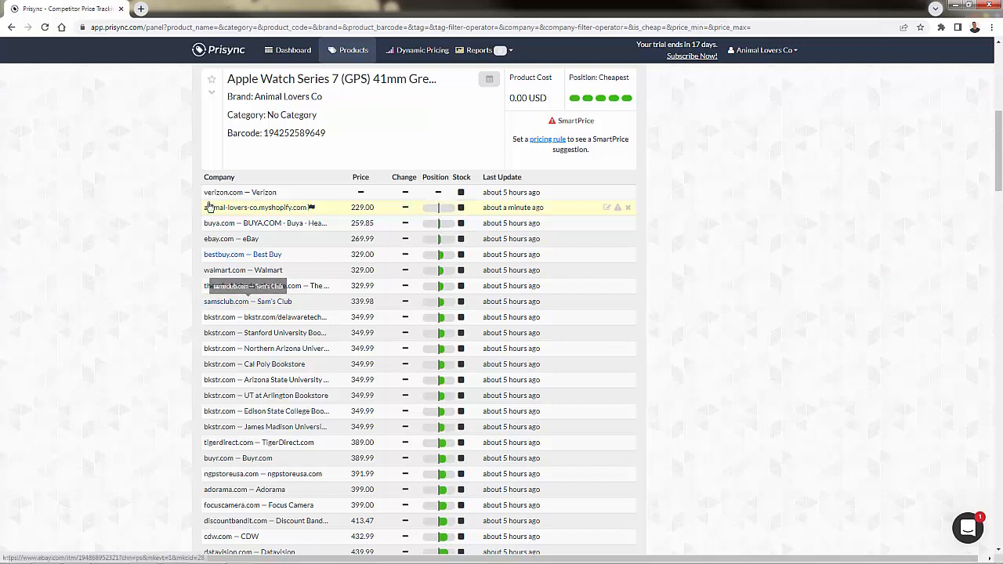
{"action": "mouse_move", "coordinate": [344, 210]}
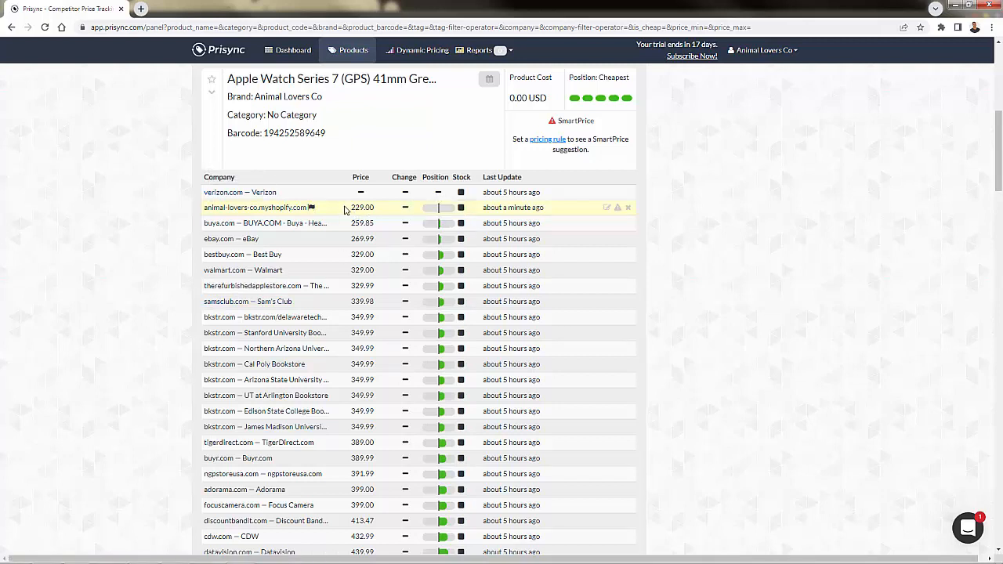
{"action": "mouse_move", "coordinate": [440, 226]}
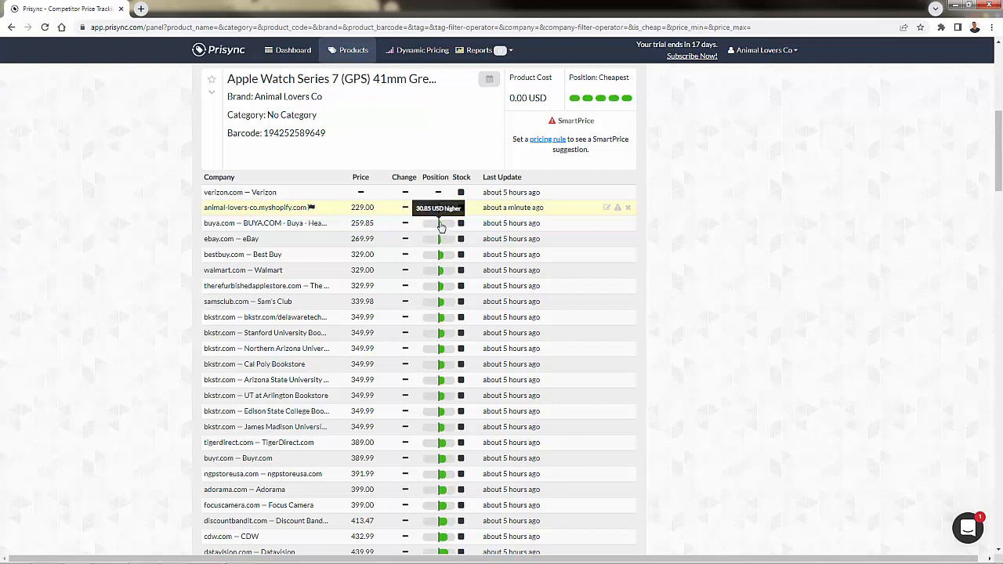
{"action": "mouse_move", "coordinate": [438, 207]}
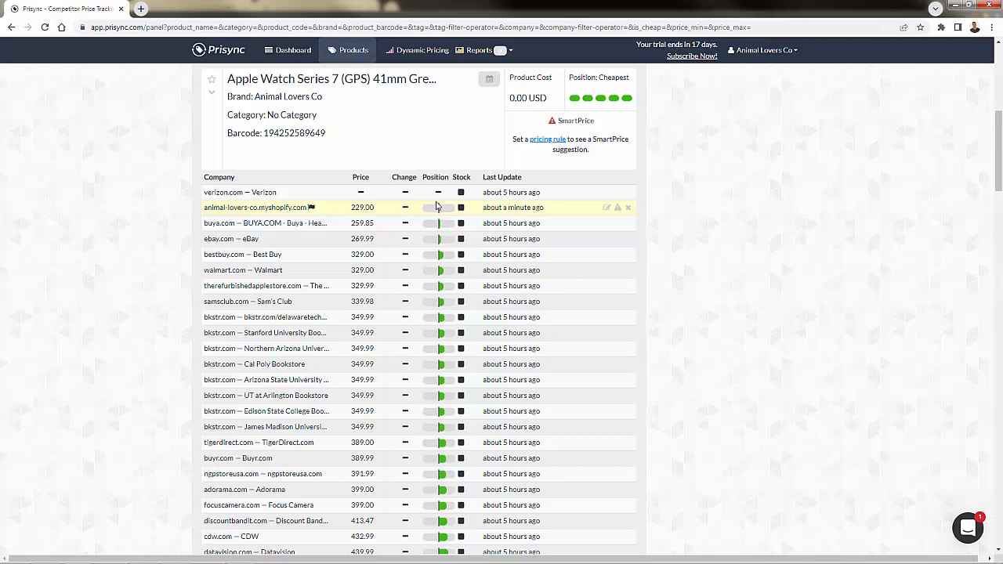
{"action": "mouse_move", "coordinate": [439, 225]}
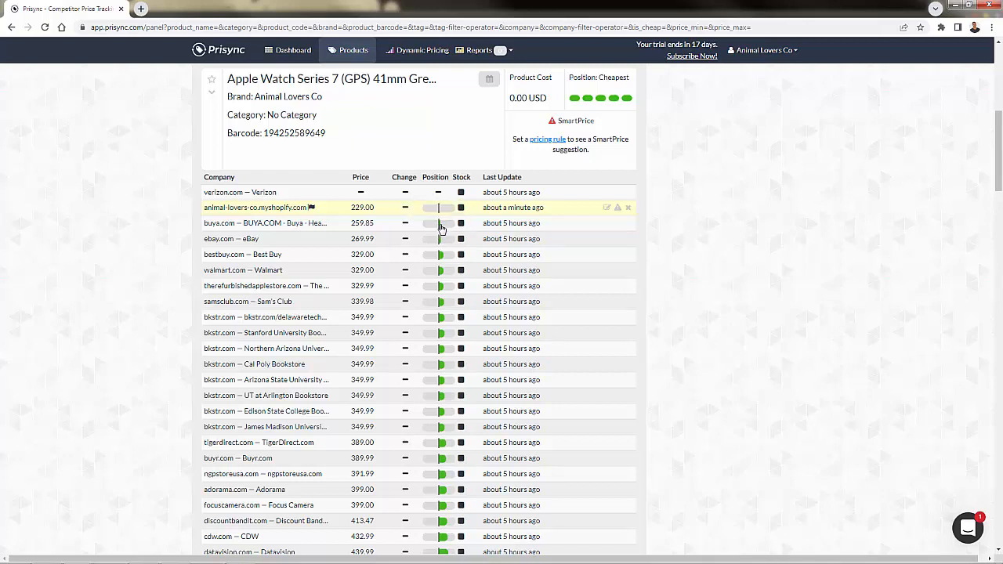
{"action": "mouse_move", "coordinate": [442, 238]}
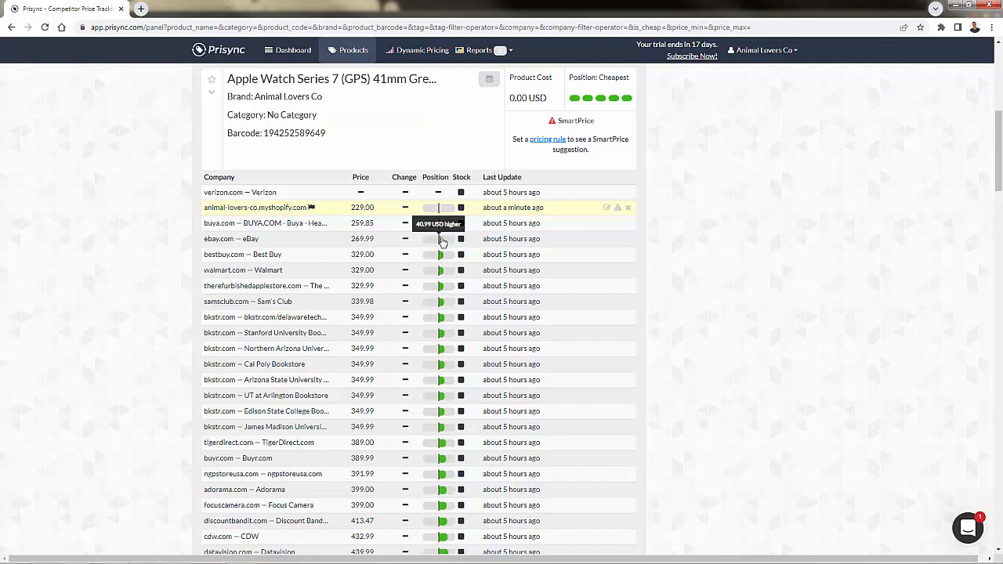
{"action": "mouse_move", "coordinate": [442, 257]}
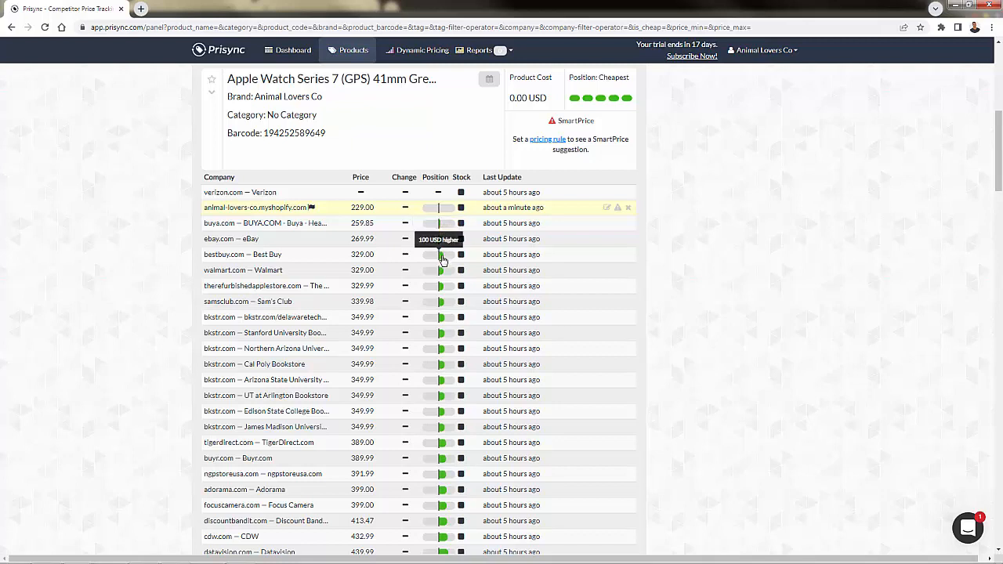
{"action": "mouse_move", "coordinate": [398, 222]}
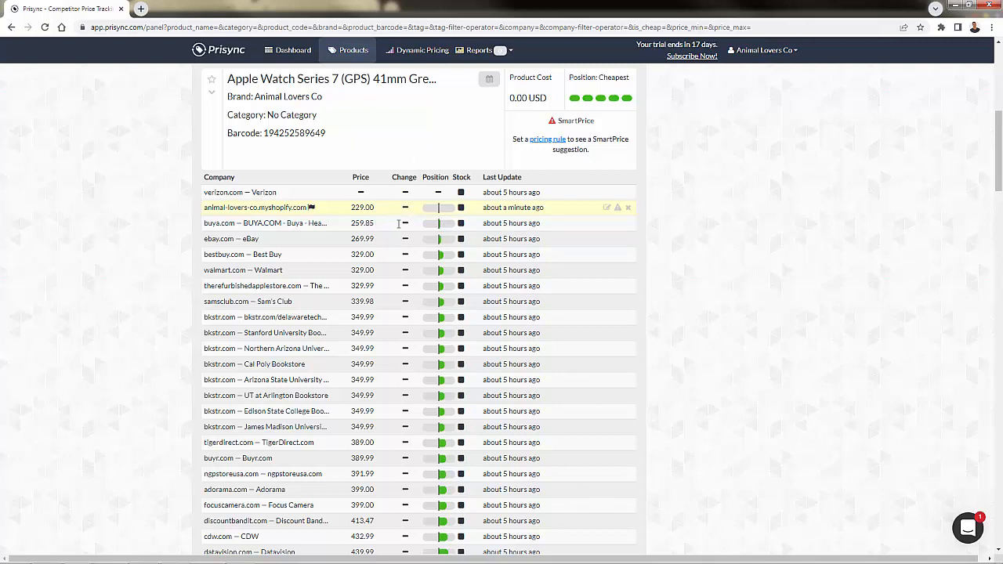
{"action": "mouse_move", "coordinate": [437, 210]}
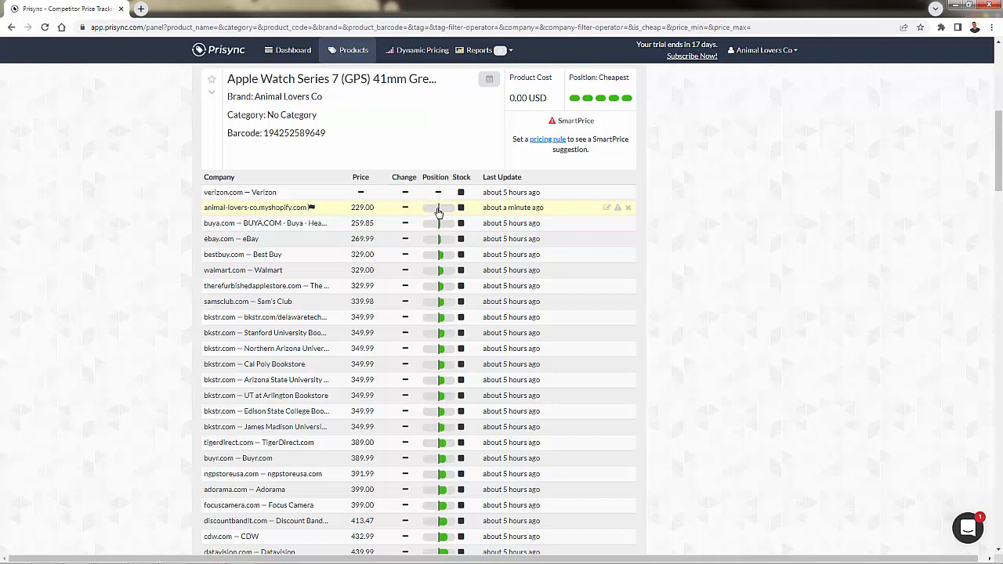
{"action": "mouse_move", "coordinate": [422, 296]}
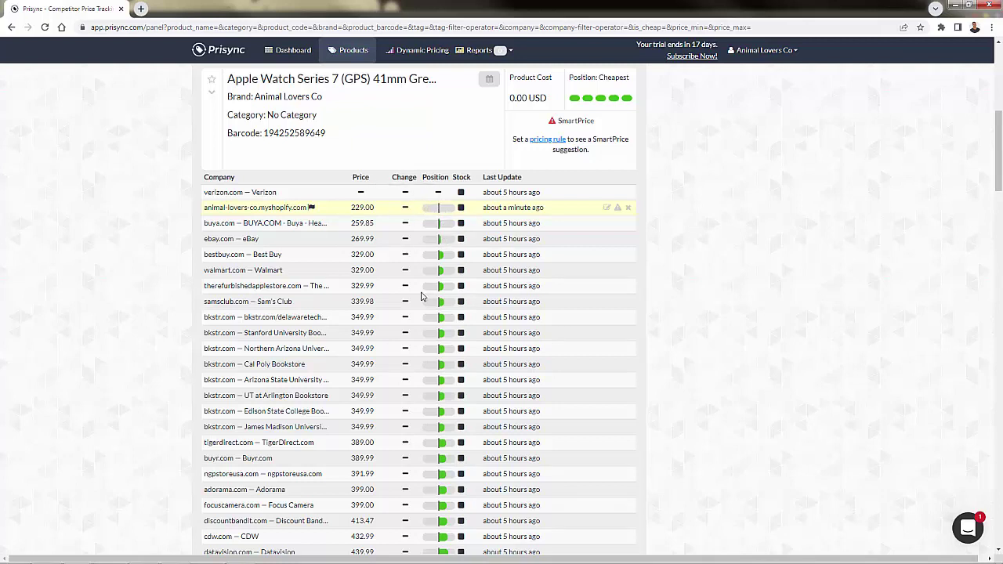
{"action": "mouse_move", "coordinate": [445, 235]}
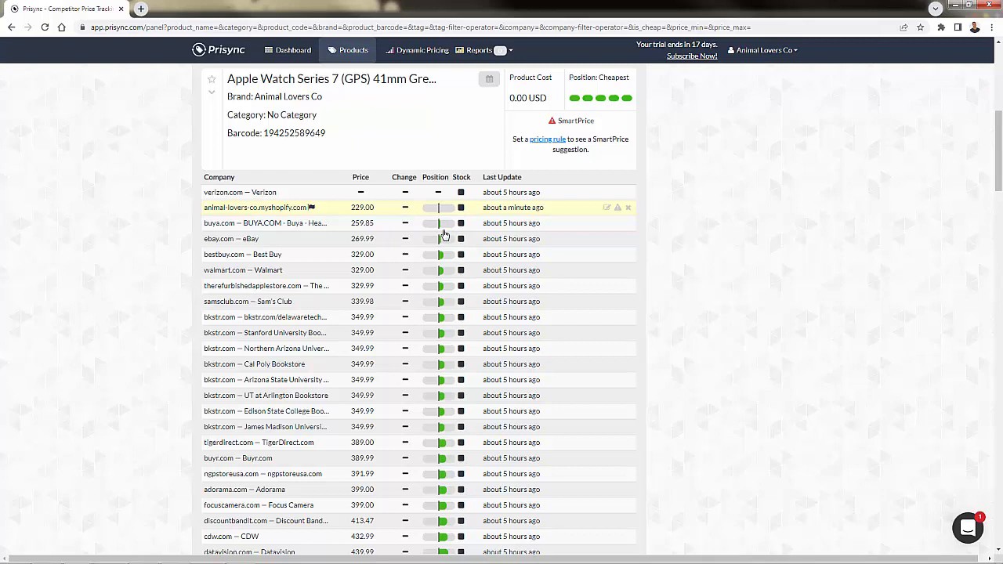
{"action": "mouse_move", "coordinate": [439, 216]}
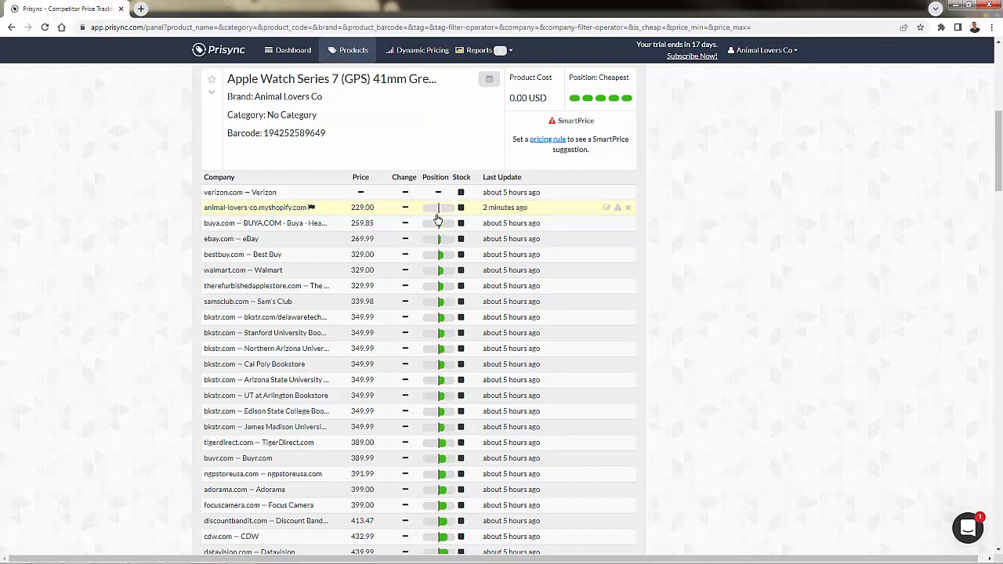
{"action": "mouse_move", "coordinate": [406, 223]}
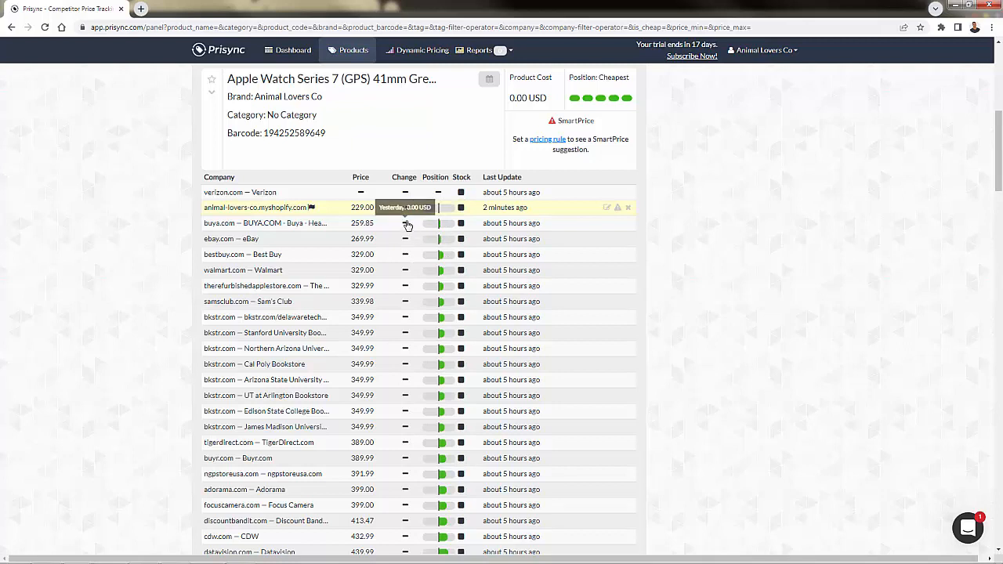
{"action": "mouse_move", "coordinate": [408, 226]}
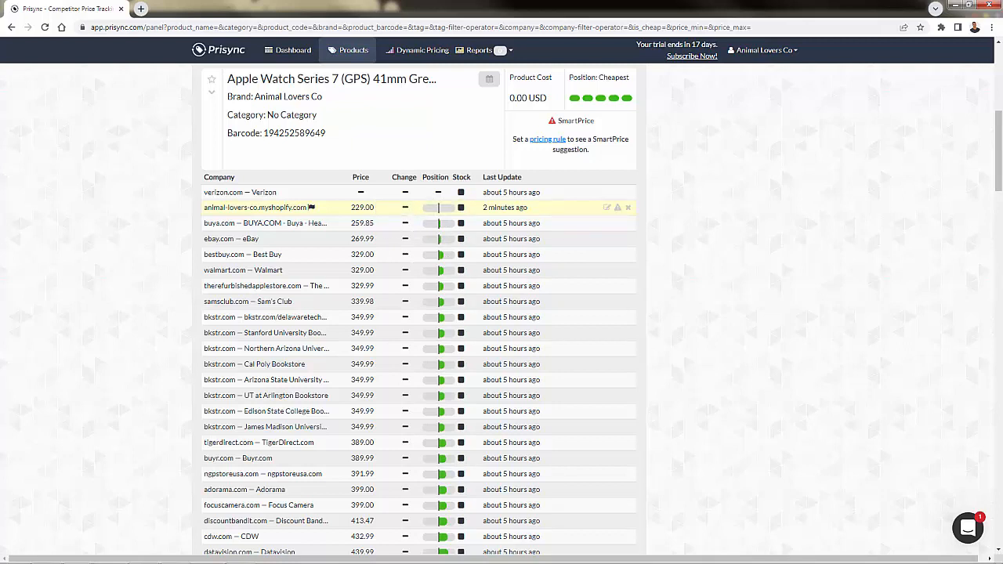
{"action": "mouse_move", "coordinate": [395, 210]}
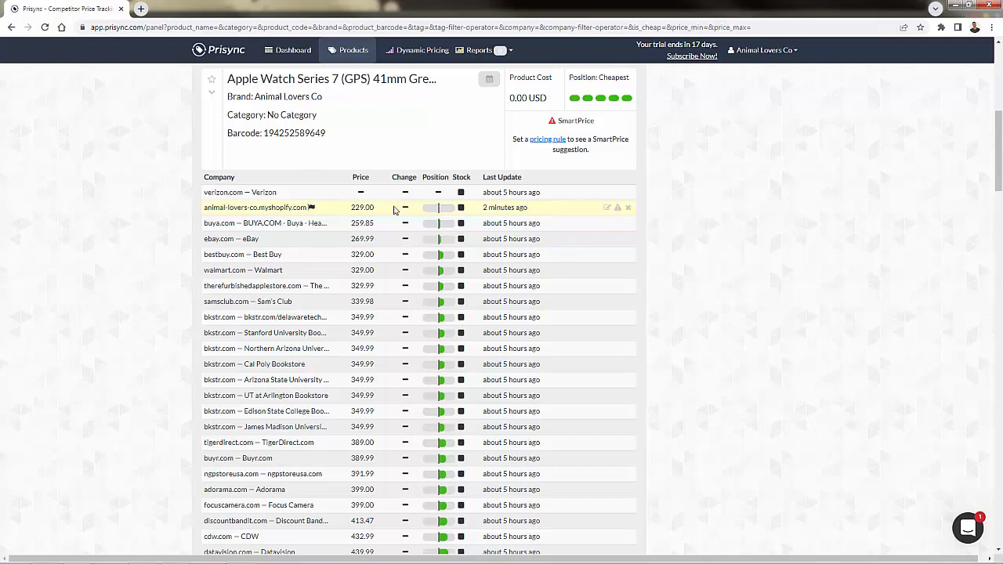
Step: Scroll down the product list to the Apple Watch Ultra competitor price table
{"action": "scroll", "scroll_direction": "down", "scroll_amount": 3}
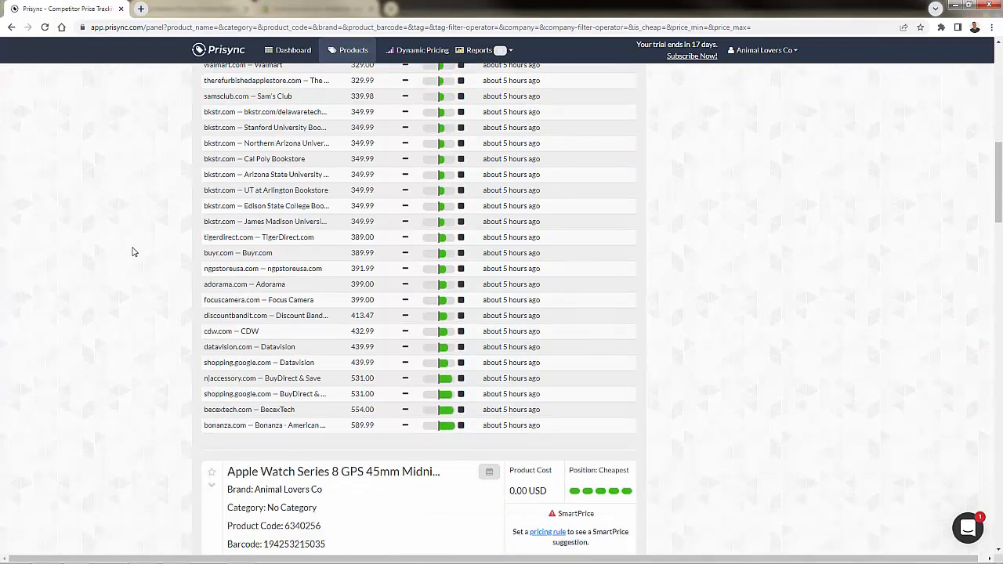
{"action": "scroll", "scroll_direction": "down", "scroll_amount": 3}
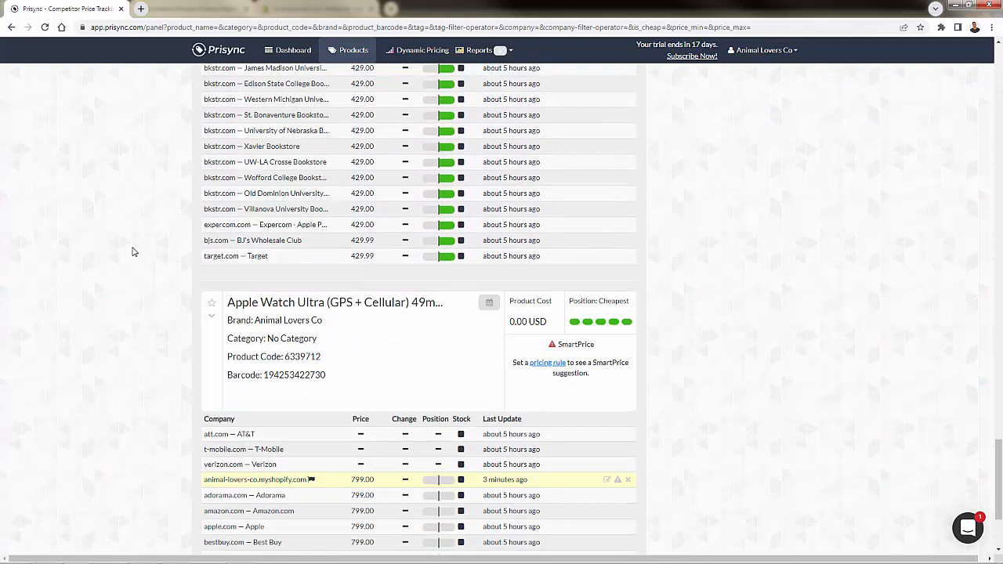
{"action": "scroll", "scroll_direction": "down", "scroll_amount": 3}
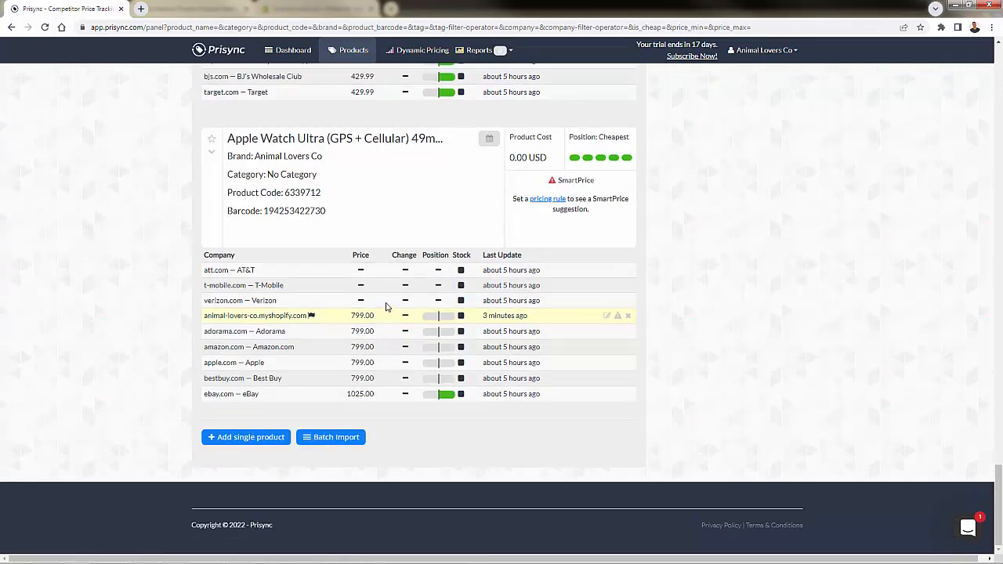
{"action": "mouse_move", "coordinate": [195, 411]}
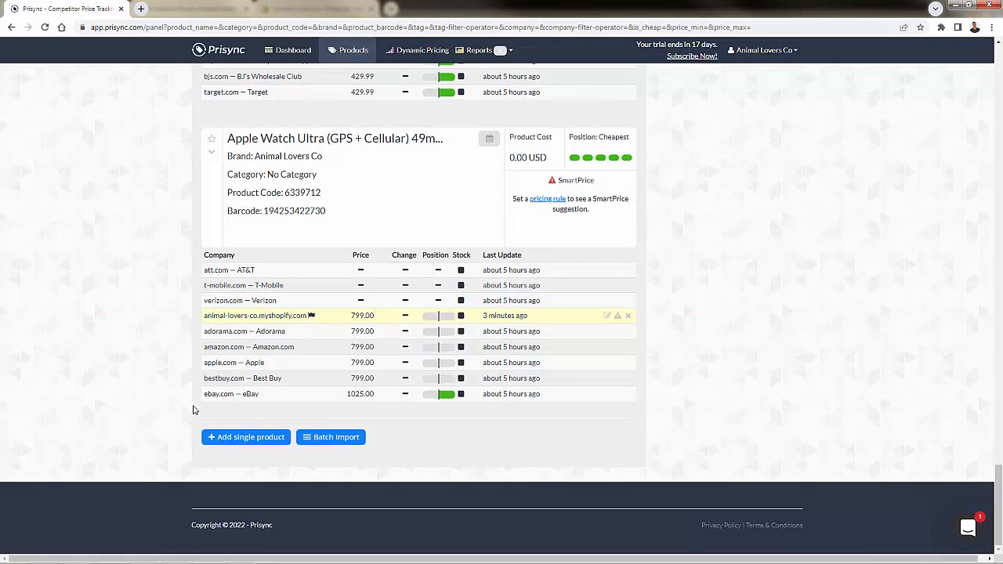
{"action": "mouse_move", "coordinate": [458, 408]}
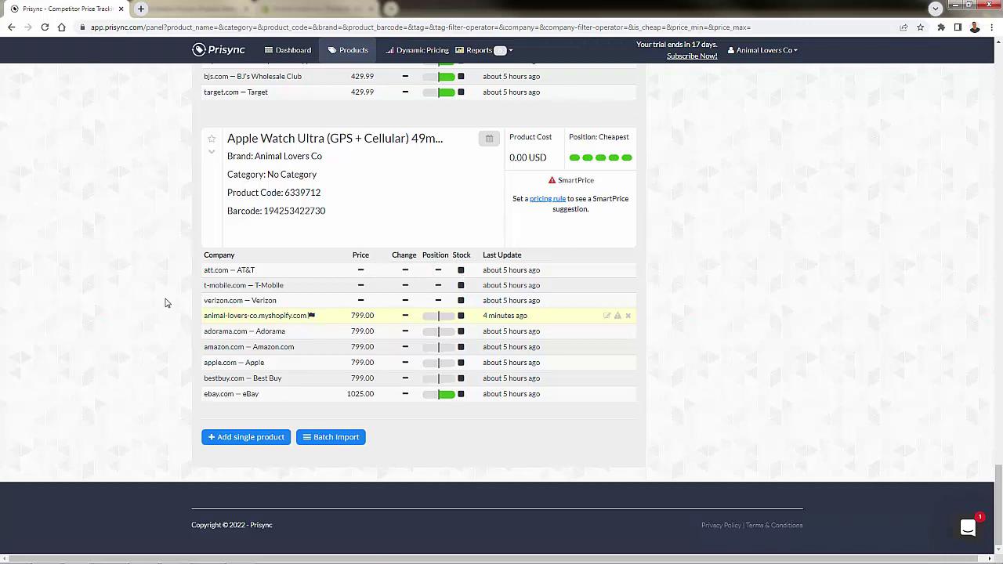
{"action": "mouse_move", "coordinate": [358, 301]}
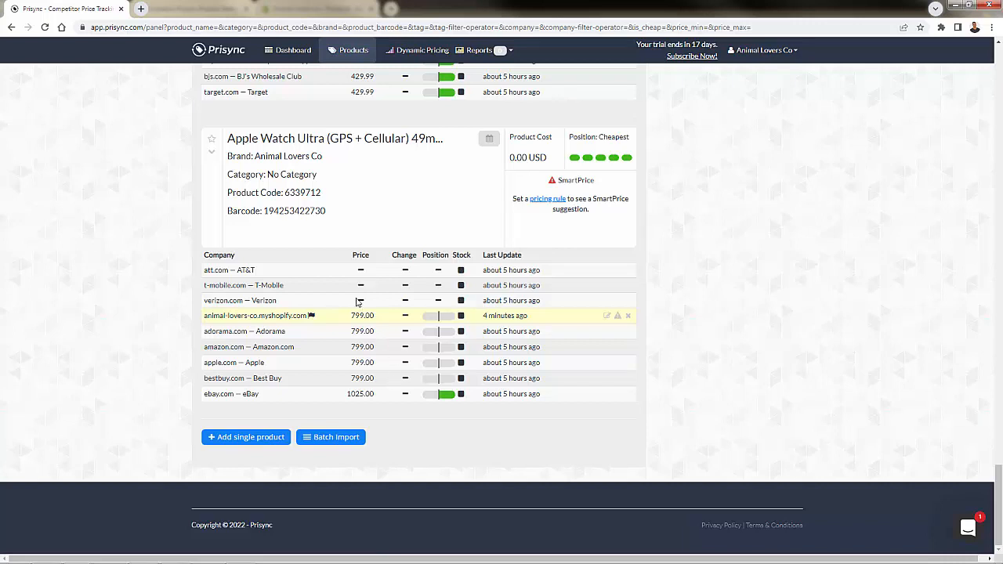
{"action": "double_click", "coordinate": [362, 315]}
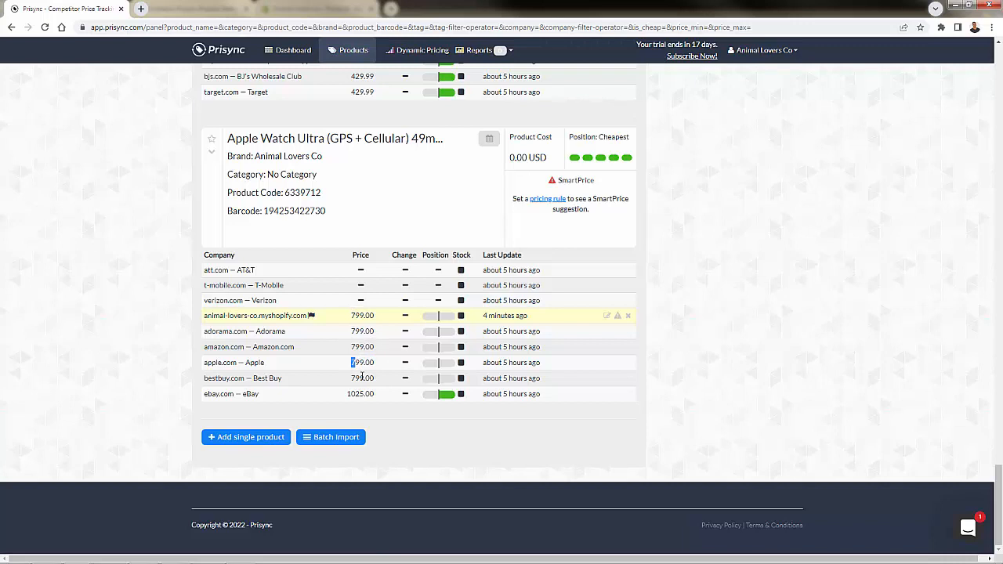
{"action": "right_click", "coordinate": [364, 394]}
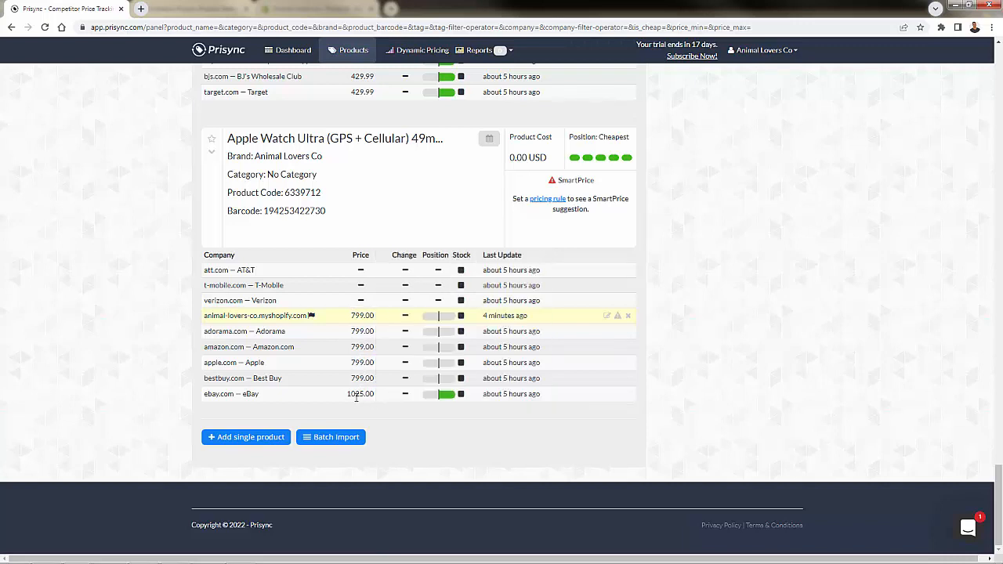
{"action": "mouse_move", "coordinate": [122, 250]}
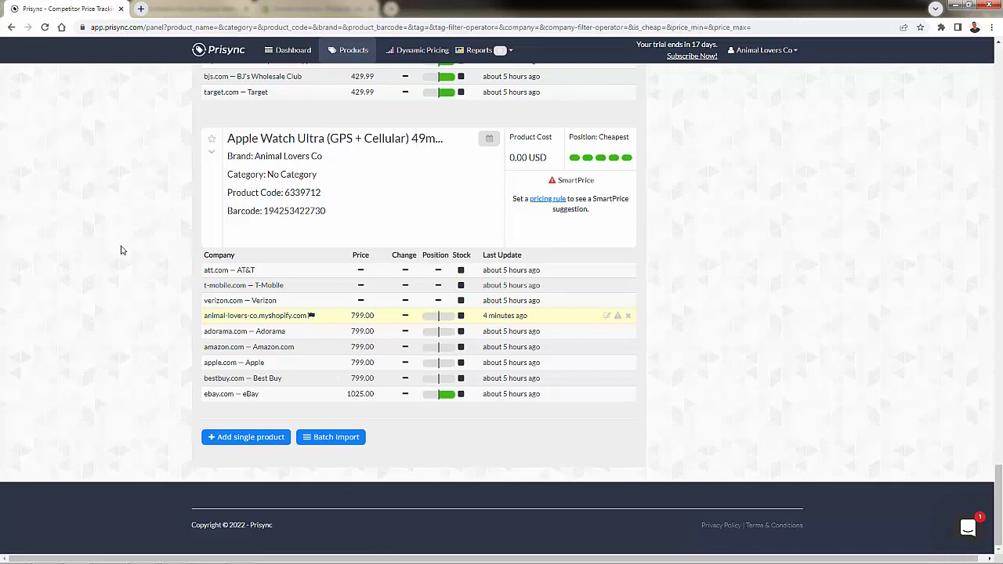
{"action": "mouse_move", "coordinate": [384, 320]}
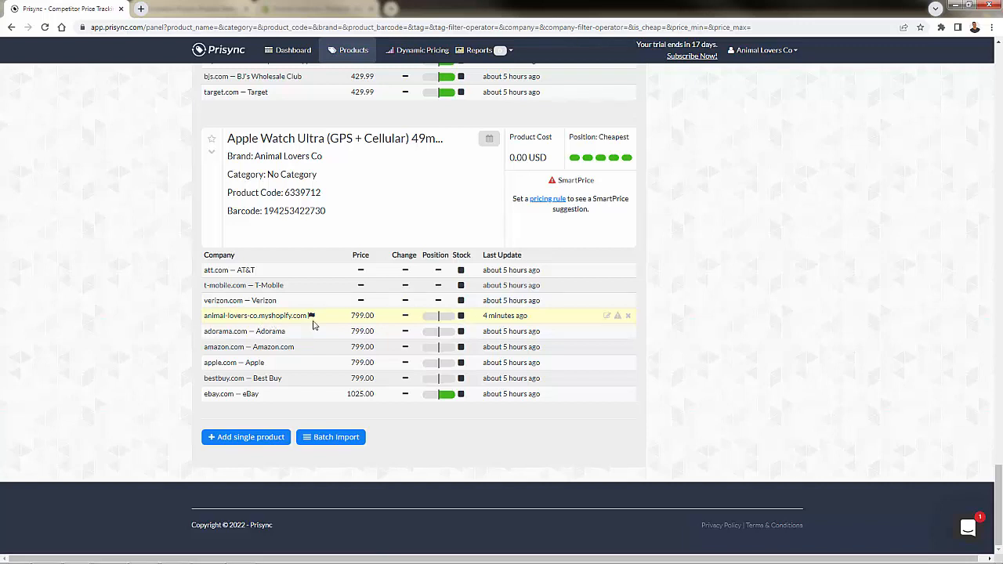
{"action": "mouse_move", "coordinate": [288, 370]}
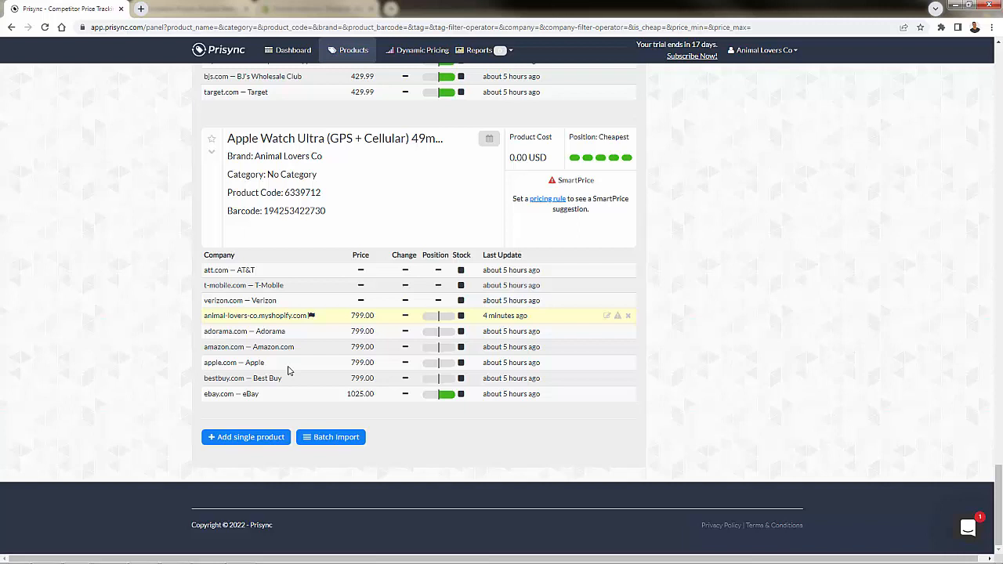
{"action": "mouse_move", "coordinate": [143, 335]}
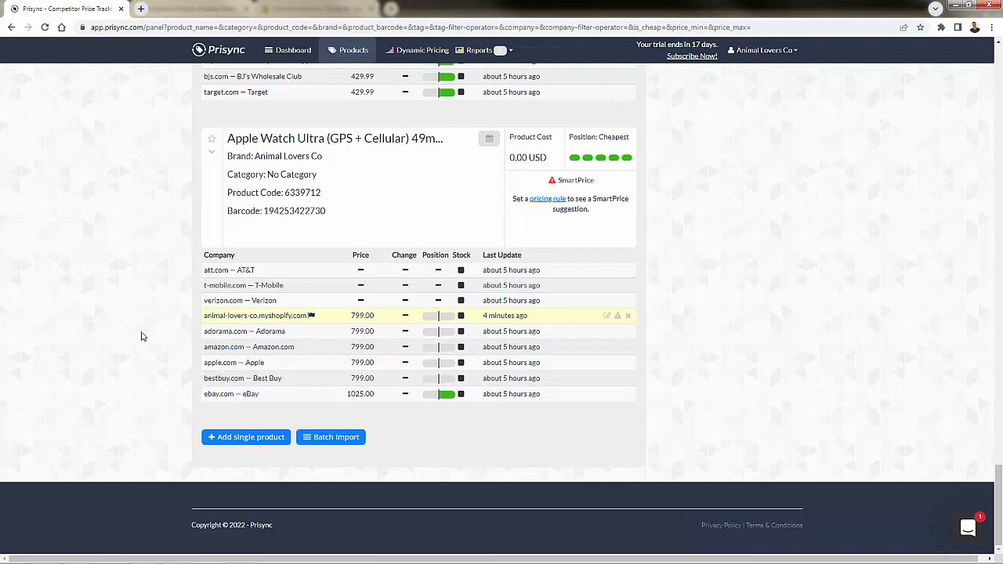
{"action": "mouse_move", "coordinate": [80, 386]}
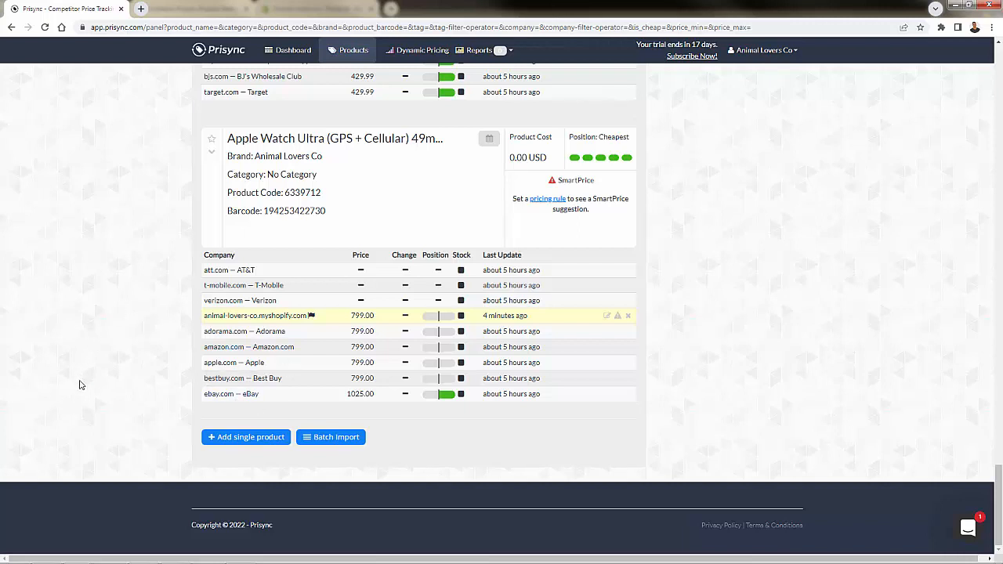
{"action": "mouse_move", "coordinate": [138, 175]}
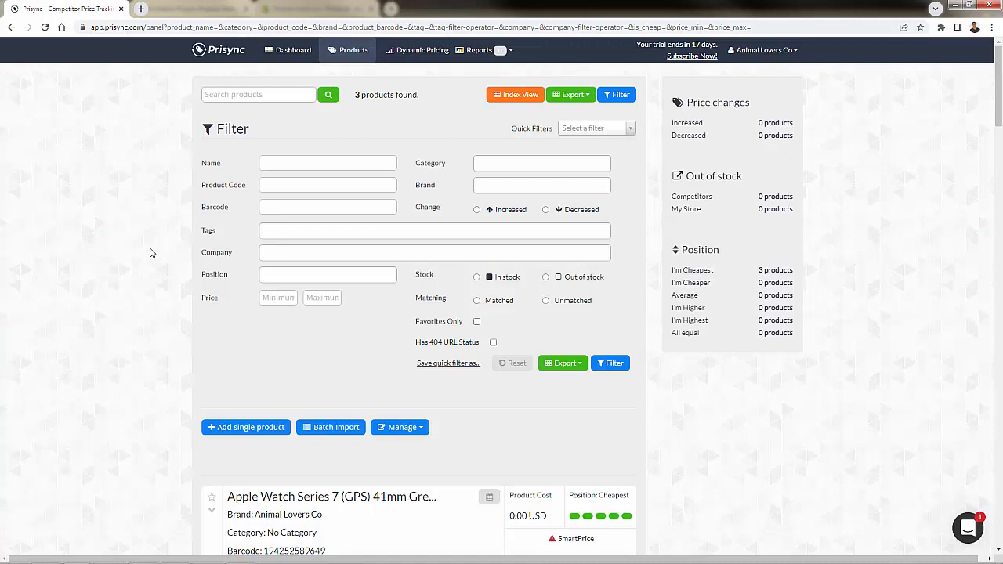
{"action": "mouse_move", "coordinate": [247, 373]}
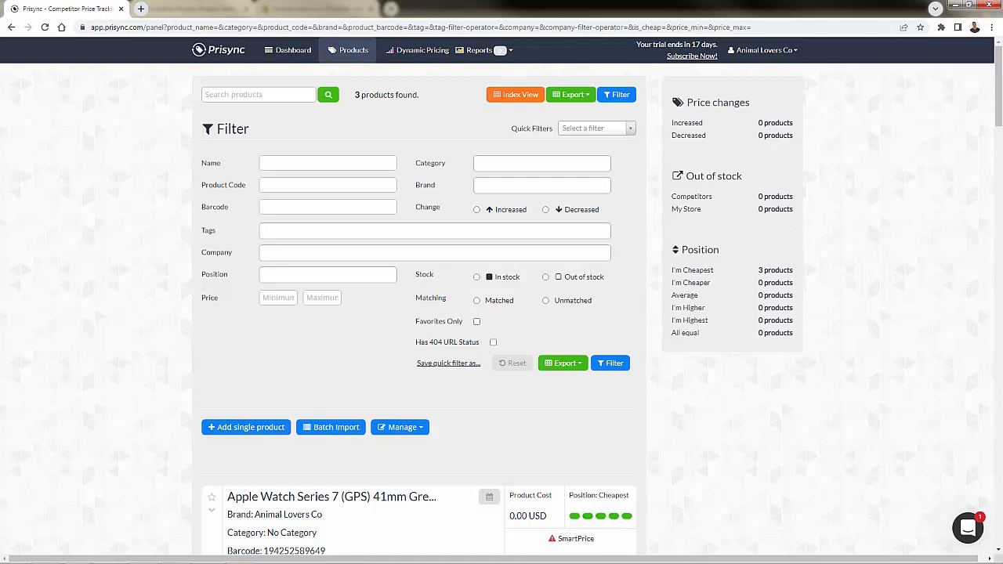
Step: Set the rule's position to 5.00 USD lower than the cheapest competitor
{"action": "left_click", "coordinate": [420, 50]}
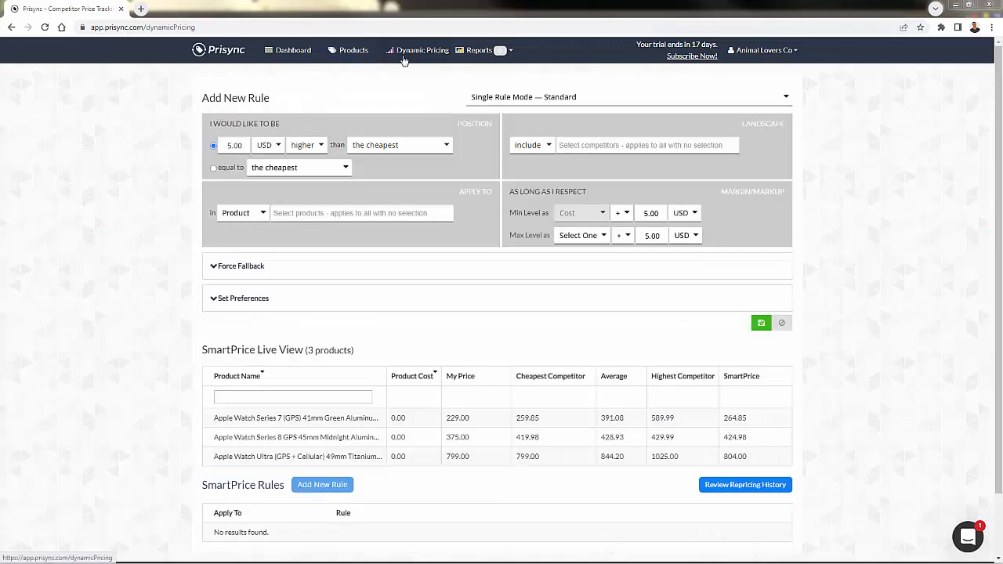
{"action": "mouse_move", "coordinate": [109, 198]}
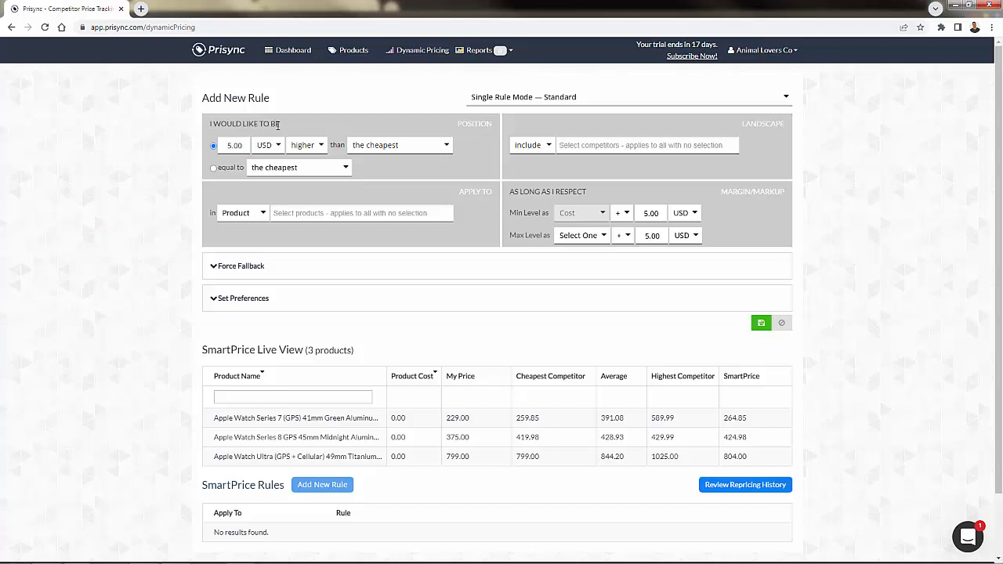
{"action": "mouse_move", "coordinate": [442, 153]}
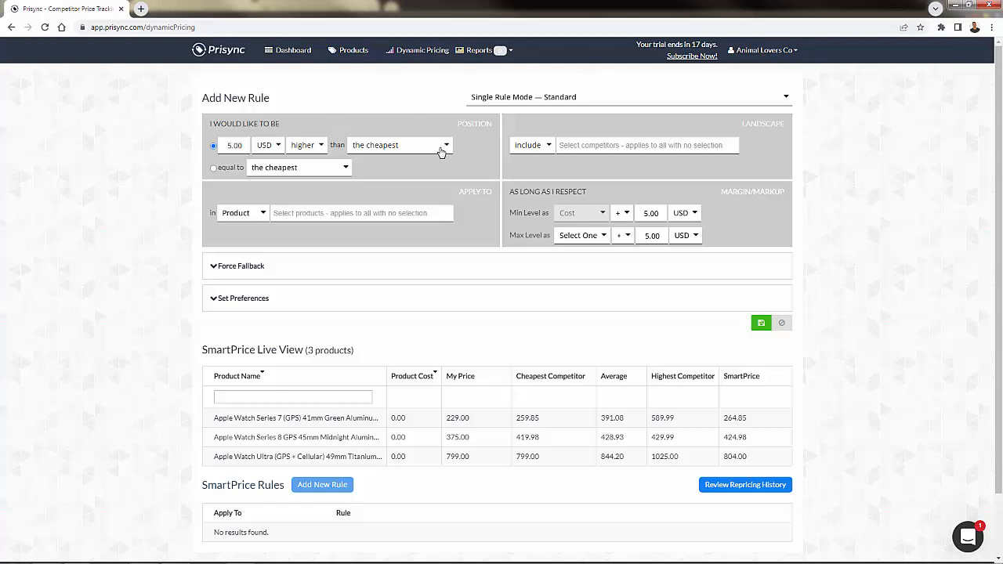
{"action": "mouse_move", "coordinate": [319, 213]}
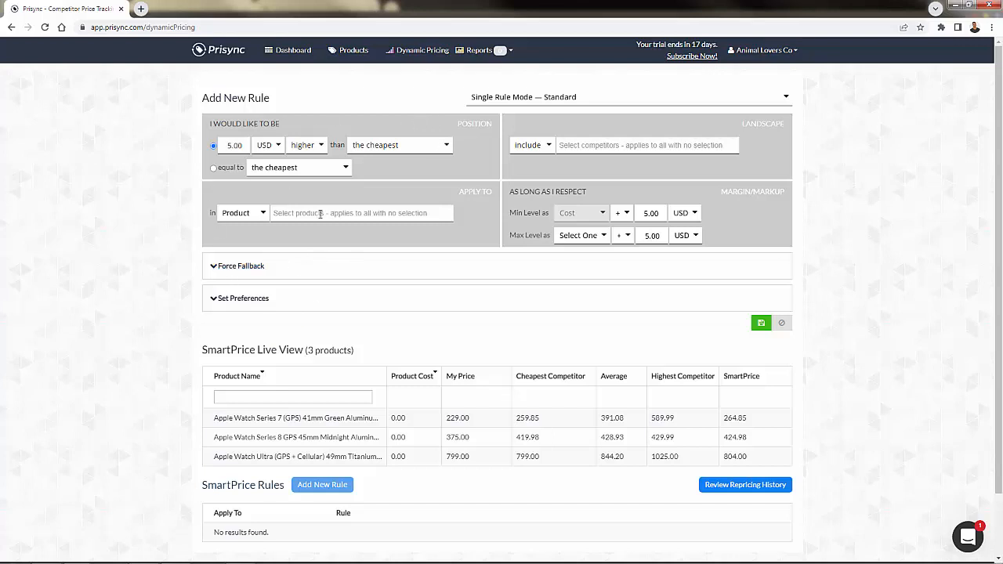
{"action": "mouse_move", "coordinate": [314, 152]}
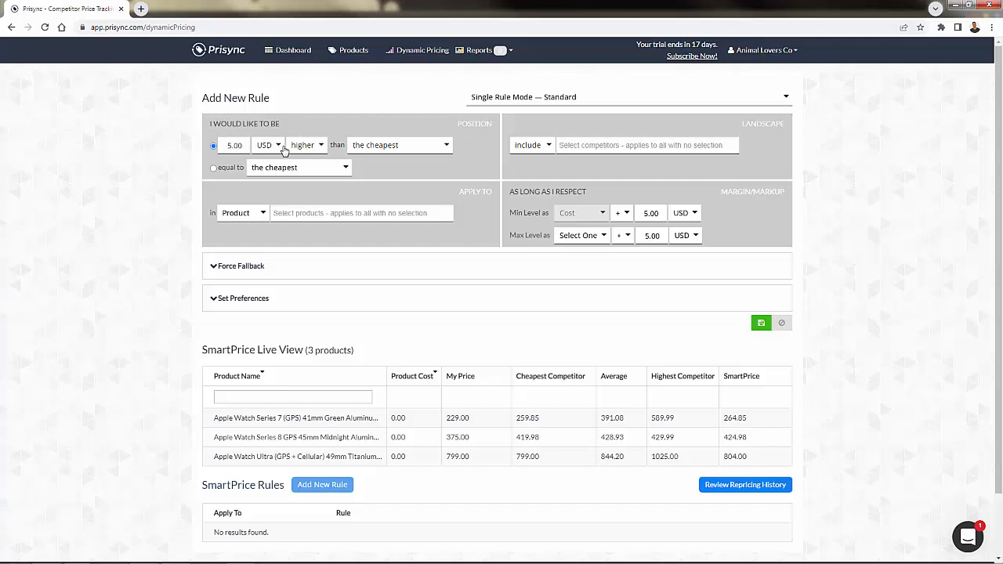
{"action": "left_click", "coordinate": [305, 144]}
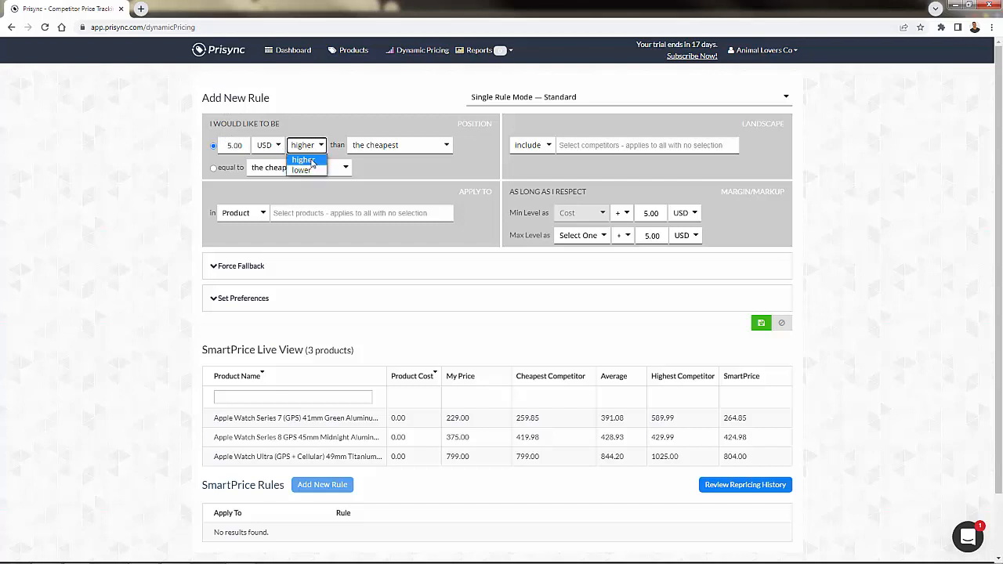
{"action": "left_click", "coordinate": [301, 169]}
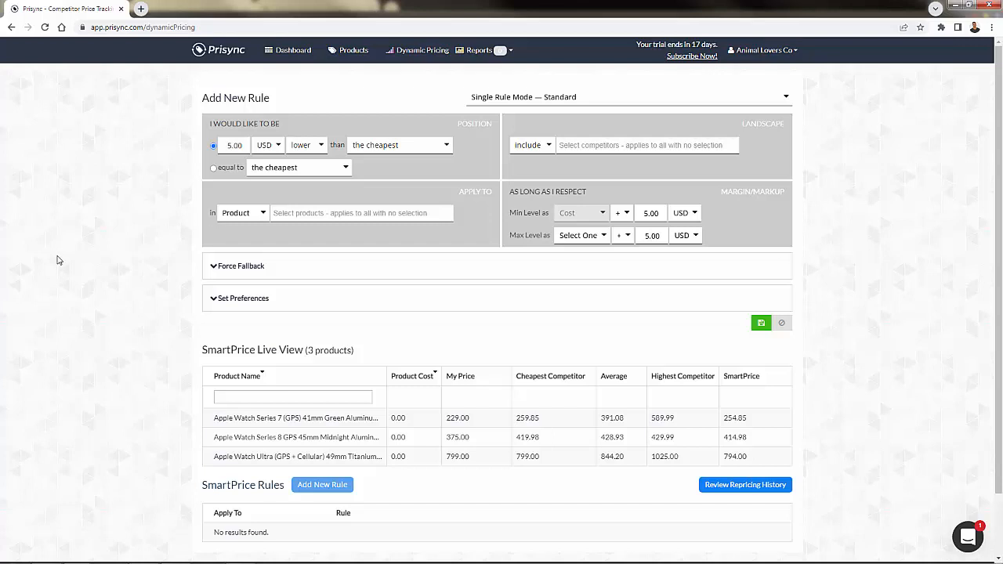
{"action": "left_click", "coordinate": [353, 50]}
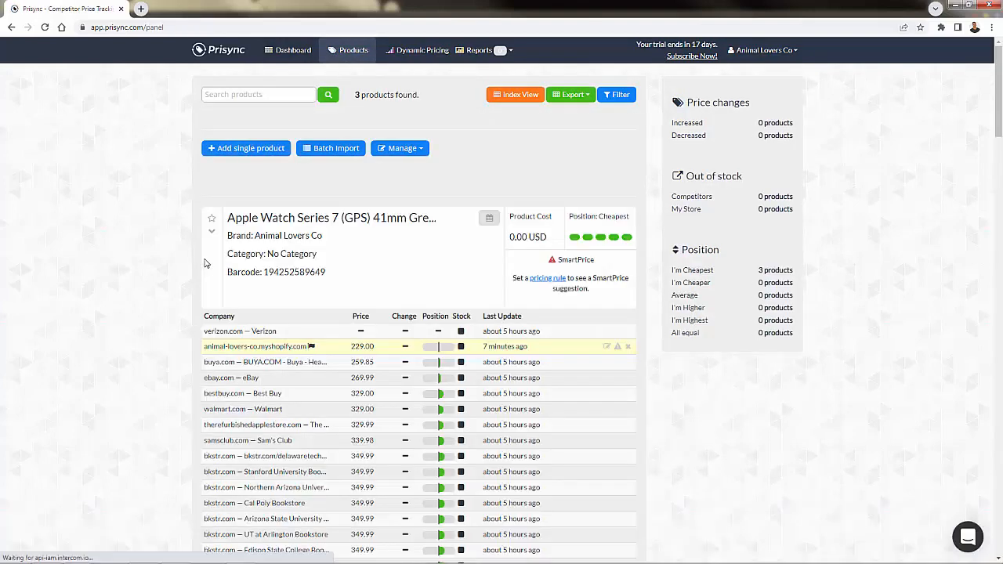
{"action": "scroll", "scroll_direction": "down", "scroll_amount": 3}
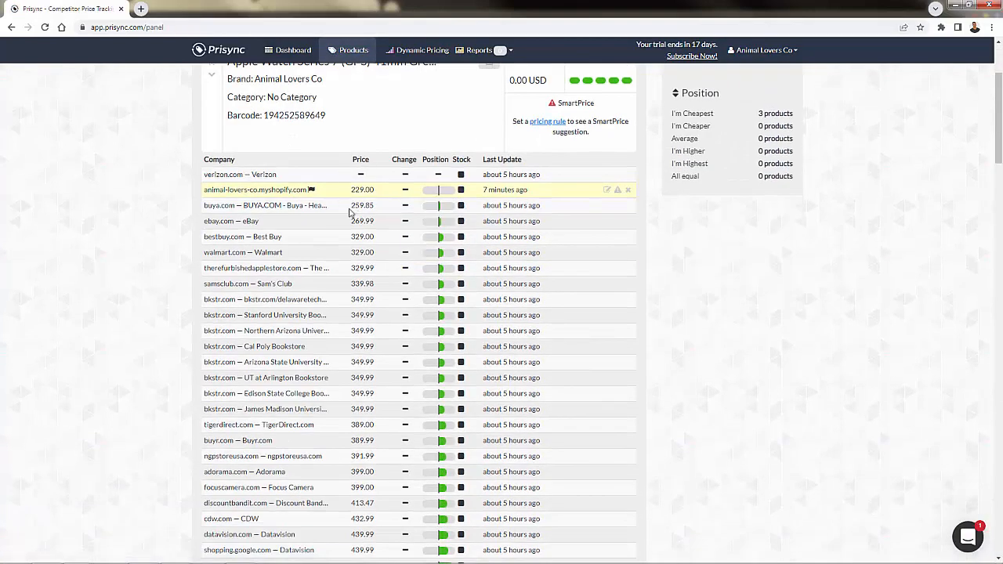
{"action": "mouse_move", "coordinate": [374, 213]}
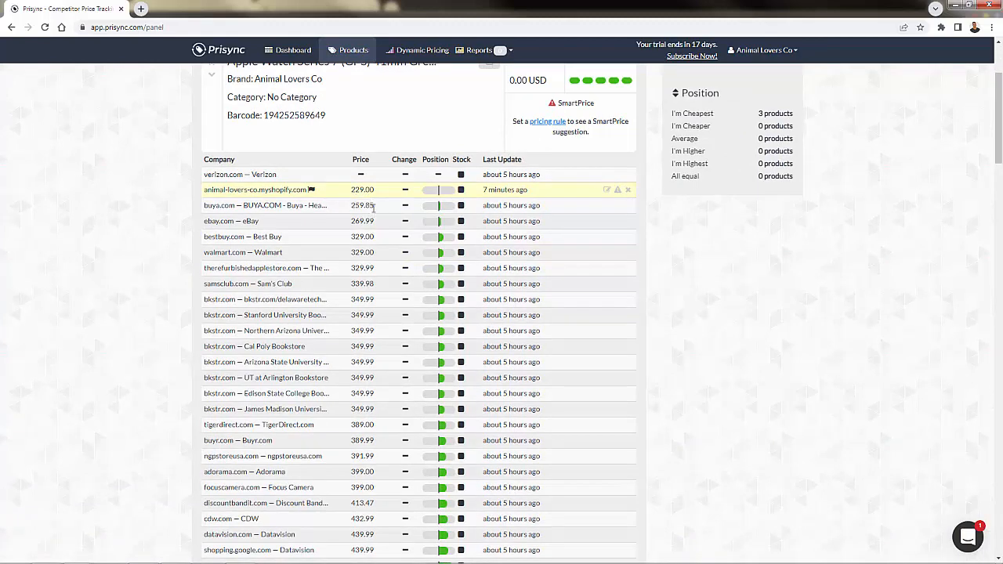
{"action": "scroll", "scroll_direction": "up", "scroll_amount": 3}
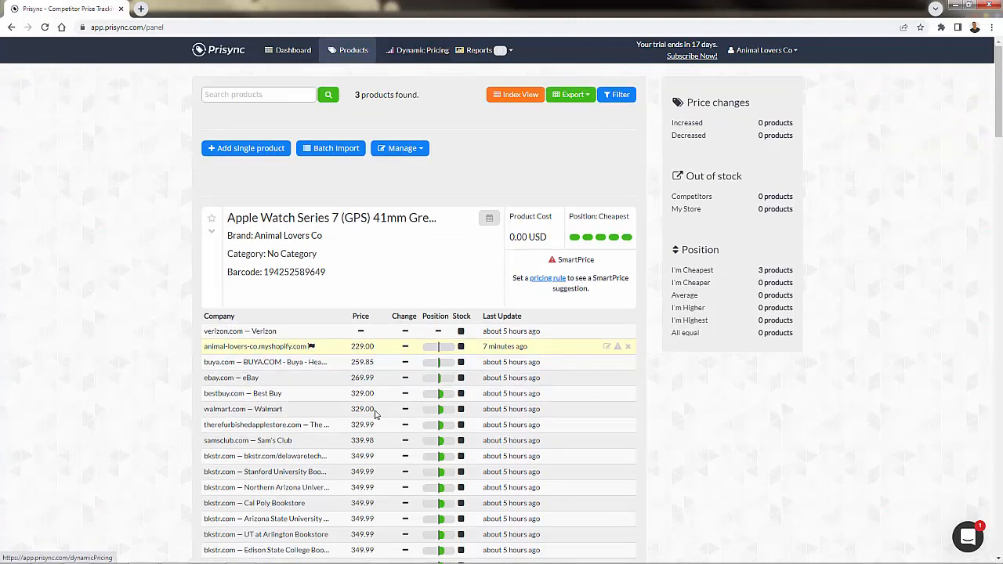
{"action": "mouse_move", "coordinate": [279, 69]}
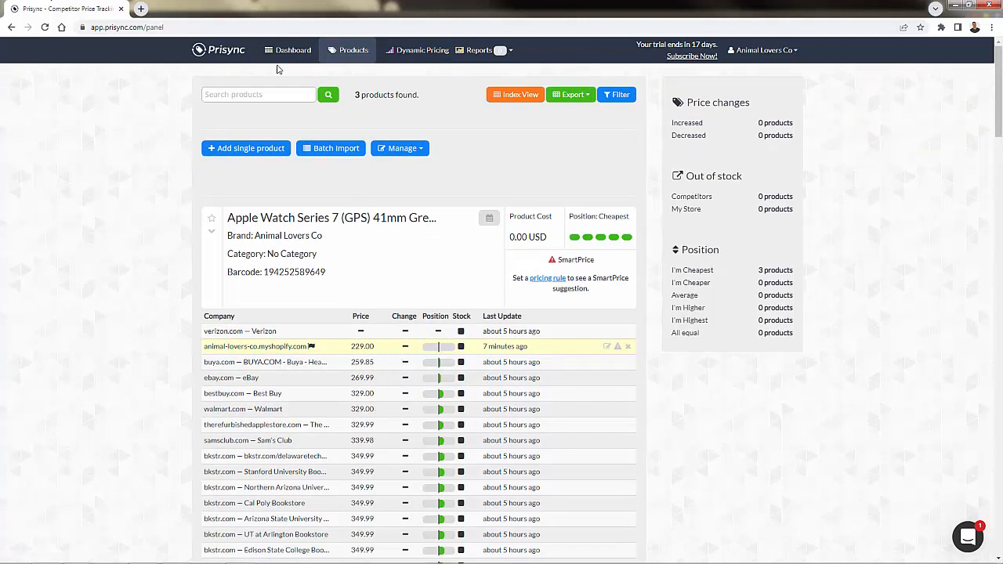
Step: Back on Add New Rule, set the position to 5.00 USD higher than the cheapest
{"action": "left_click", "coordinate": [417, 50]}
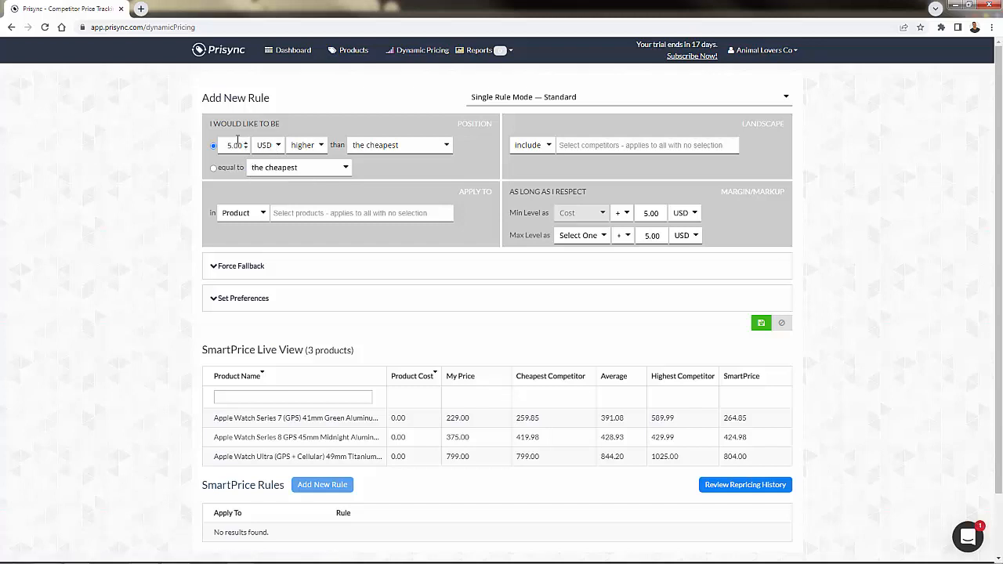
{"action": "mouse_move", "coordinate": [274, 160]}
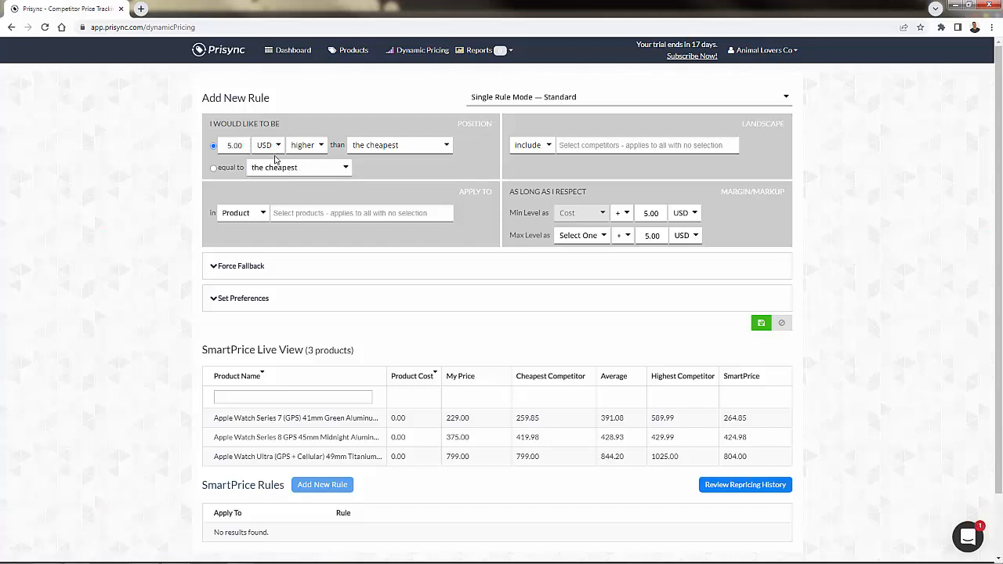
{"action": "left_click", "coordinate": [305, 144]}
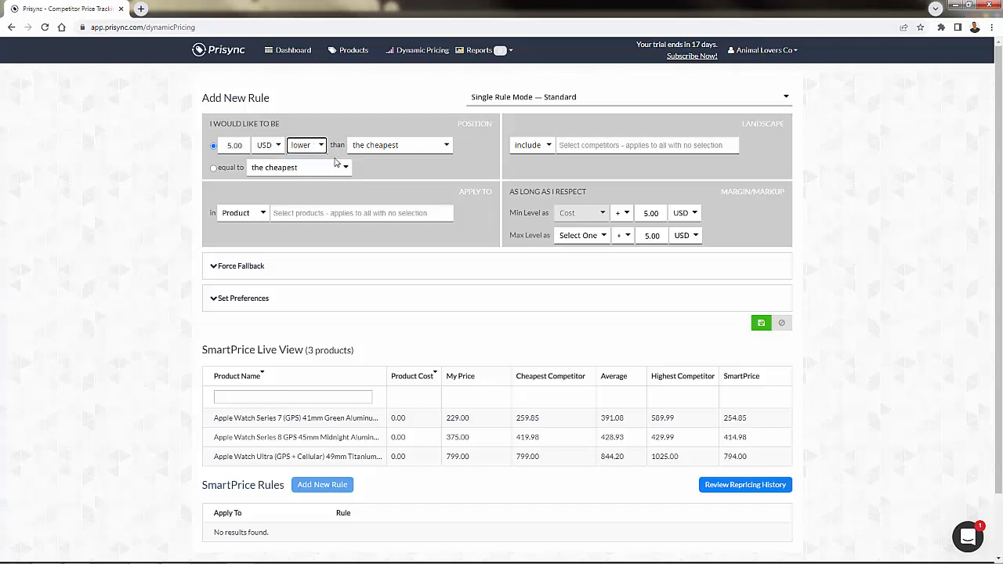
{"action": "left_click", "coordinate": [306, 145]}
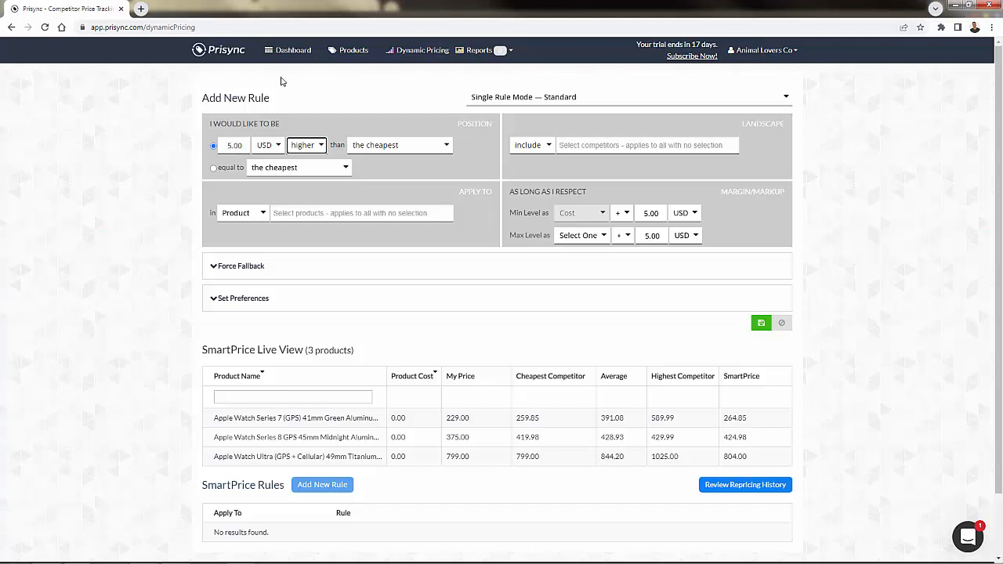
{"action": "mouse_move", "coordinate": [329, 69]}
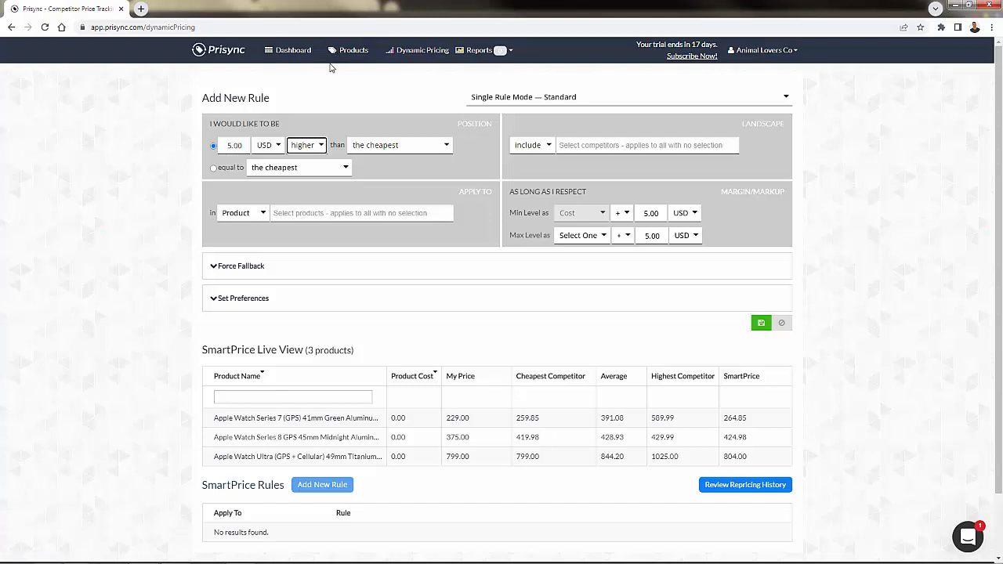
{"action": "mouse_move", "coordinate": [131, 179]}
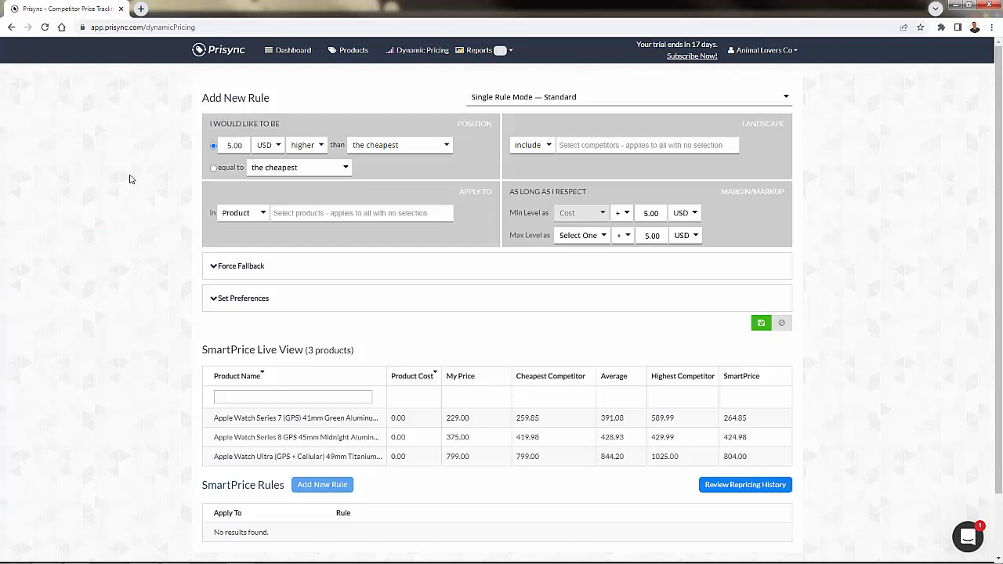
{"action": "mouse_move", "coordinate": [206, 119]}
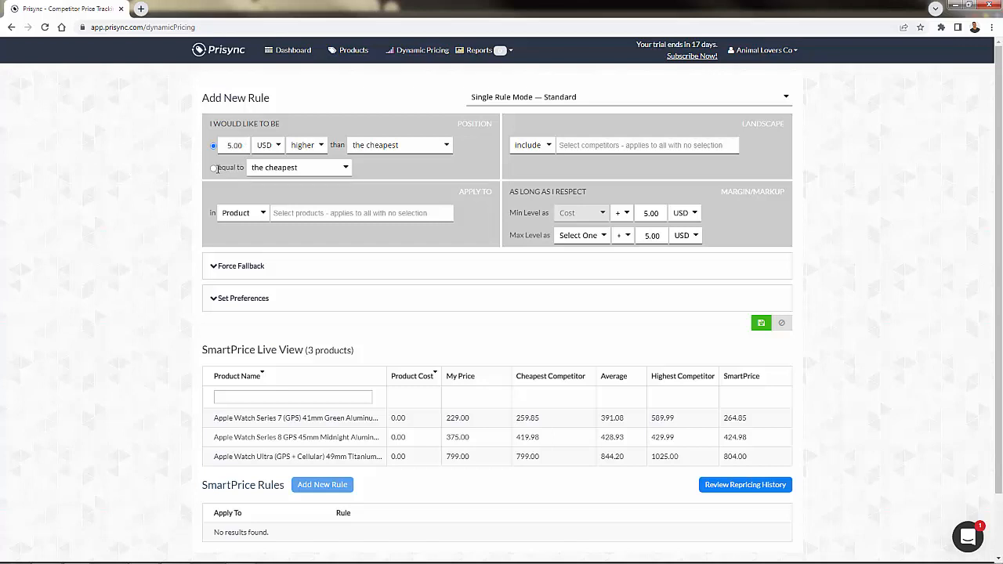
Step: Set the rule to price equal to the highest competitor's price
{"action": "left_click", "coordinate": [298, 166]}
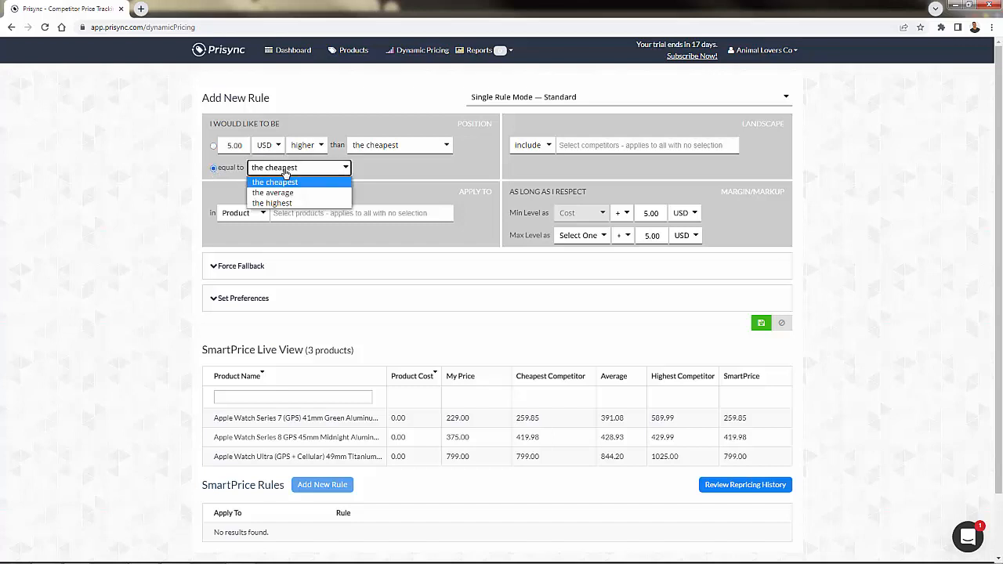
{"action": "mouse_move", "coordinate": [273, 192]}
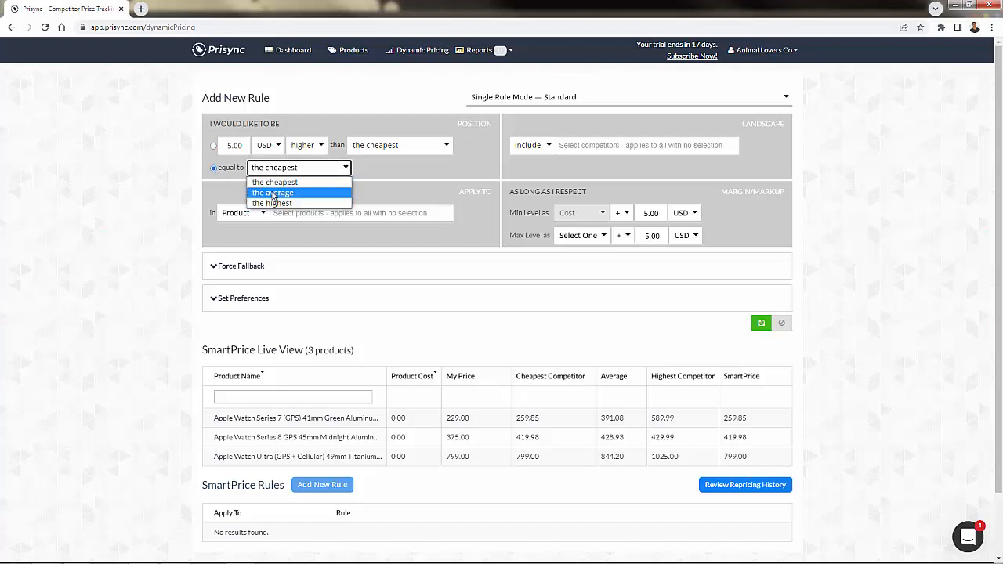
{"action": "mouse_move", "coordinate": [273, 204]}
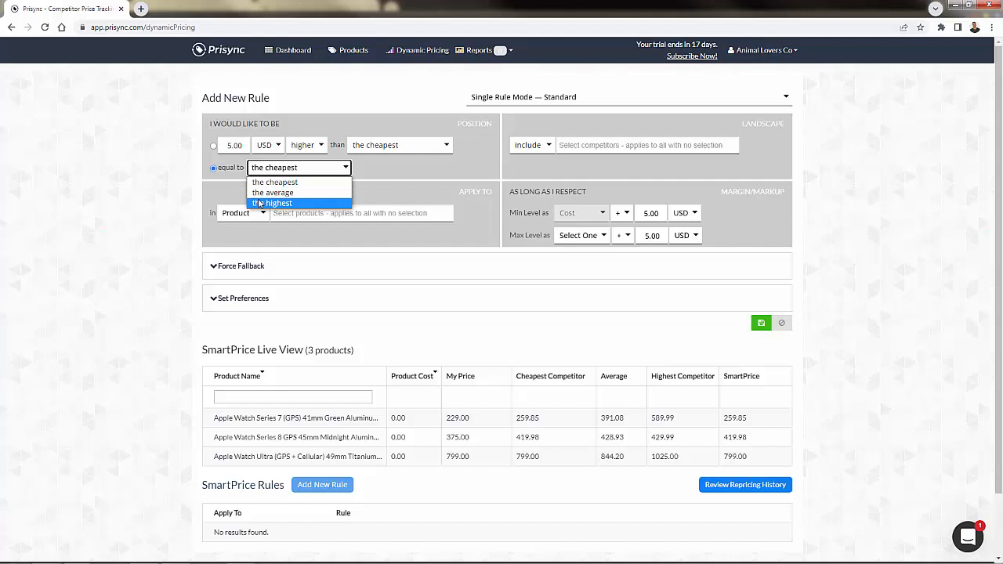
{"action": "left_click", "coordinate": [279, 204]}
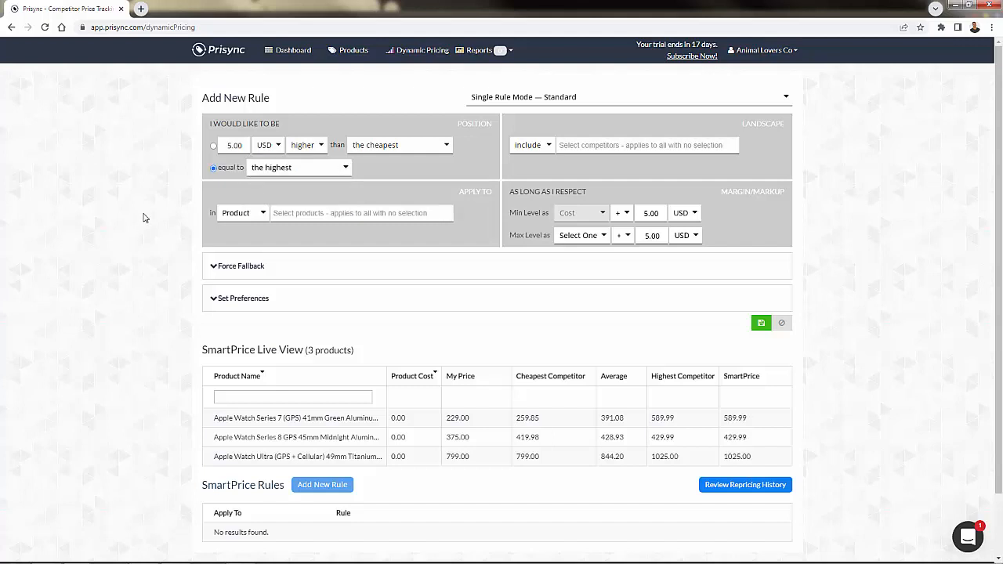
{"action": "scroll", "scroll_direction": "down", "scroll_amount": 3}
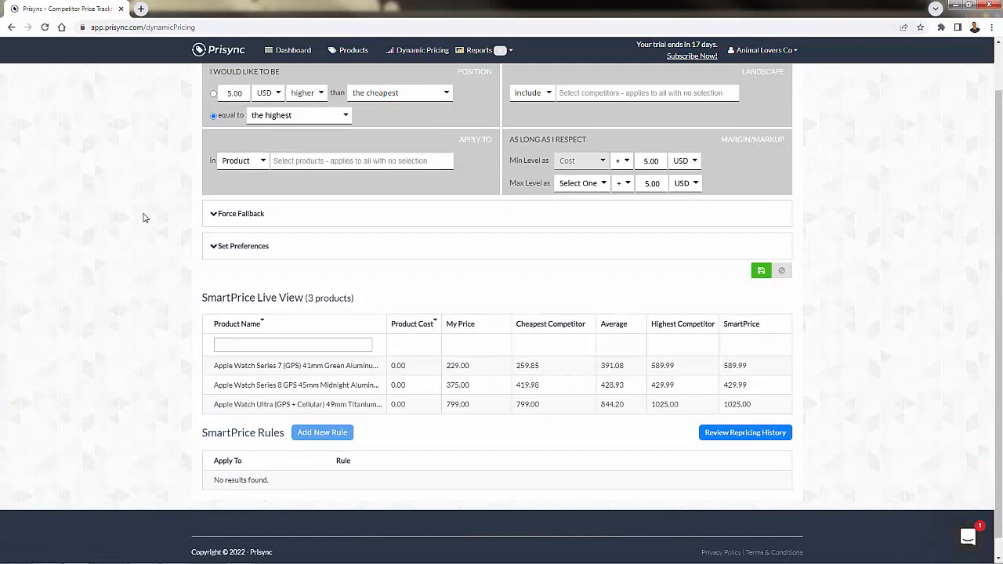
{"action": "left_click", "coordinate": [361, 159]}
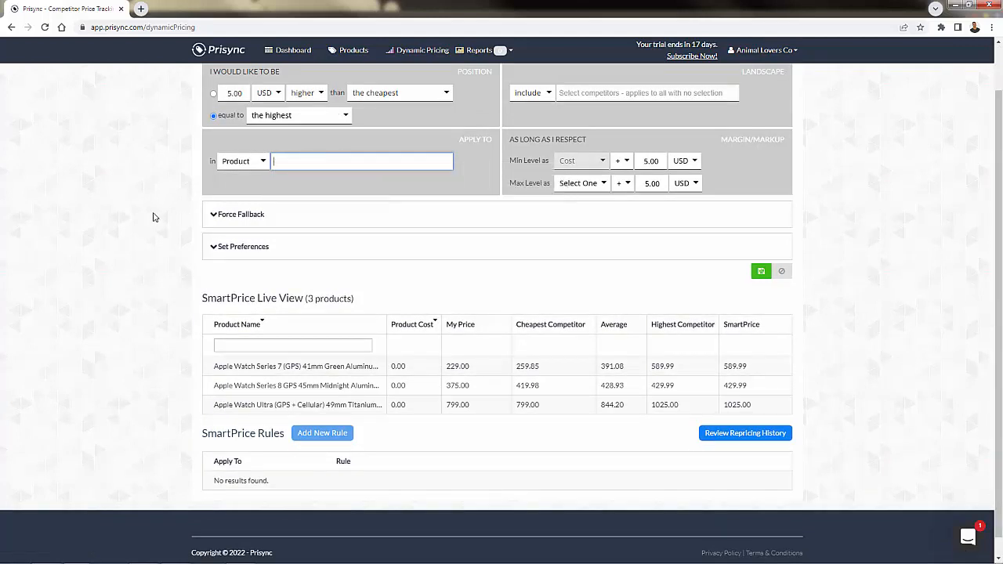
{"action": "scroll", "scroll_direction": "up", "scroll_amount": 3}
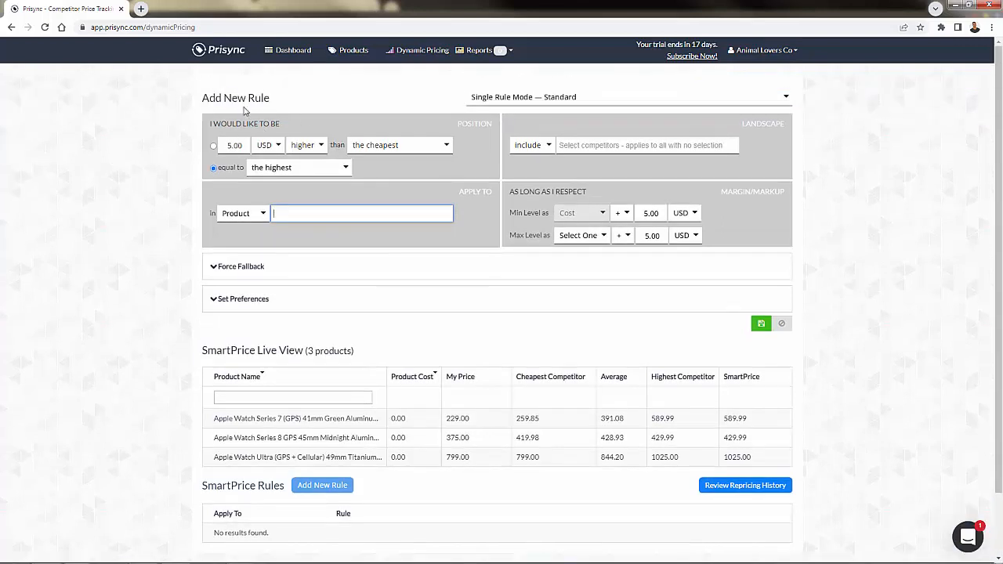
{"action": "mouse_move", "coordinate": [556, 144]}
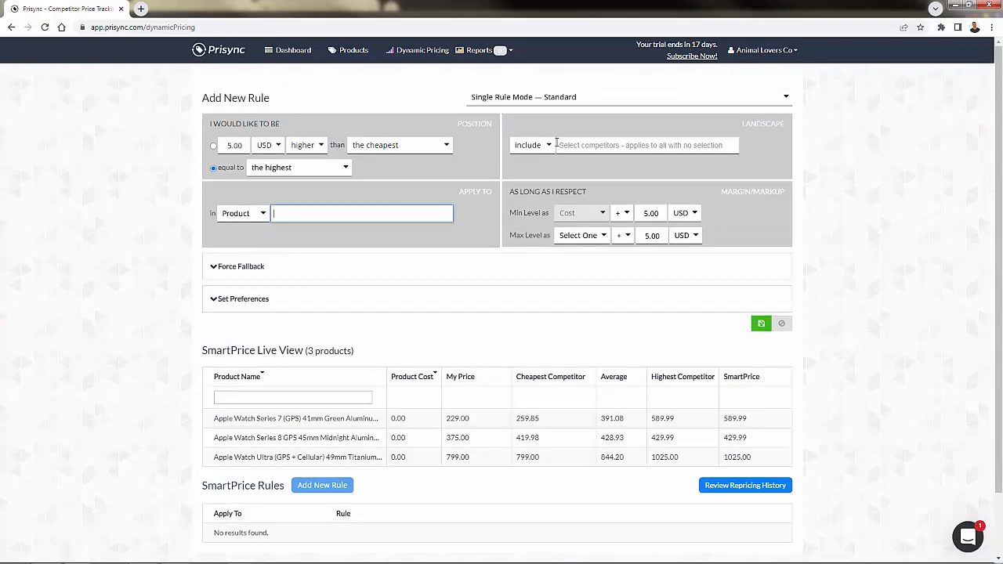
Step: Limit the competitor landscape to AT&T and Apple and base the Min Level on Cost
{"action": "left_click", "coordinate": [646, 144]}
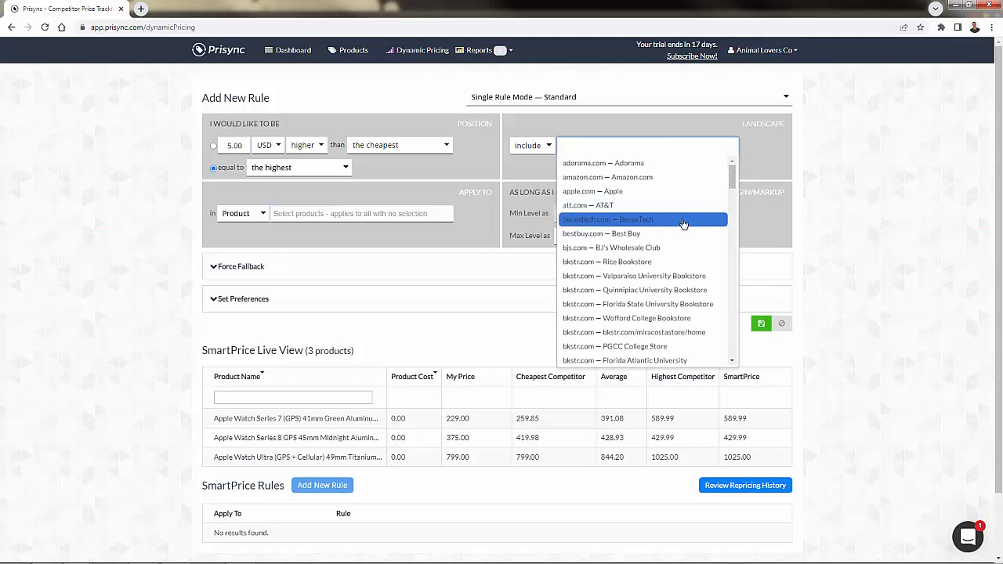
{"action": "scroll", "scroll_direction": "down", "scroll_amount": 3}
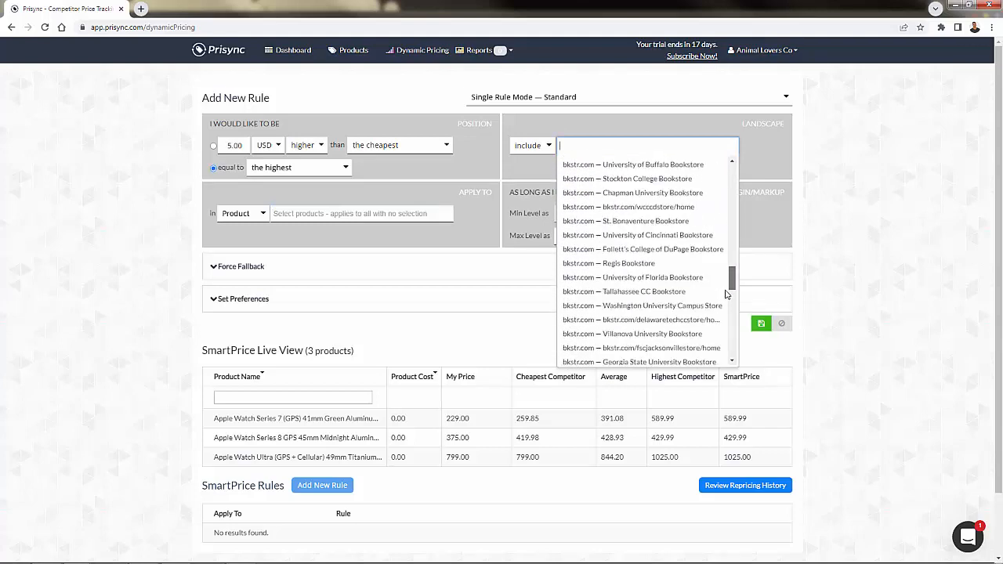
{"action": "scroll", "scroll_direction": "up", "scroll_amount": 3}
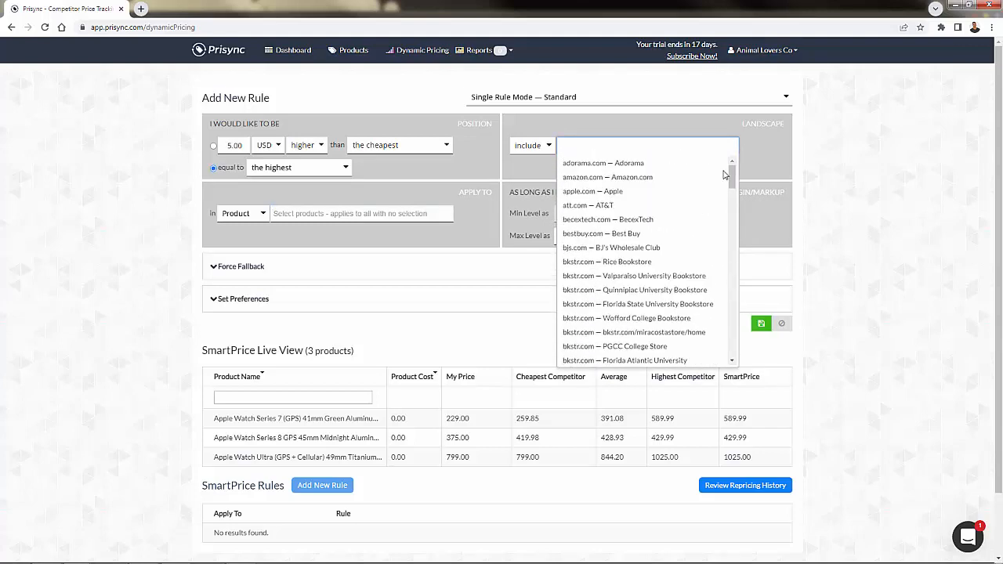
{"action": "left_click", "coordinate": [588, 204]}
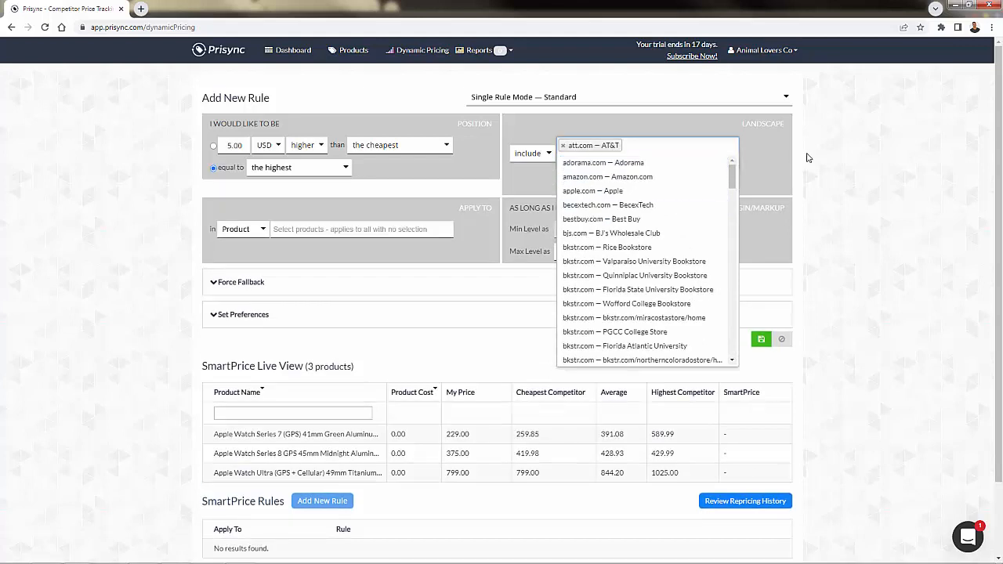
{"action": "left_click", "coordinate": [593, 191]}
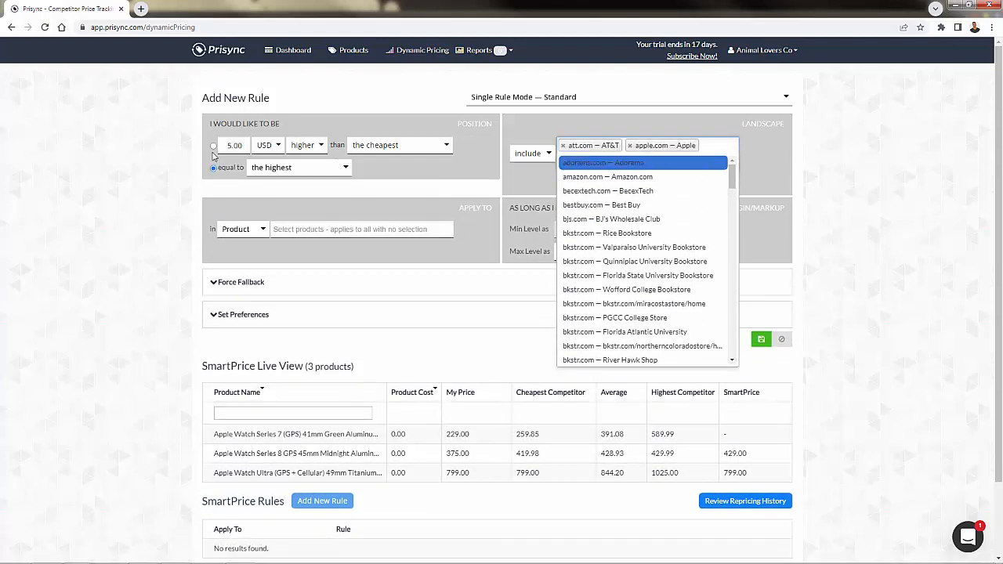
{"action": "left_click", "coordinate": [462, 175]}
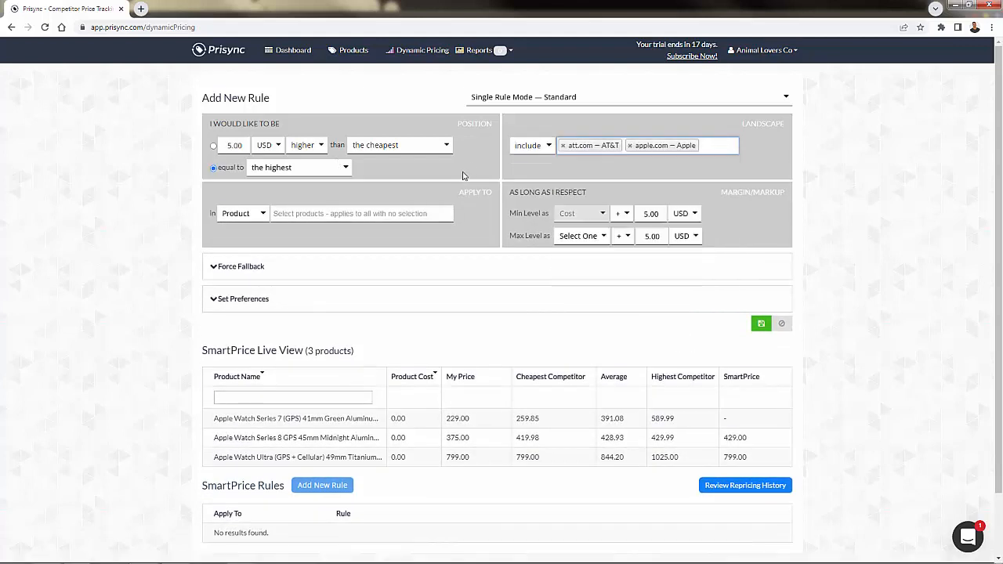
{"action": "mouse_move", "coordinate": [468, 144]}
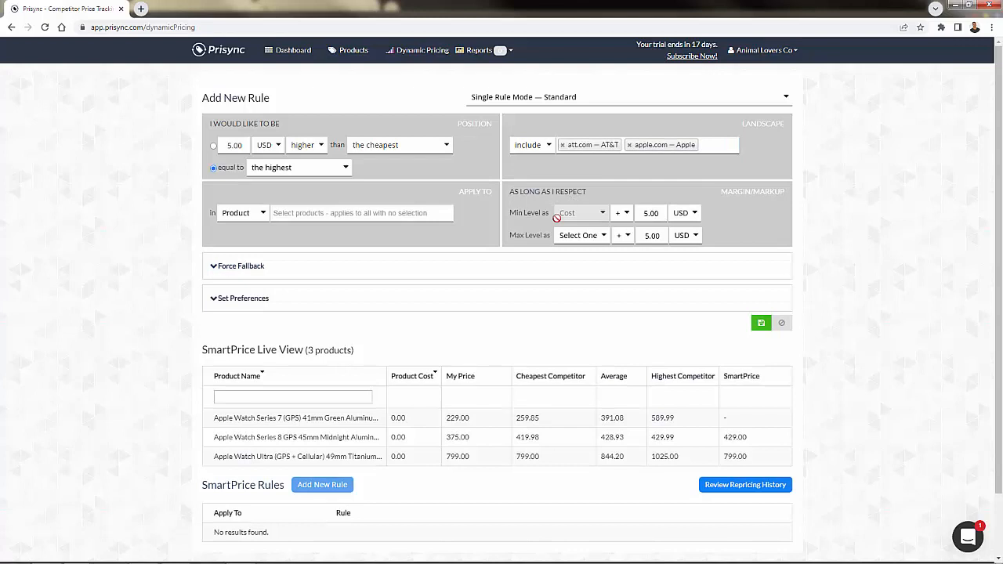
{"action": "mouse_move", "coordinate": [588, 207]}
{"action": "type", "text": "22"}
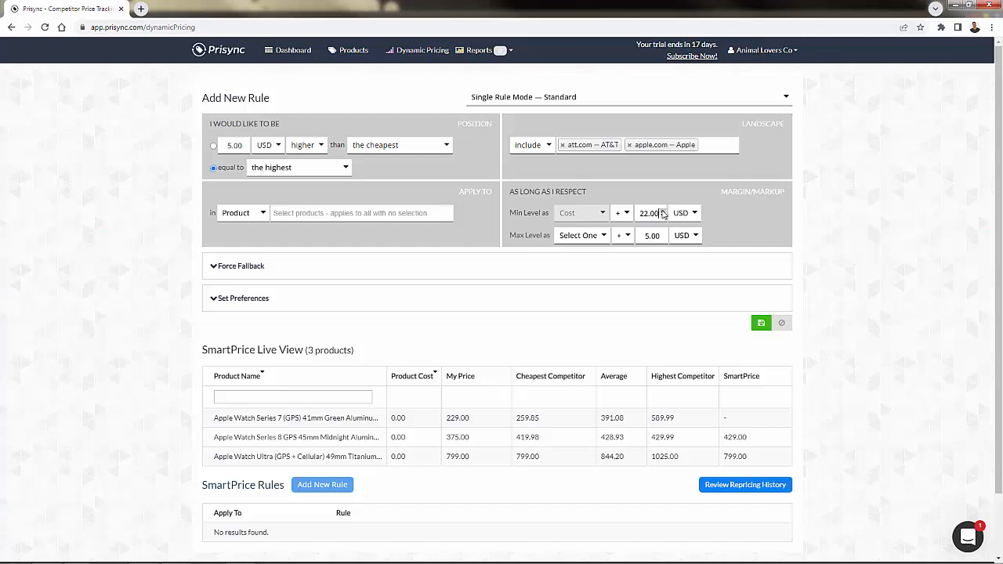
Step: Base the Max Level on Cost with an amount of 100.00 USD
{"action": "left_click", "coordinate": [582, 235]}
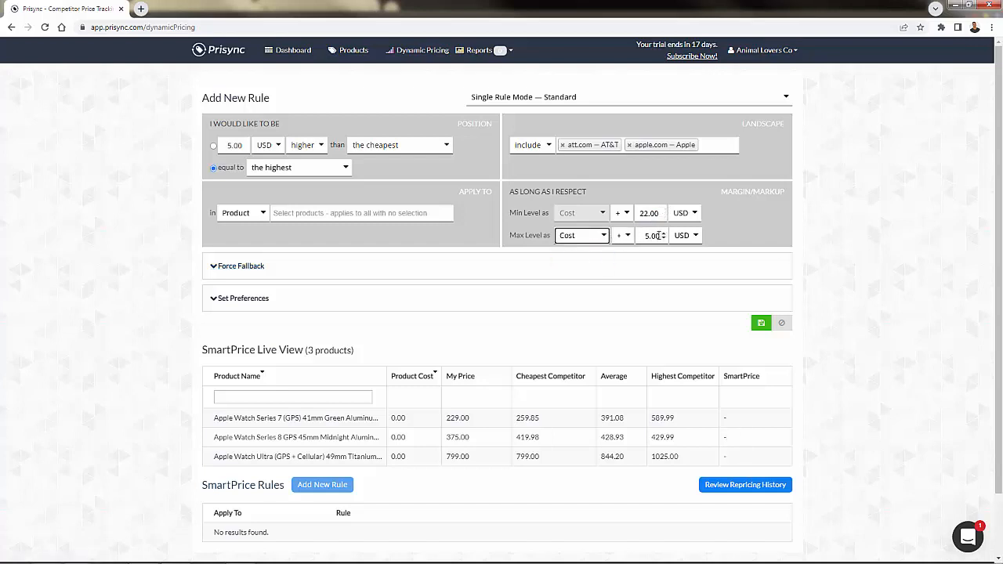
{"action": "left_click", "coordinate": [581, 235]}
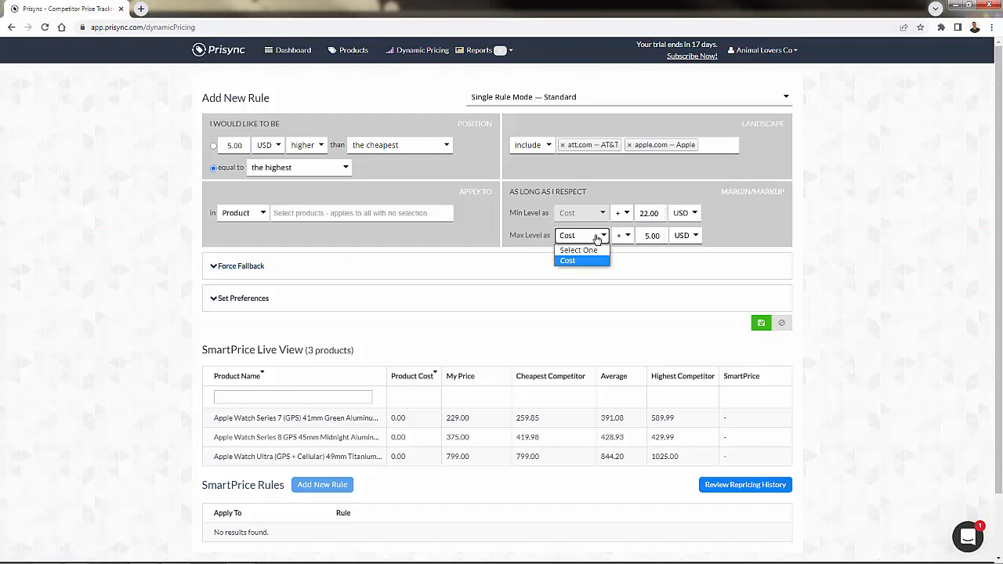
{"action": "left_click", "coordinate": [568, 260]}
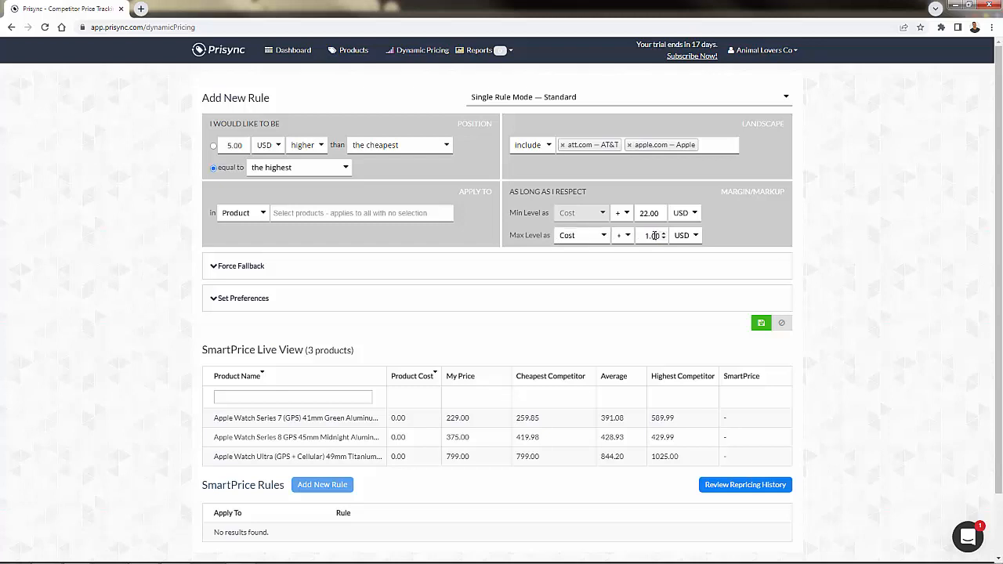
{"action": "type", "text": "100.00"}
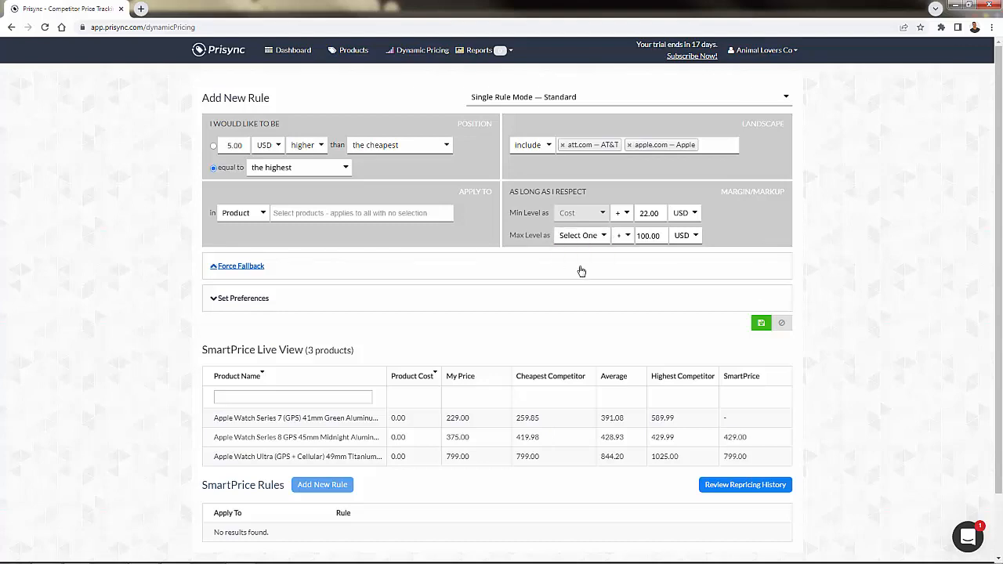
Step: Expand the Force Fallback section to show its out-of-limit checkboxes
{"action": "left_click", "coordinate": [240, 266]}
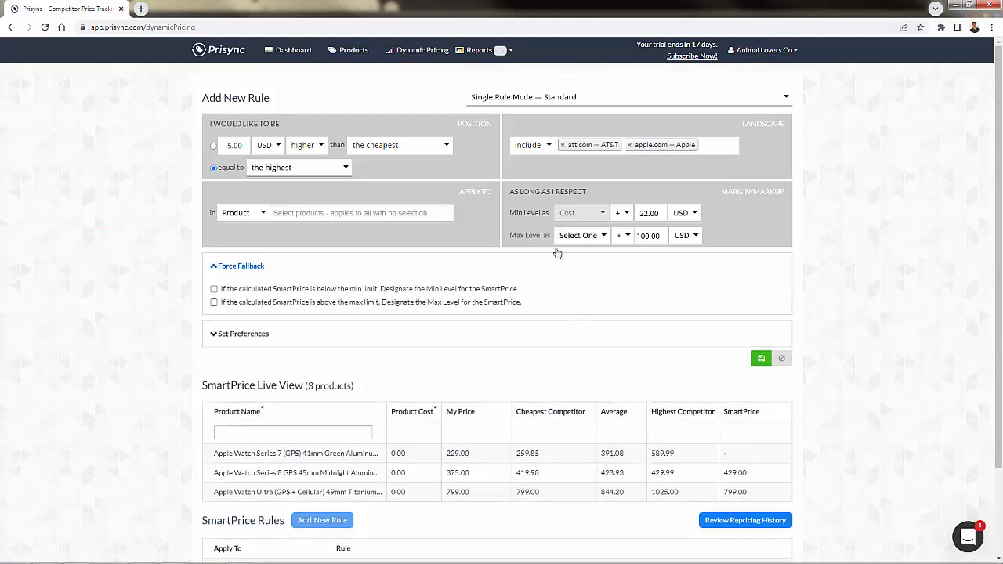
{"action": "mouse_move", "coordinate": [203, 207]}
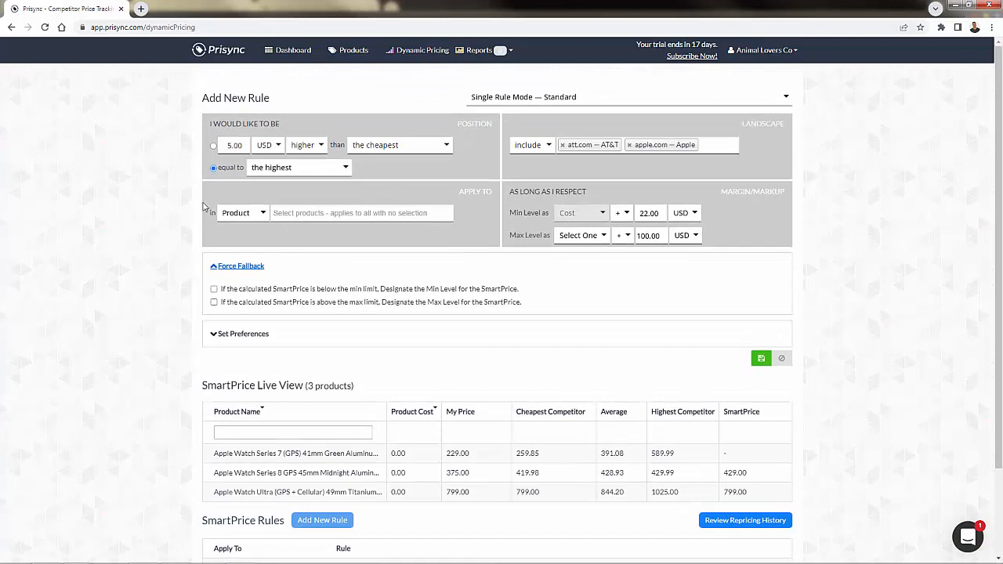
{"action": "scroll", "scroll_direction": "down", "scroll_amount": 3}
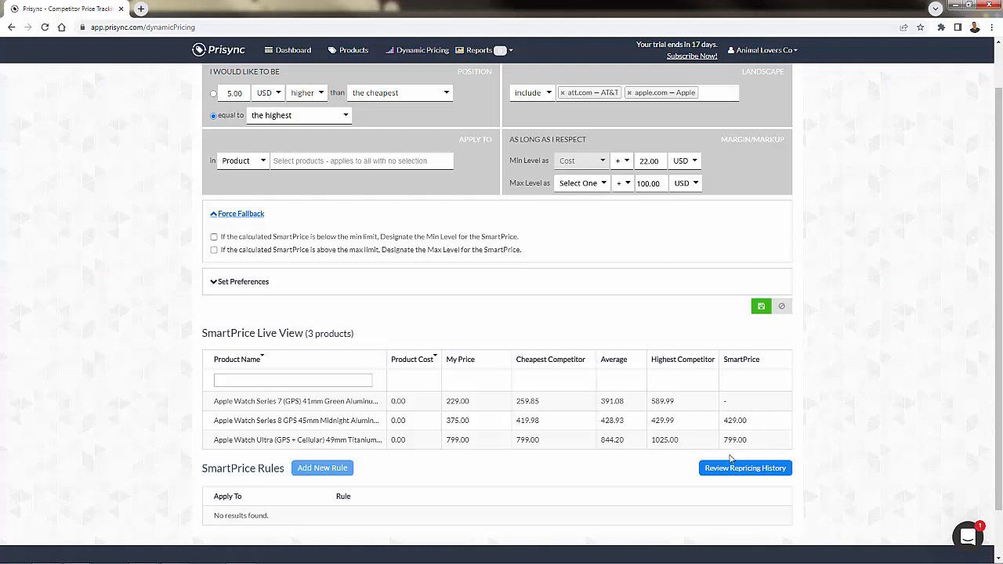
{"action": "mouse_move", "coordinate": [740, 350]}
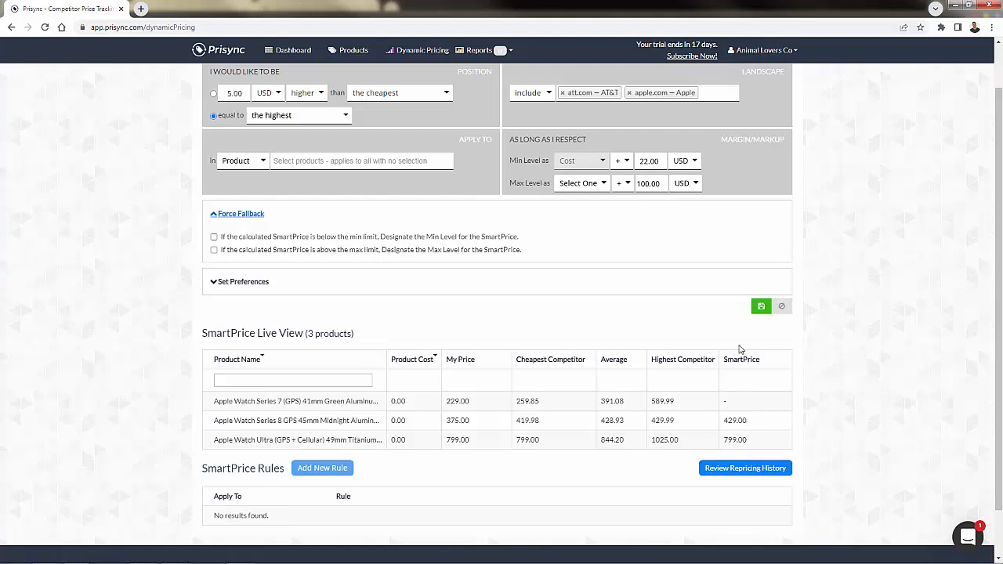
{"action": "mouse_move", "coordinate": [665, 326]}
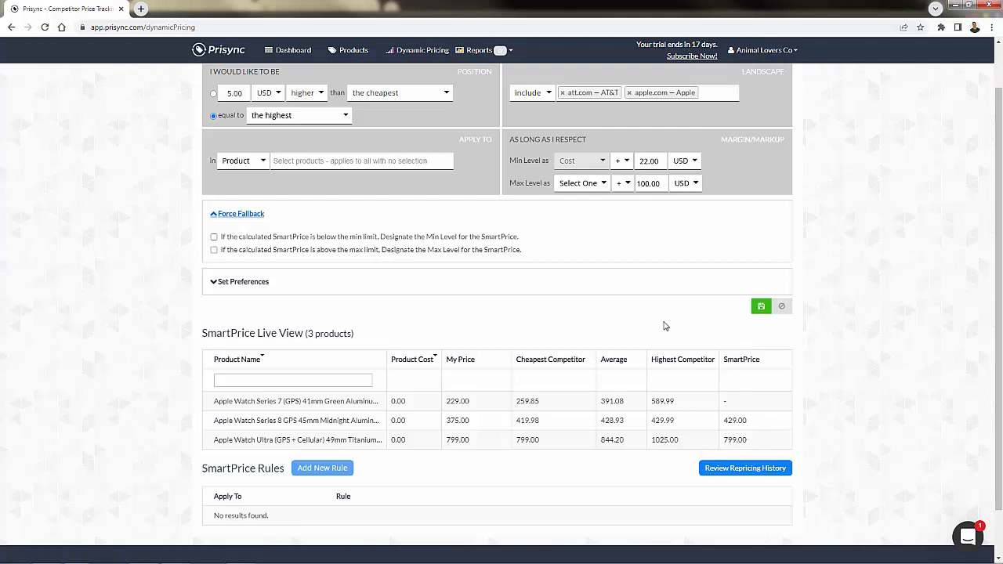
Step: Under Set Preferences, set the price ending decimal to 95, then change it to 00
{"action": "left_click", "coordinate": [243, 282]}
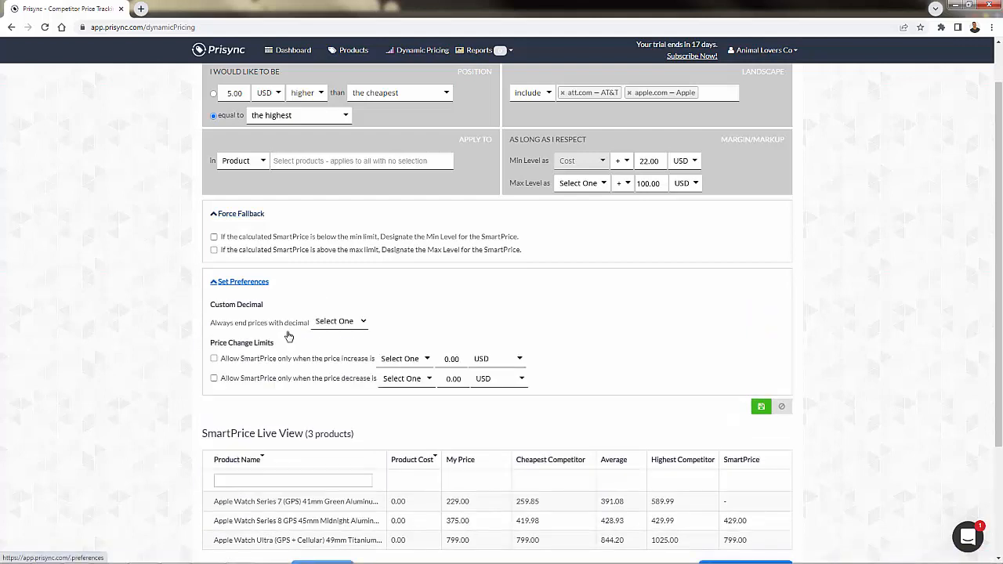
{"action": "left_click", "coordinate": [341, 320]}
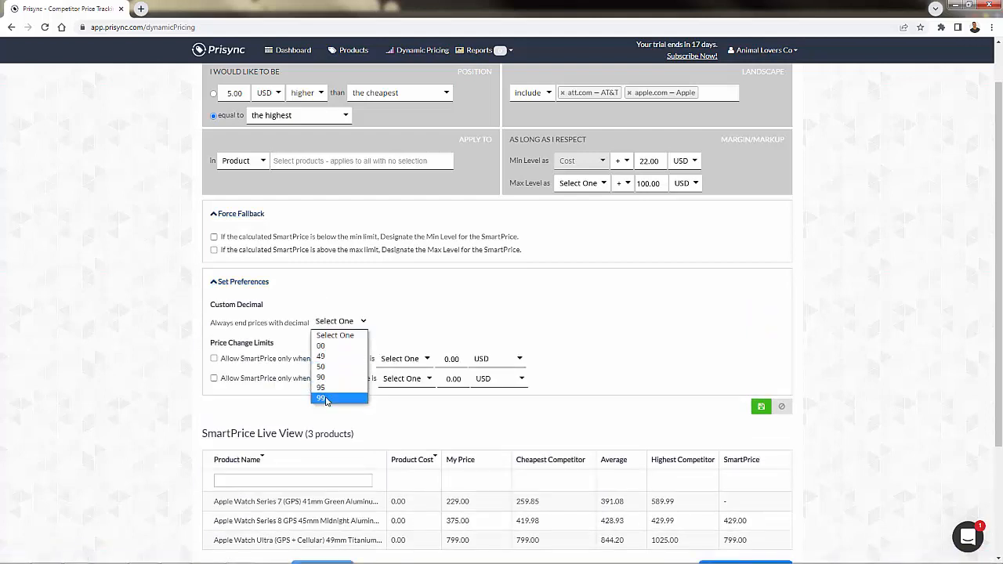
{"action": "left_click", "coordinate": [319, 387]}
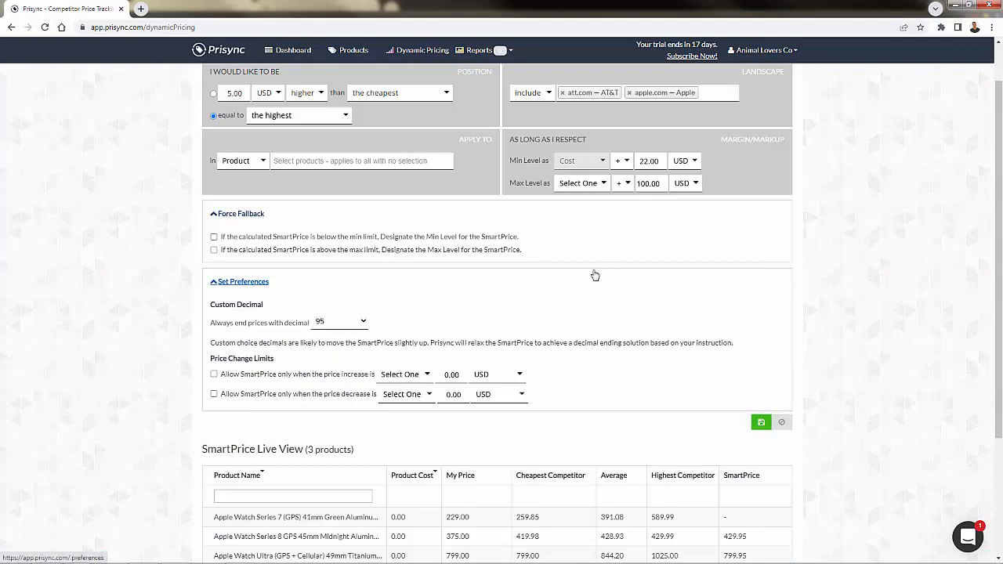
{"action": "scroll", "scroll_direction": "up", "scroll_amount": 3}
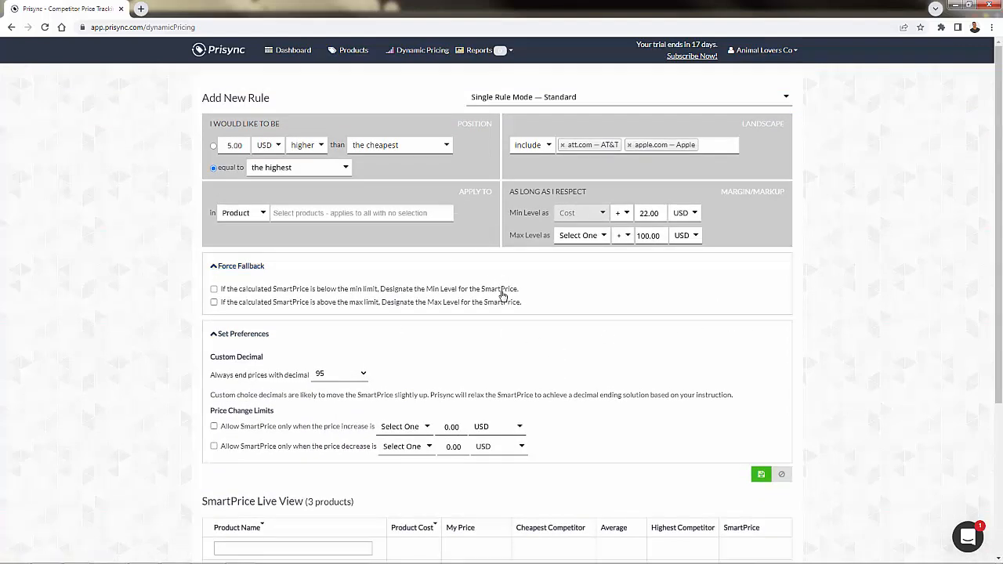
{"action": "scroll", "scroll_direction": "down", "scroll_amount": 3}
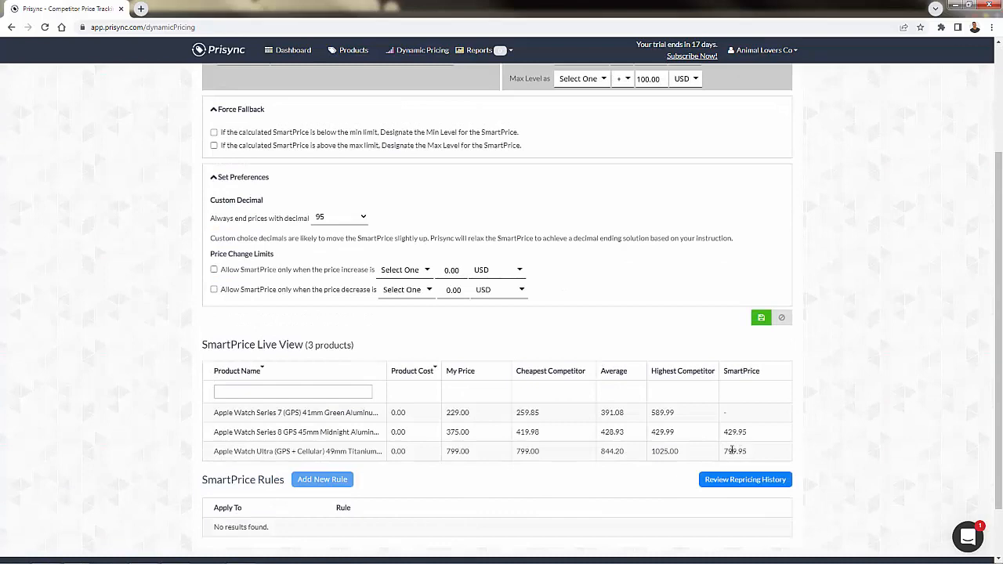
{"action": "scroll", "scroll_direction": "up", "scroll_amount": 3}
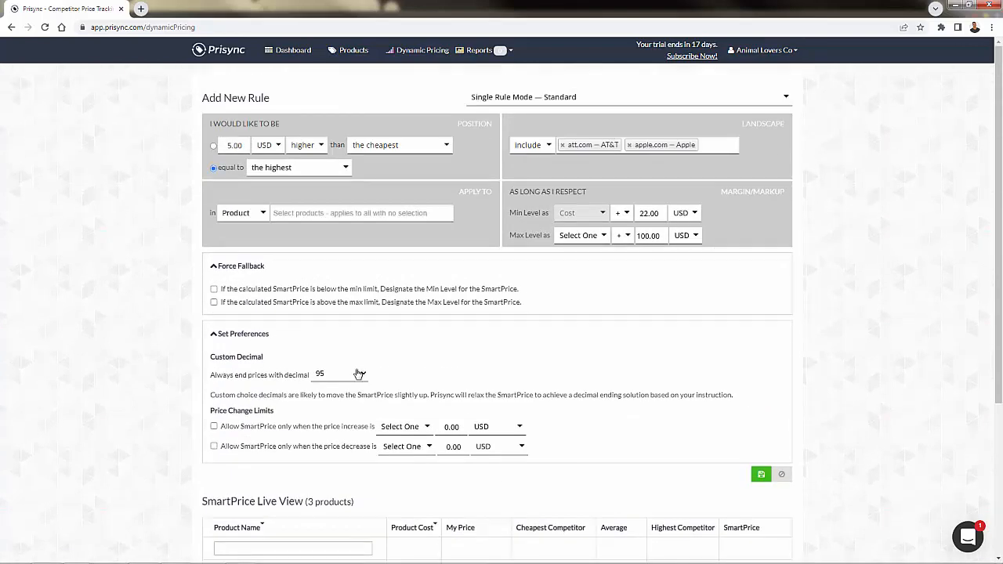
{"action": "left_click", "coordinate": [338, 373]}
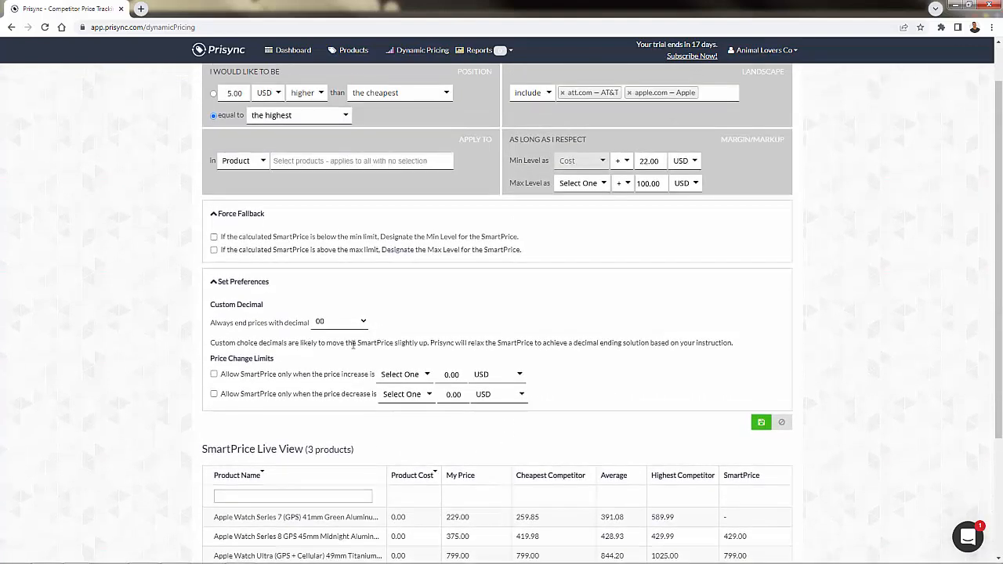
{"action": "mouse_move", "coordinate": [200, 377]}
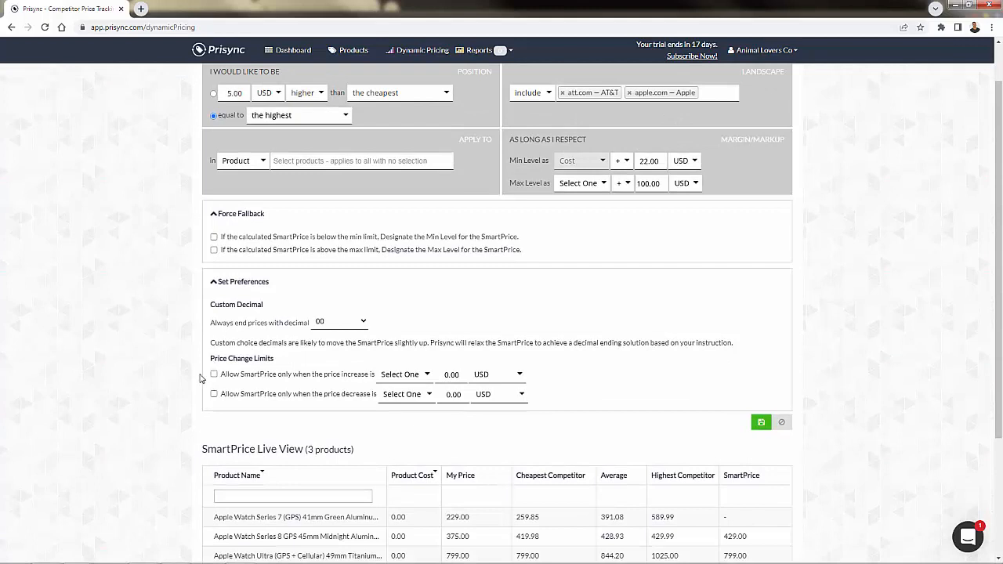
{"action": "scroll", "scroll_direction": "up", "scroll_amount": 3}
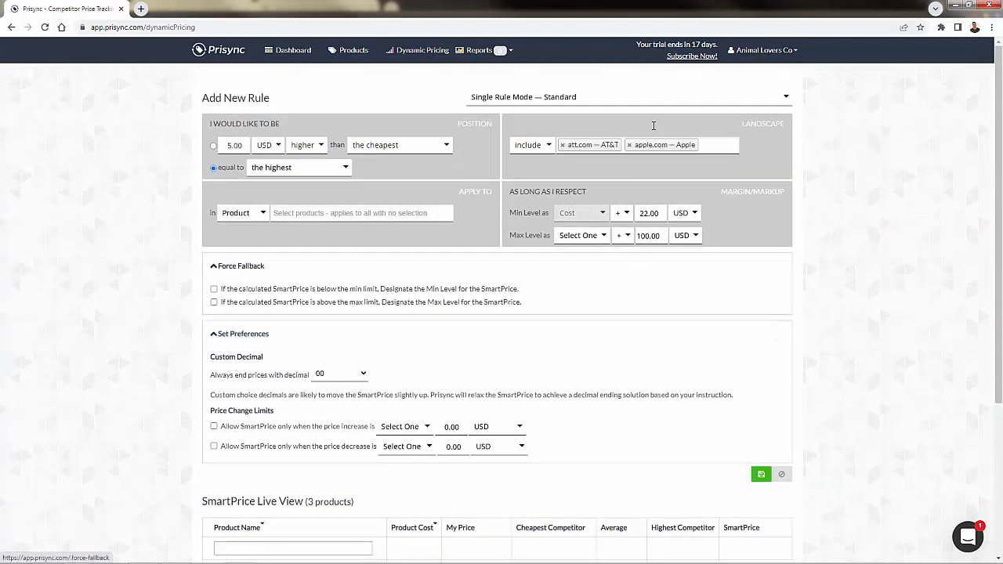
Step: Show the Reports menu listing category, brand and export report types
{"action": "left_click", "coordinate": [627, 97]}
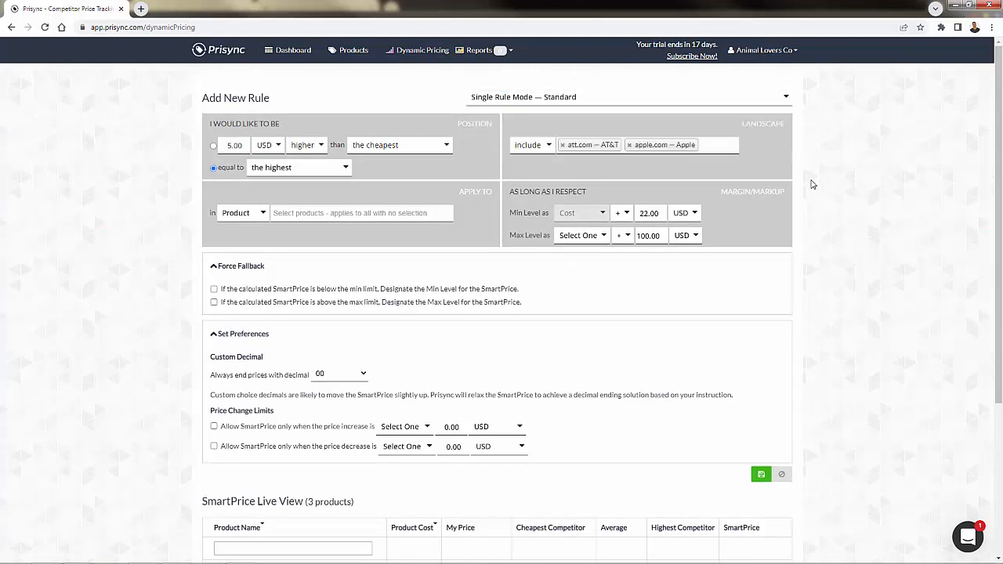
{"action": "mouse_move", "coordinate": [823, 195]}
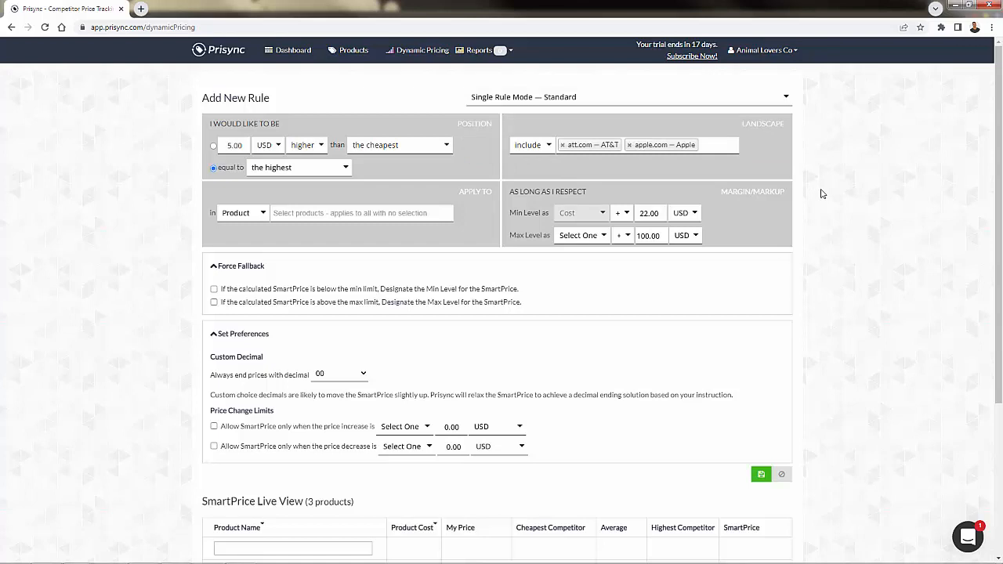
{"action": "mouse_move", "coordinate": [201, 222]}
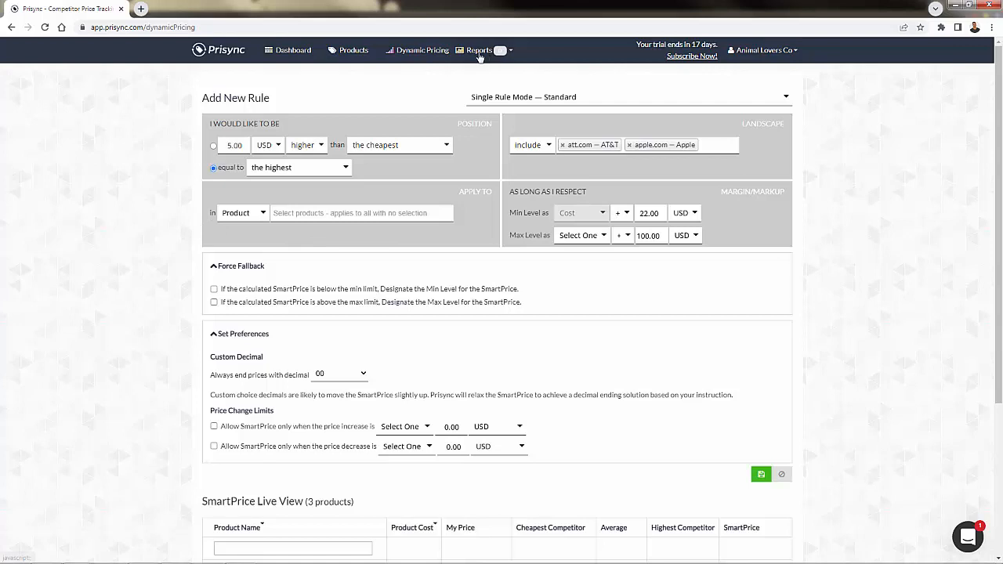
{"action": "left_click", "coordinate": [480, 50]}
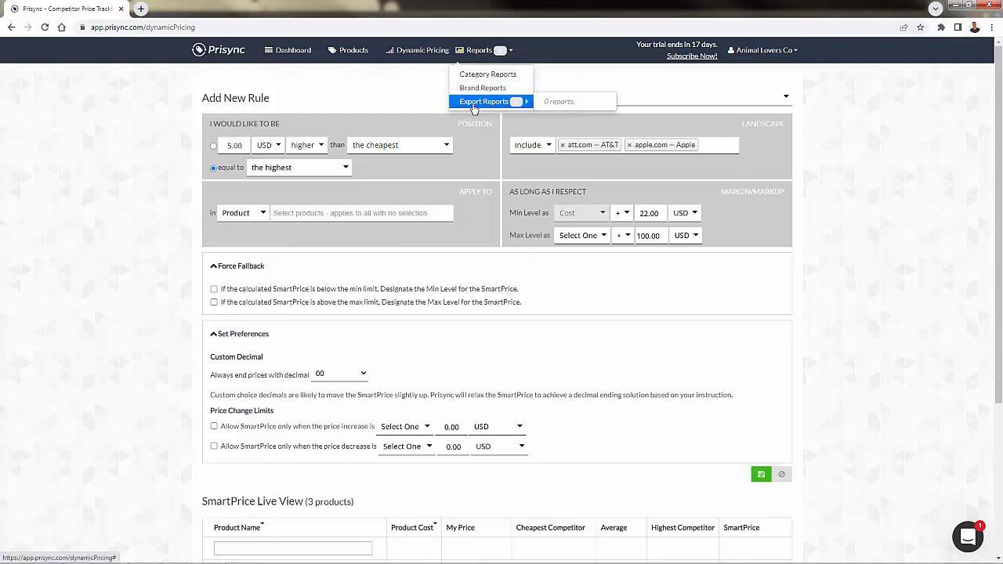